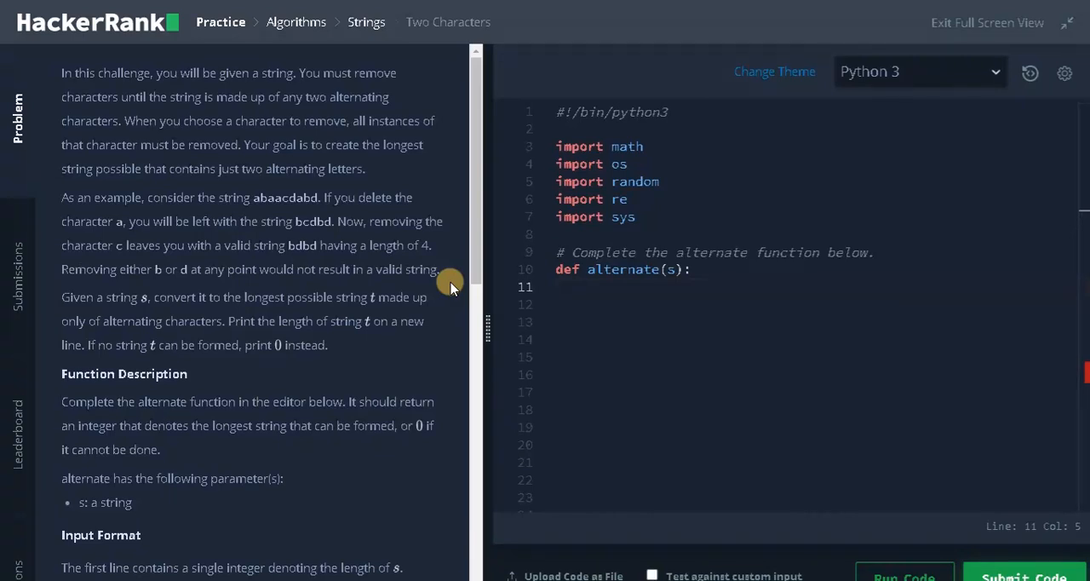
mouse_move(430, 289)
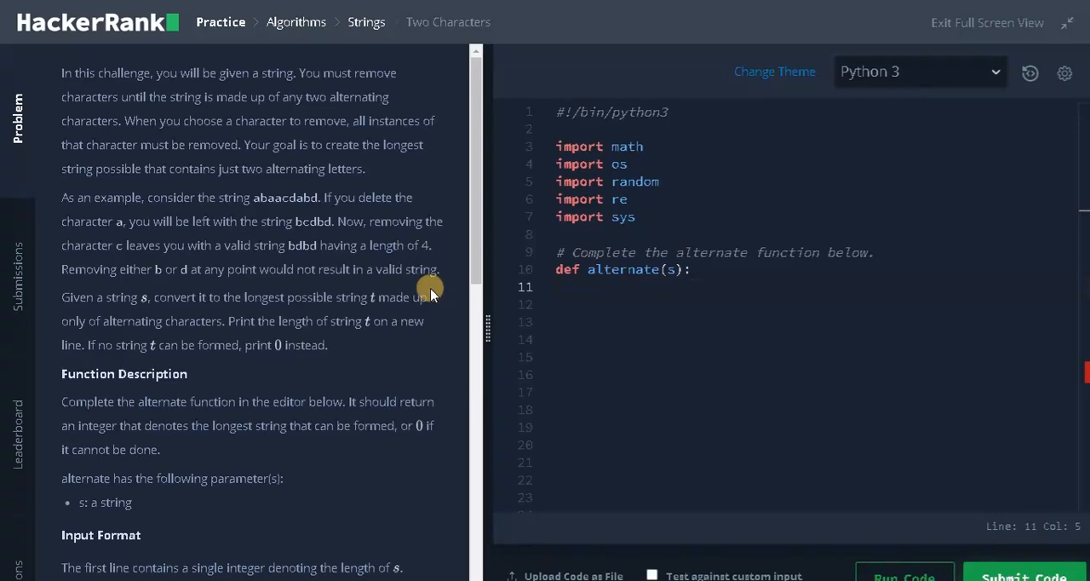
mouse_move(170, 89)
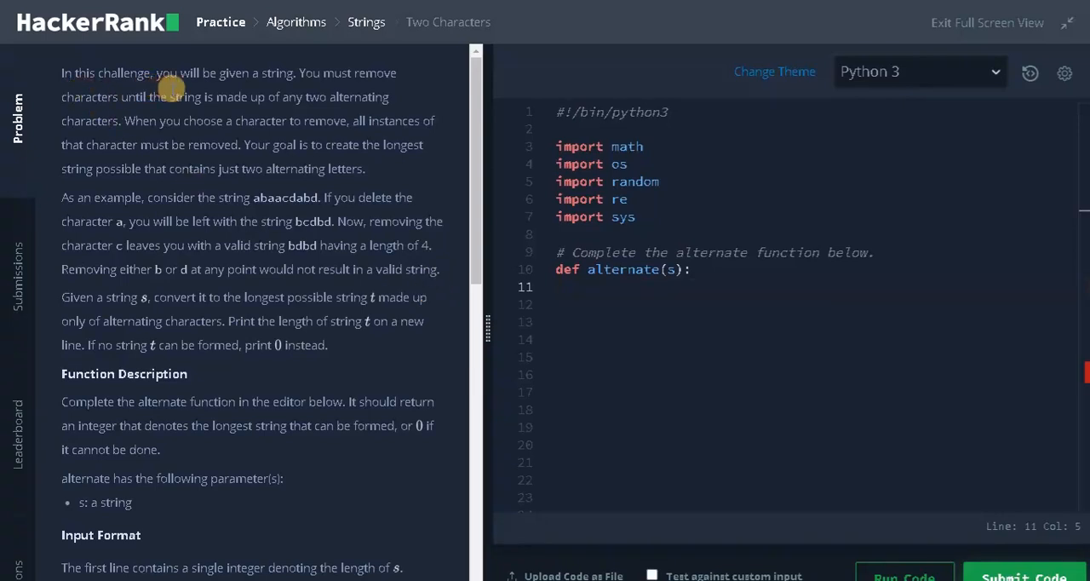
mouse_move(153, 113)
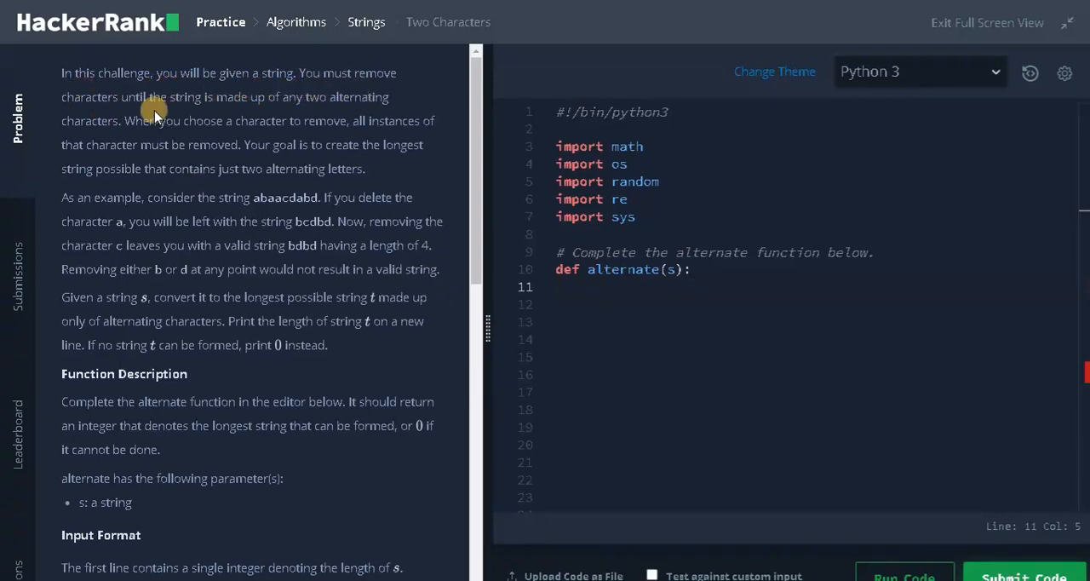
mouse_move(269, 113)
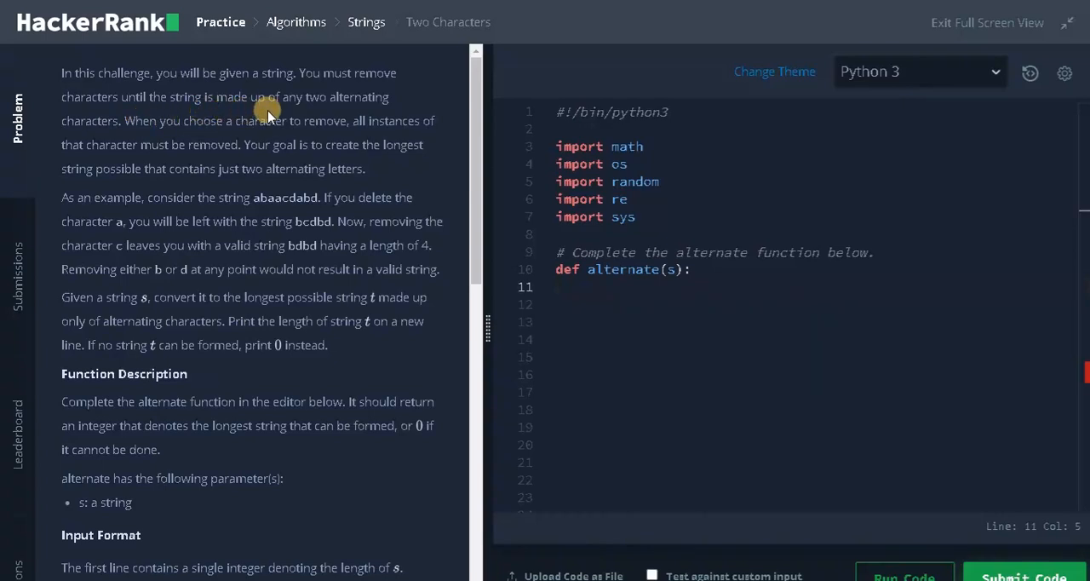
mouse_move(100, 141)
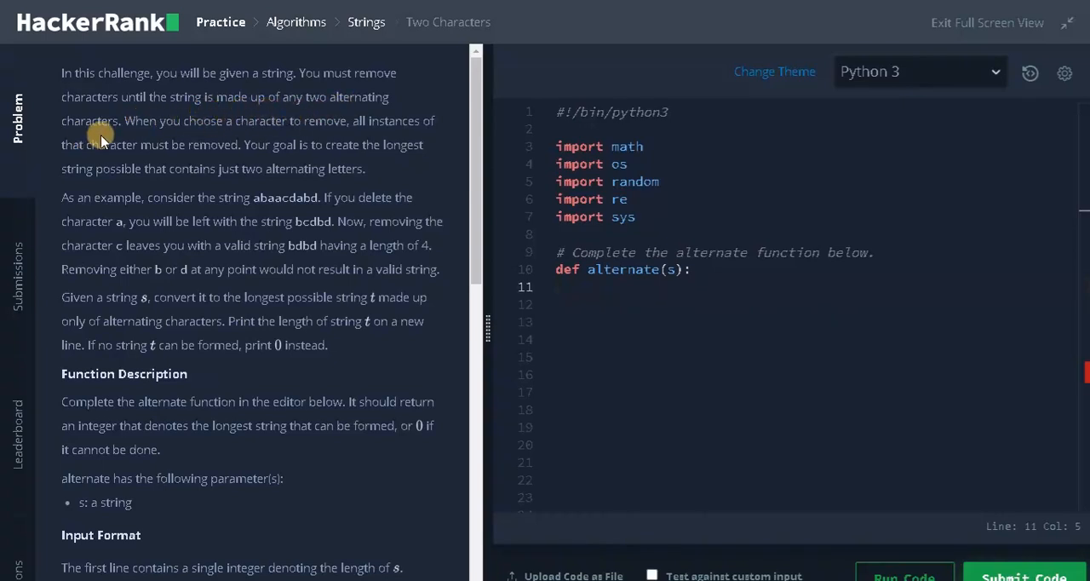
mouse_move(323, 138)
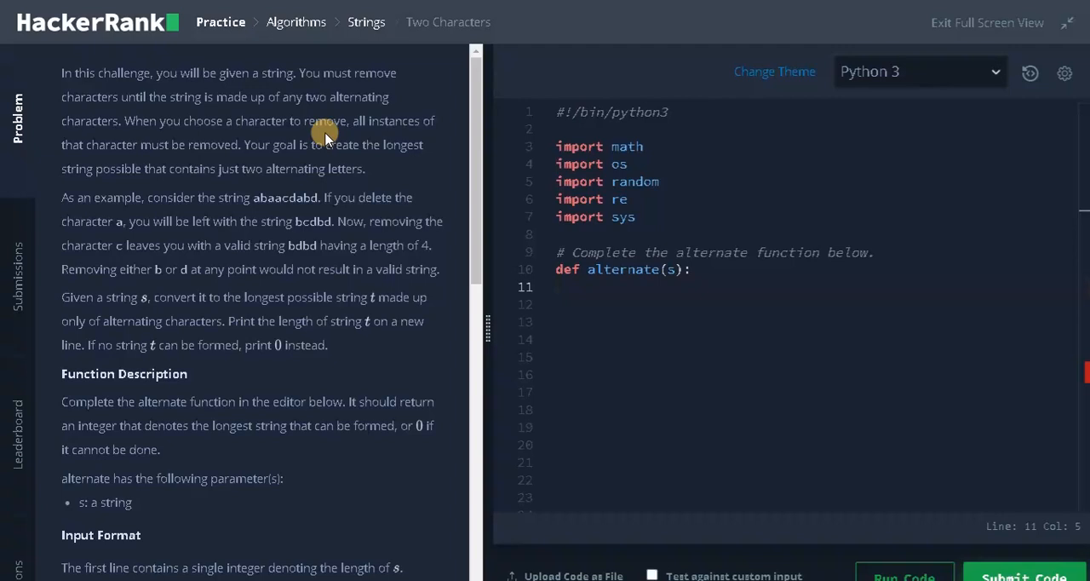
mouse_move(175, 149)
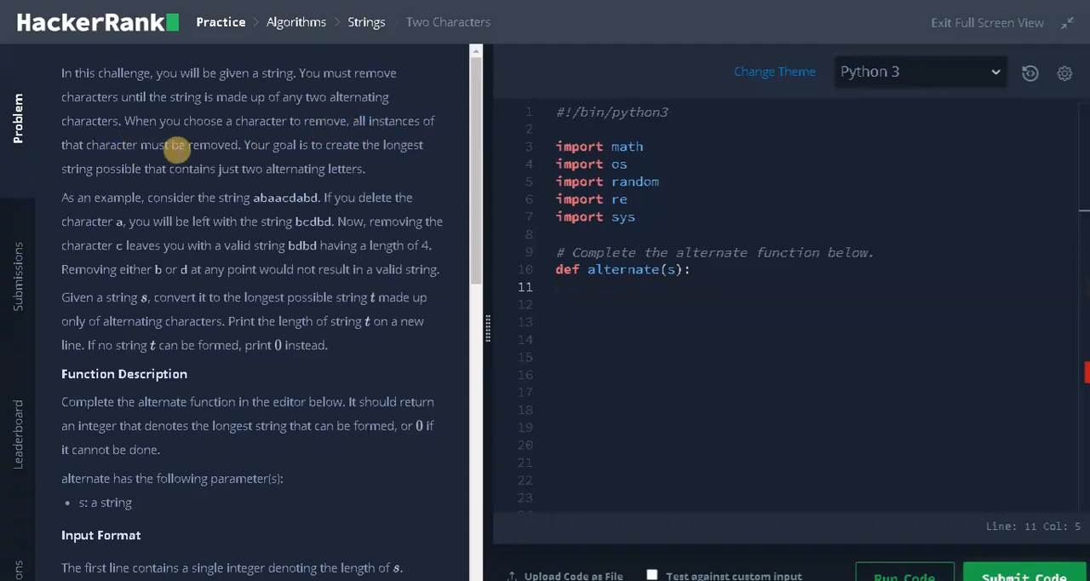
mouse_move(249, 162)
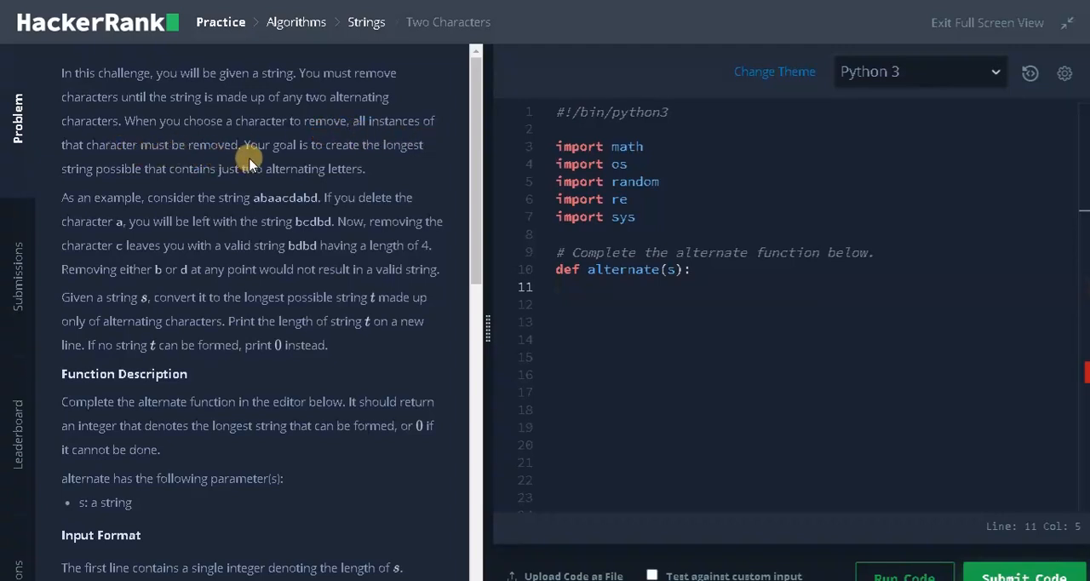
mouse_move(136, 188)
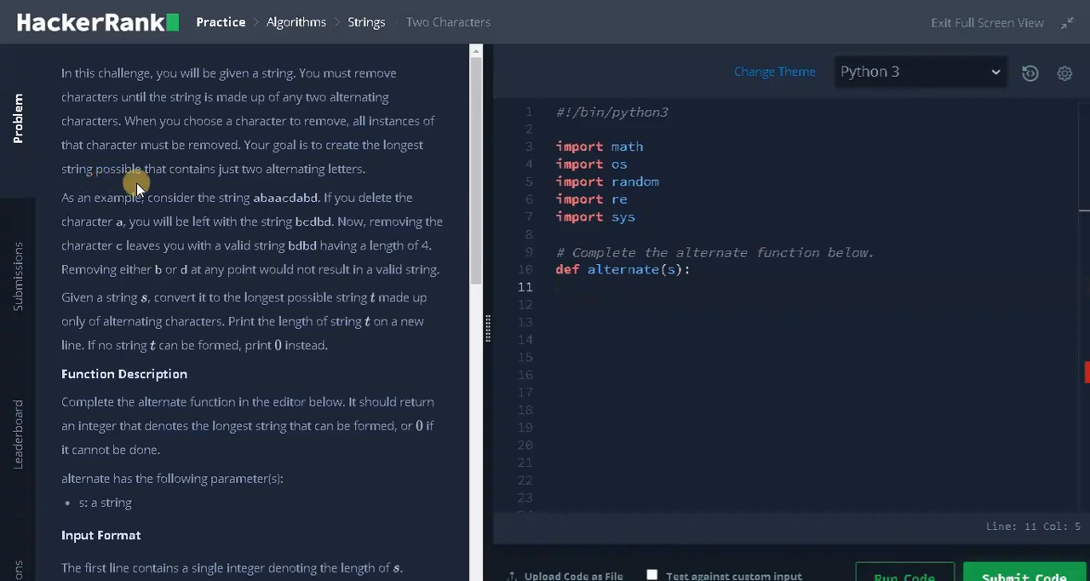
mouse_move(271, 185)
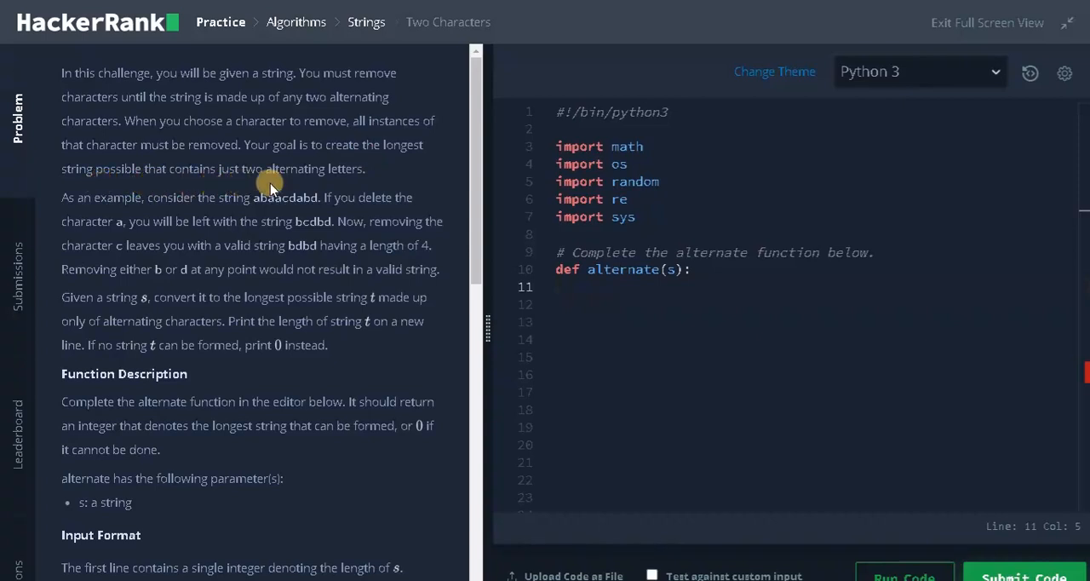
mouse_move(98, 216)
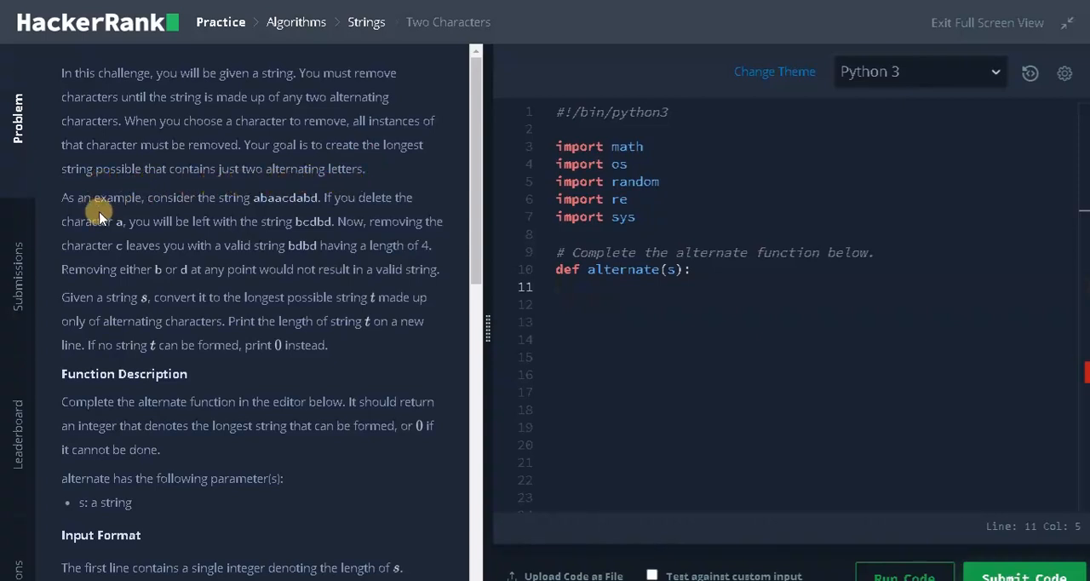
mouse_move(247, 208)
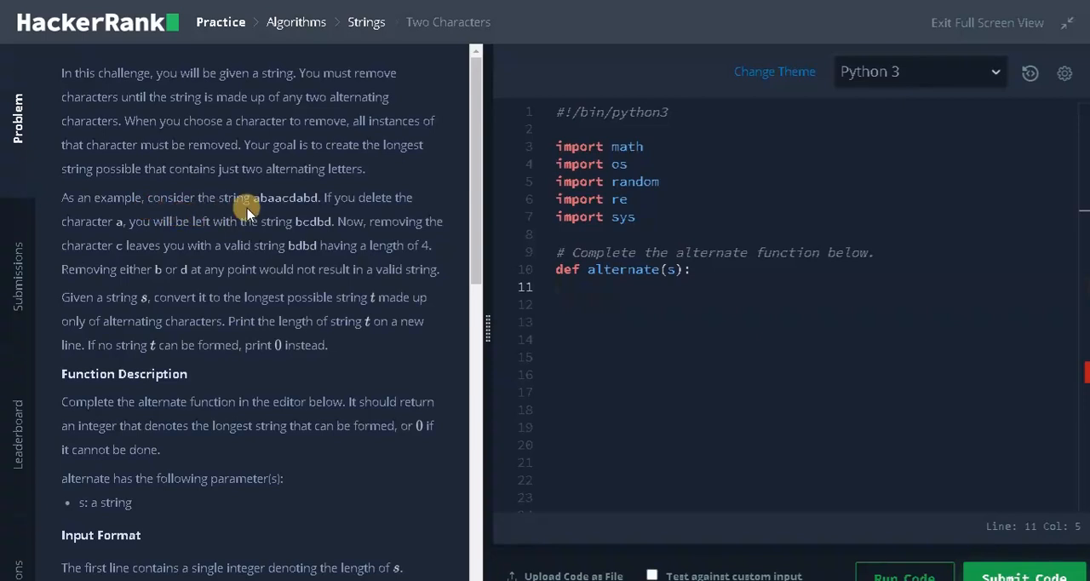
mouse_move(287, 210)
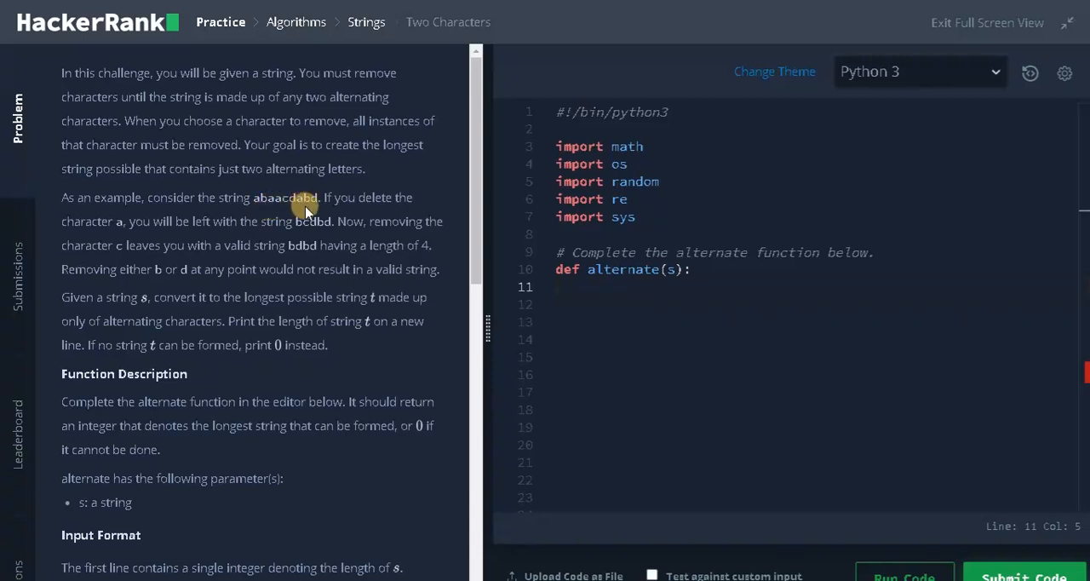
mouse_move(114, 245)
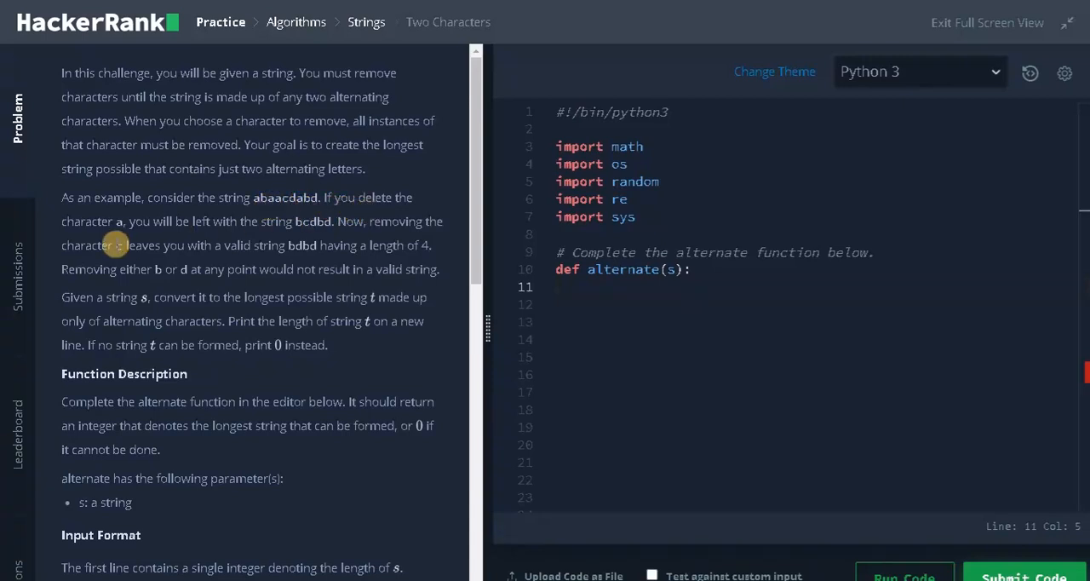
mouse_move(251, 237)
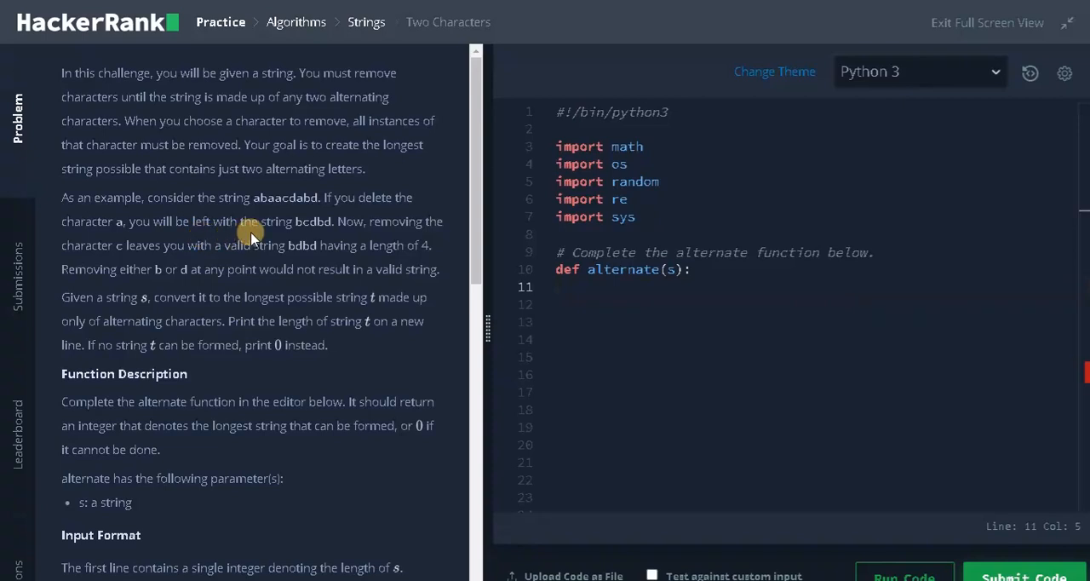
mouse_move(334, 232)
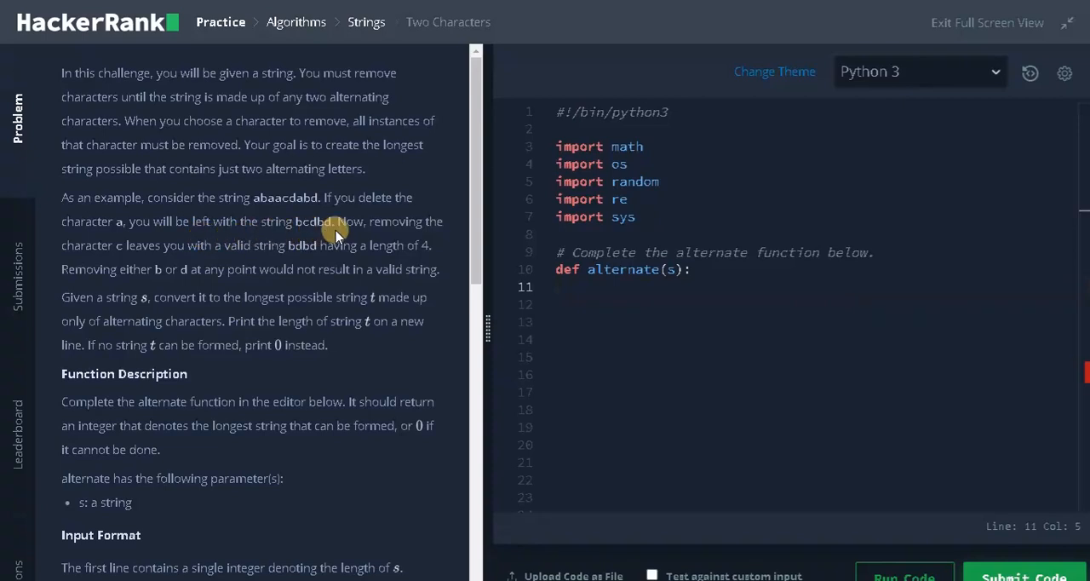
mouse_move(93, 246)
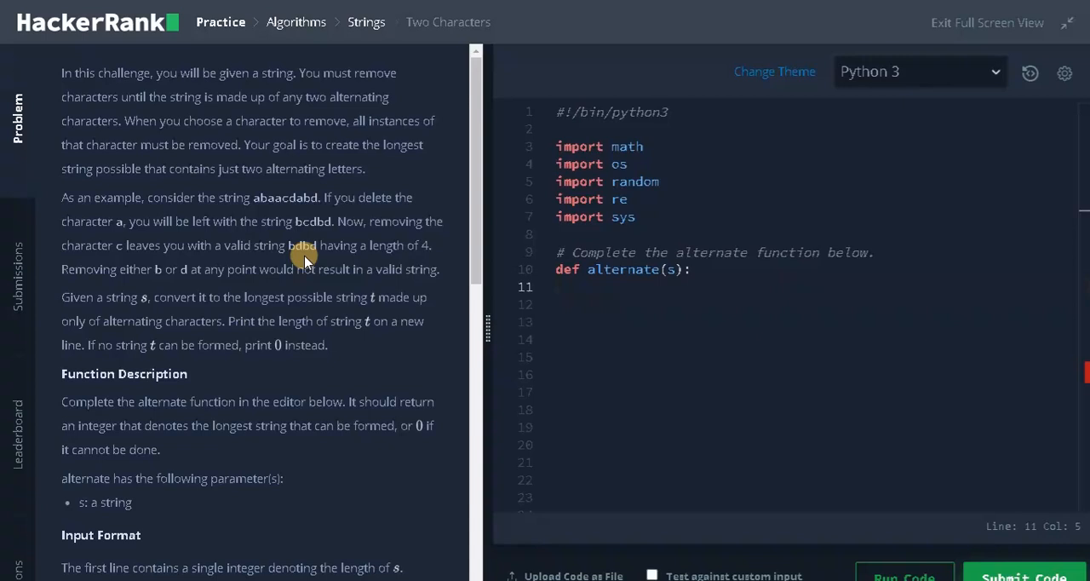
mouse_move(307, 260)
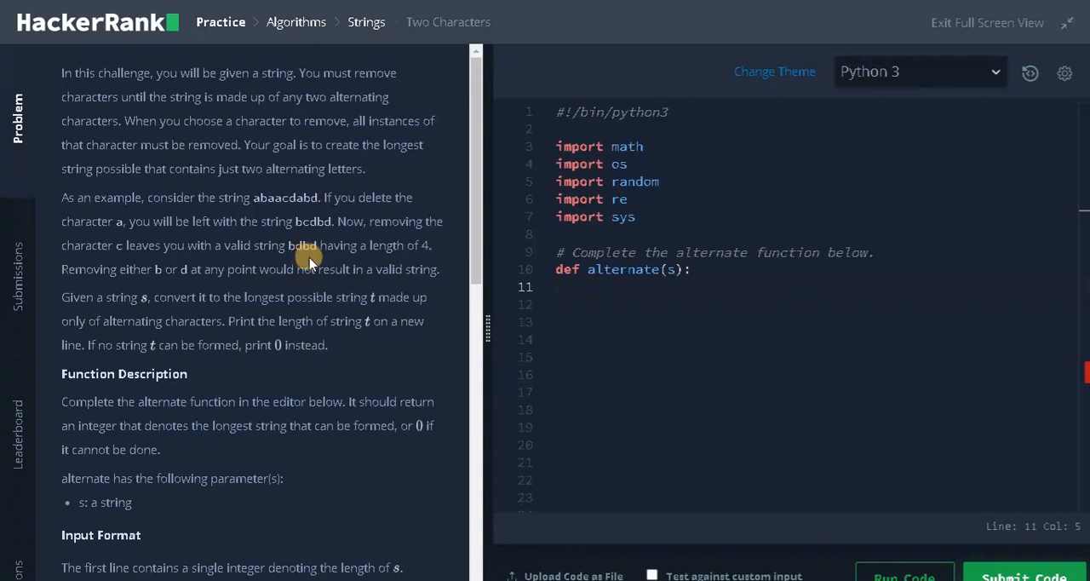
mouse_move(149, 285)
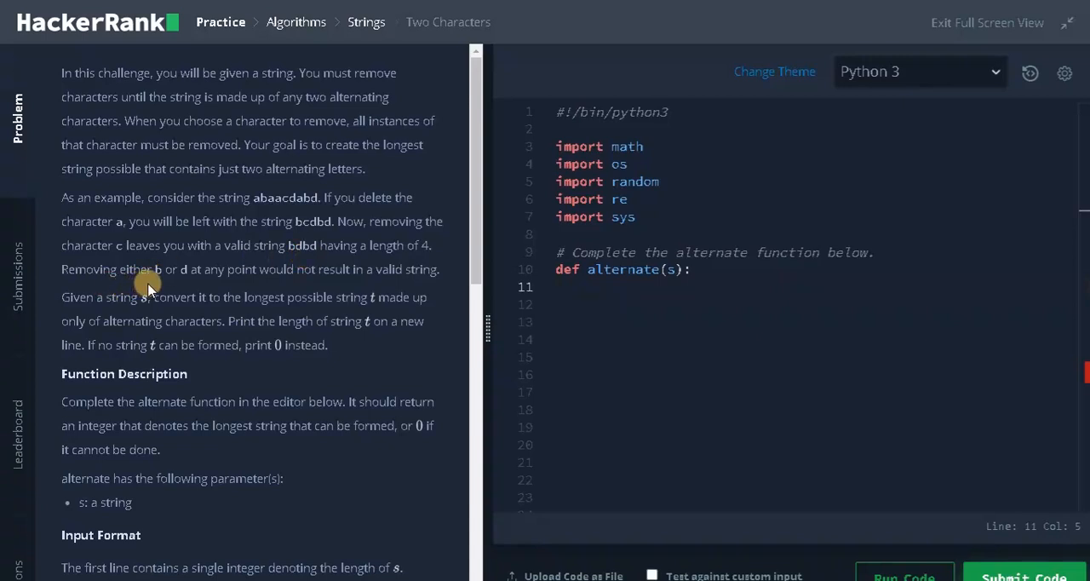
mouse_move(294, 285)
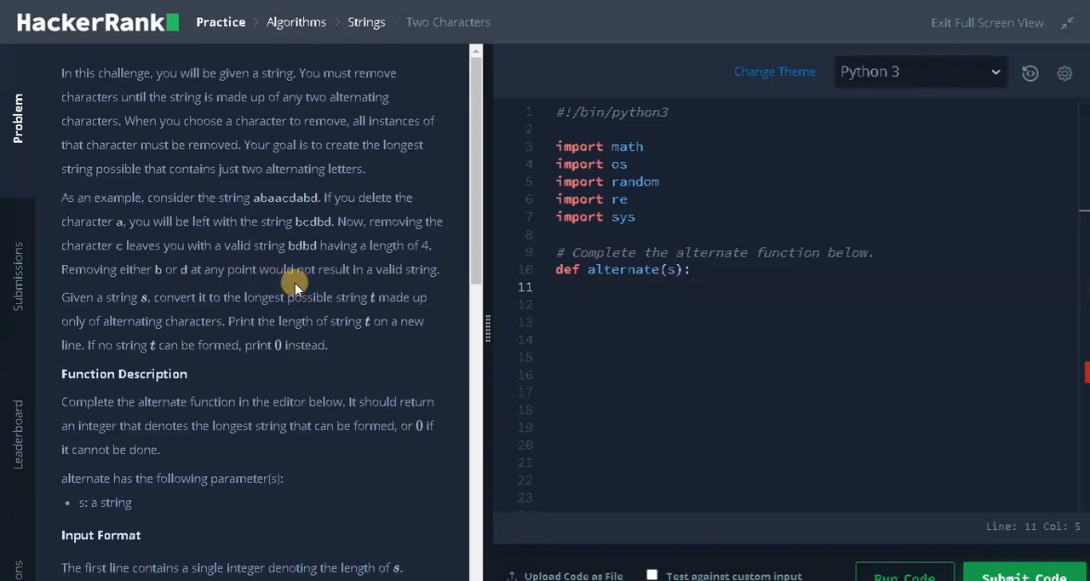
mouse_move(136, 311)
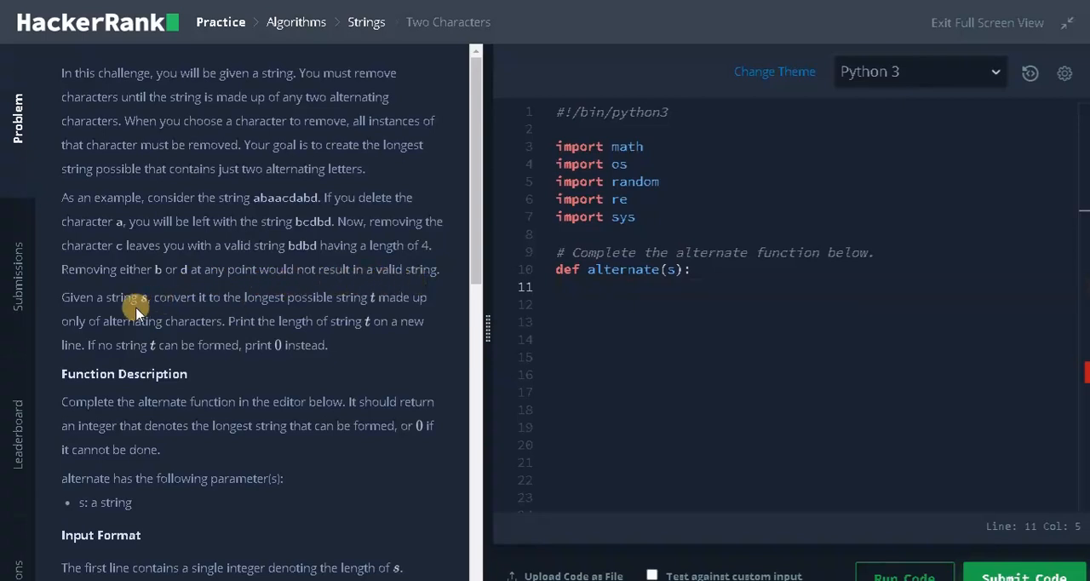
mouse_move(212, 307)
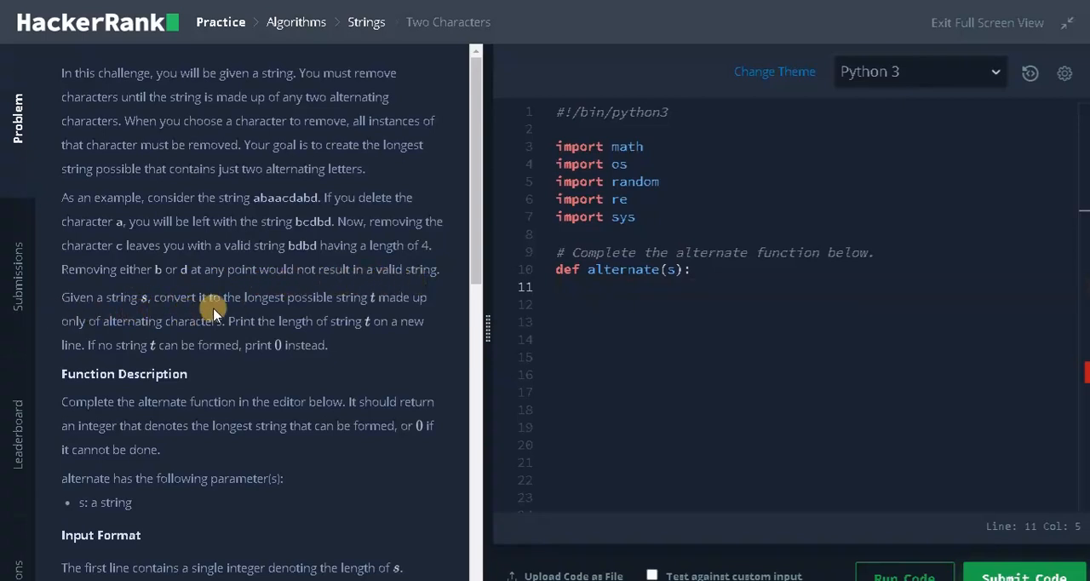
mouse_move(375, 311)
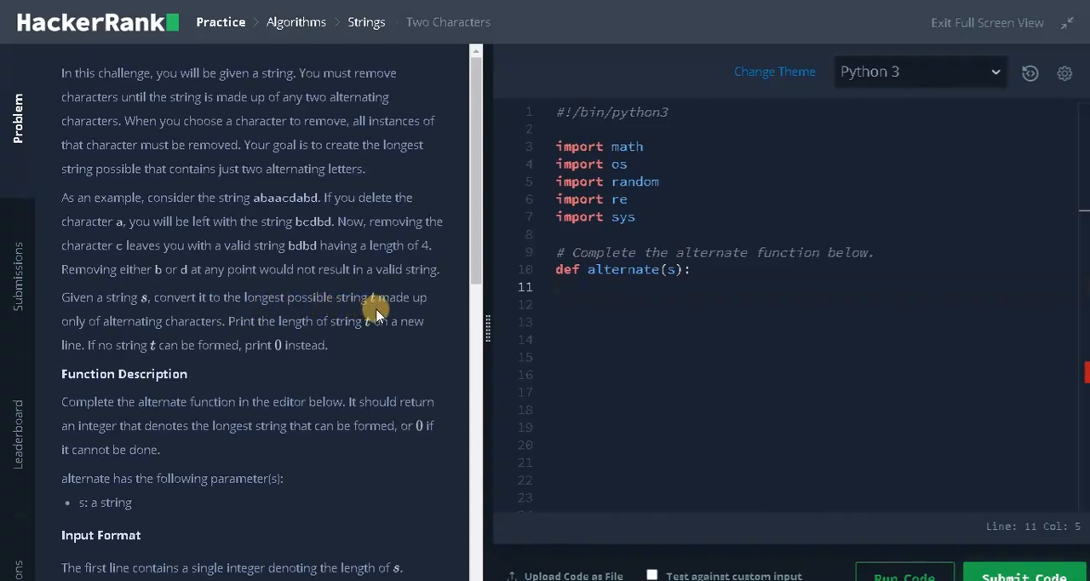
mouse_move(175, 332)
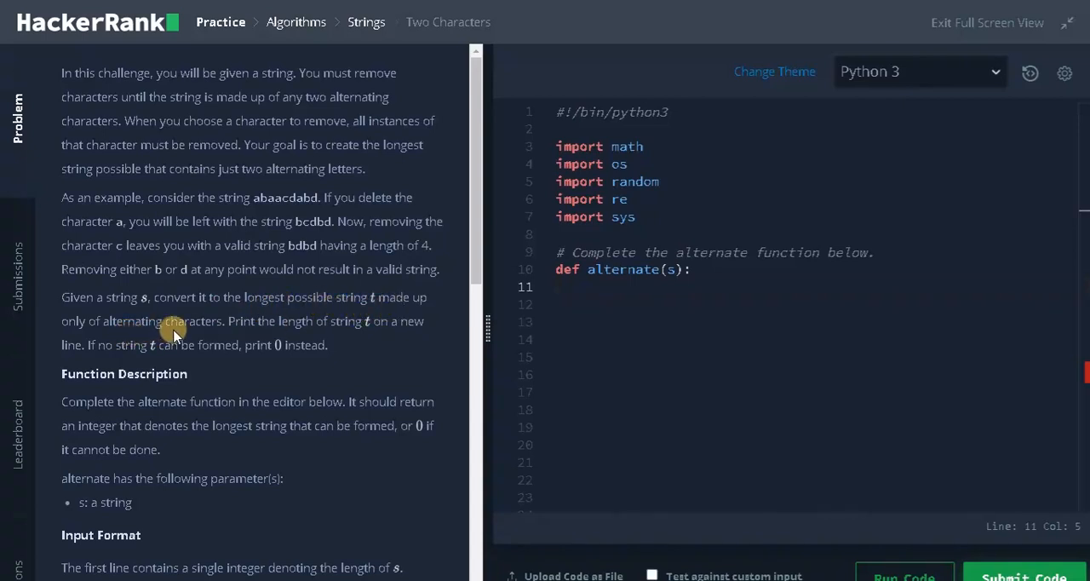
mouse_move(302, 332)
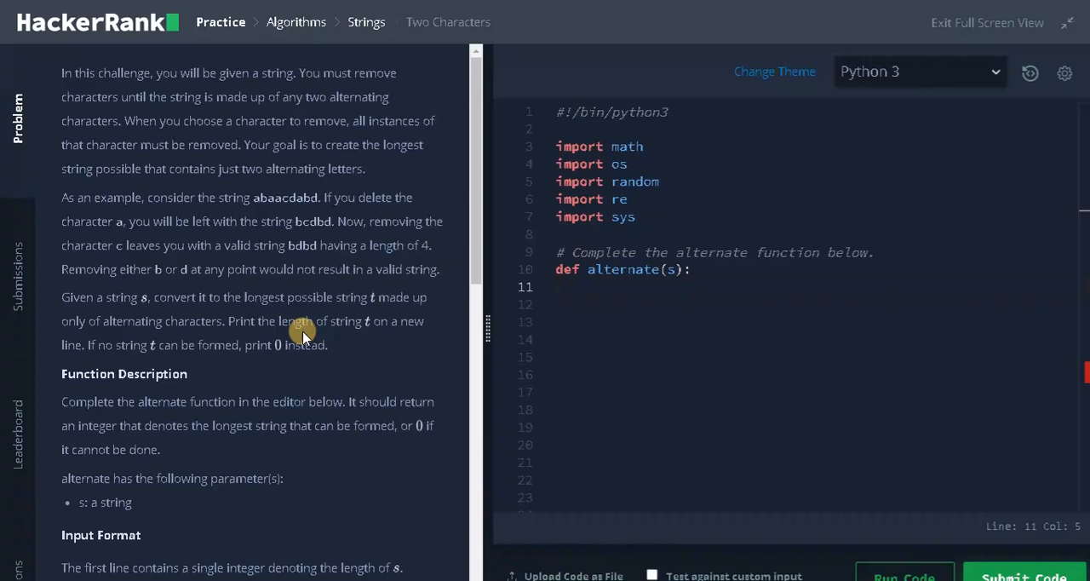
mouse_move(94, 349)
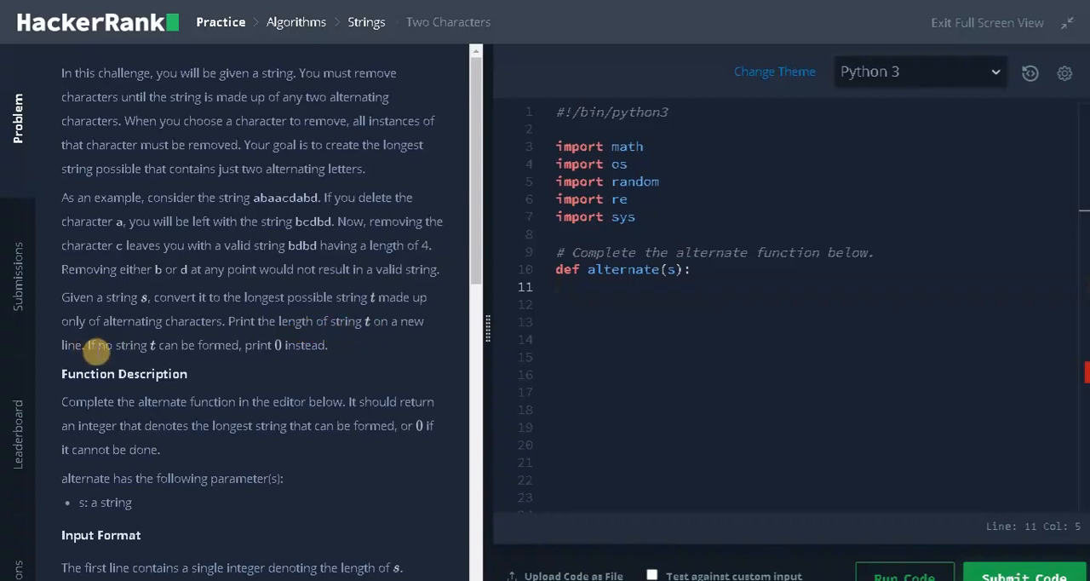
mouse_move(230, 353)
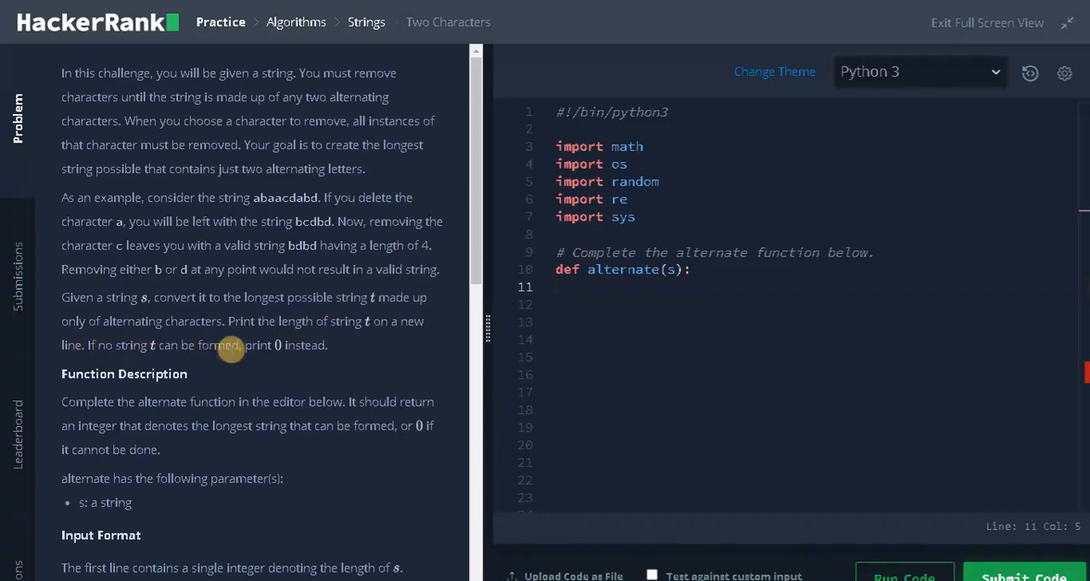
mouse_move(330, 355)
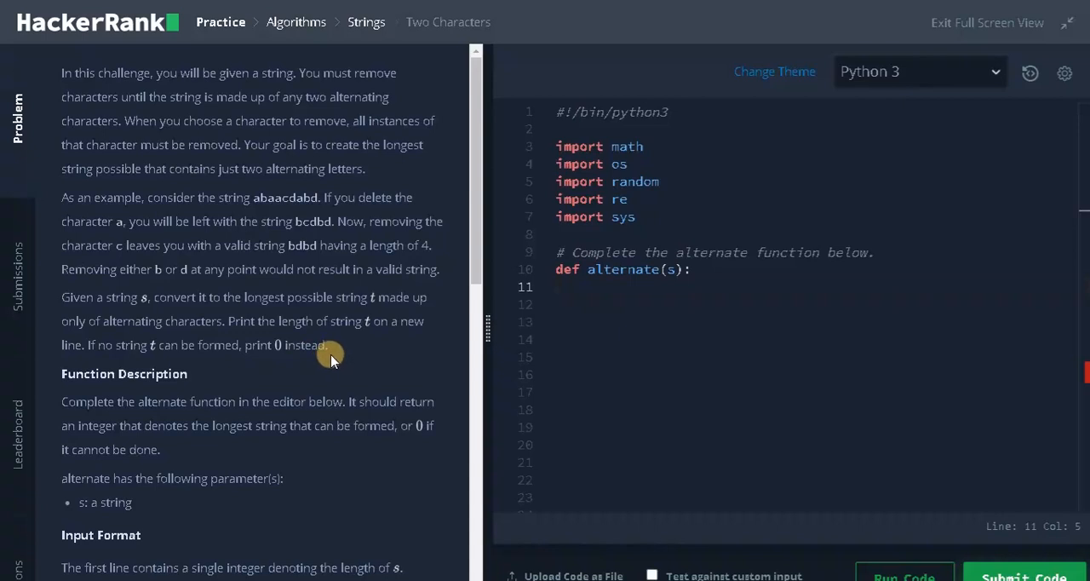
mouse_move(298, 212)
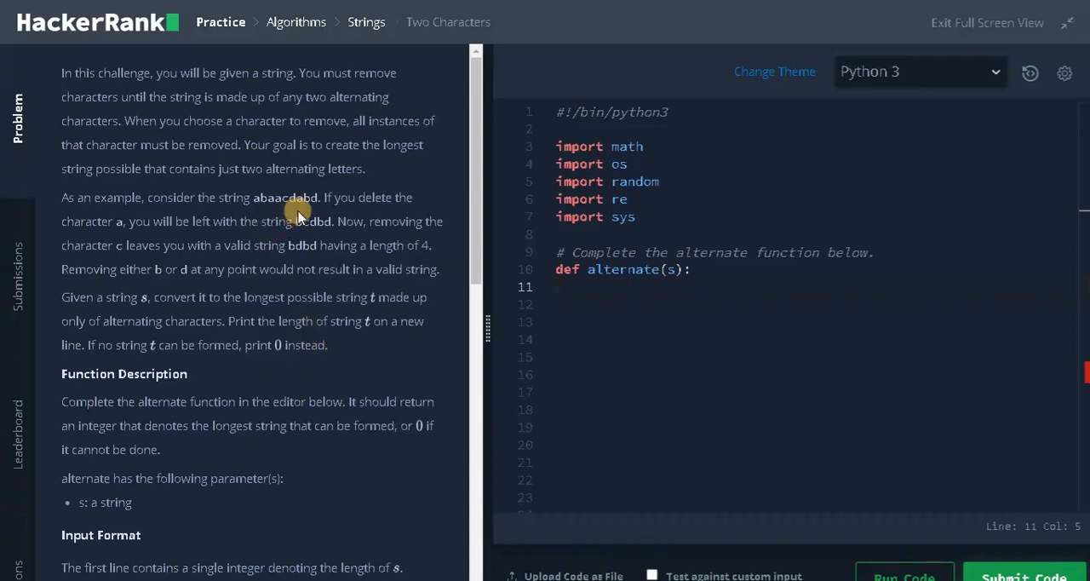
mouse_move(303, 237)
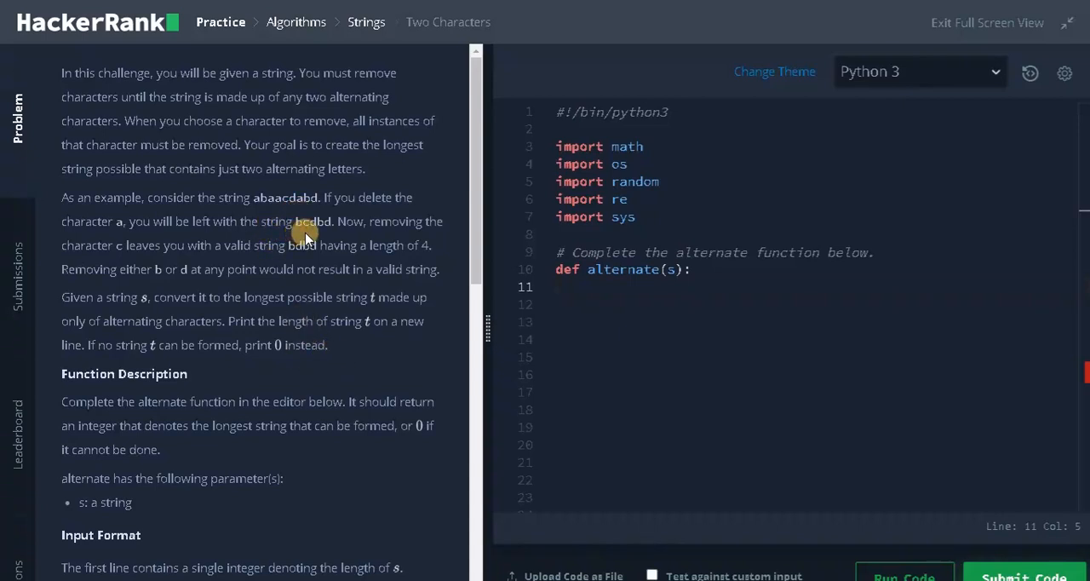
mouse_move(306, 237)
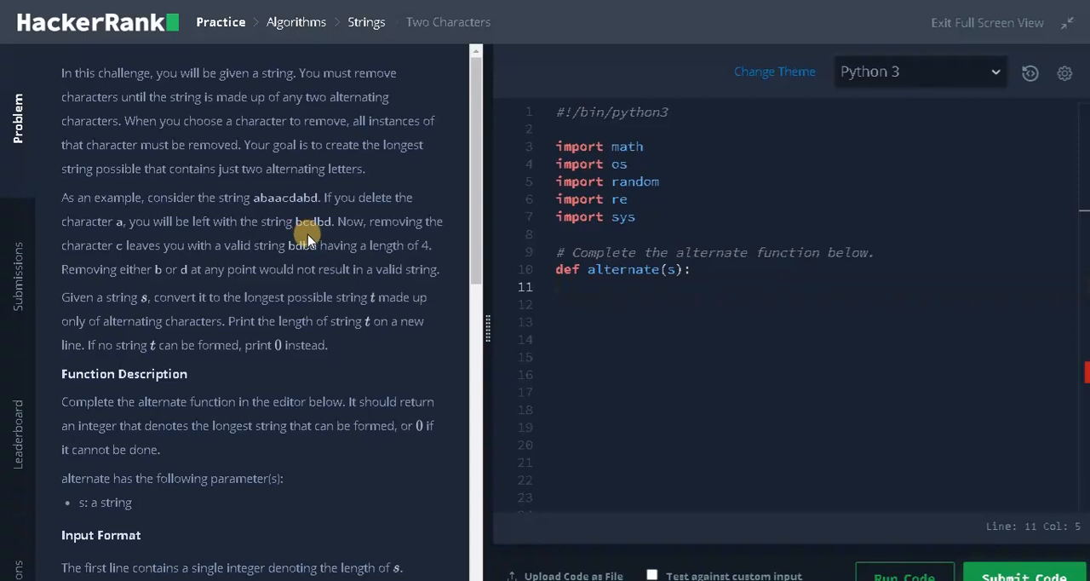
mouse_move(242, 302)
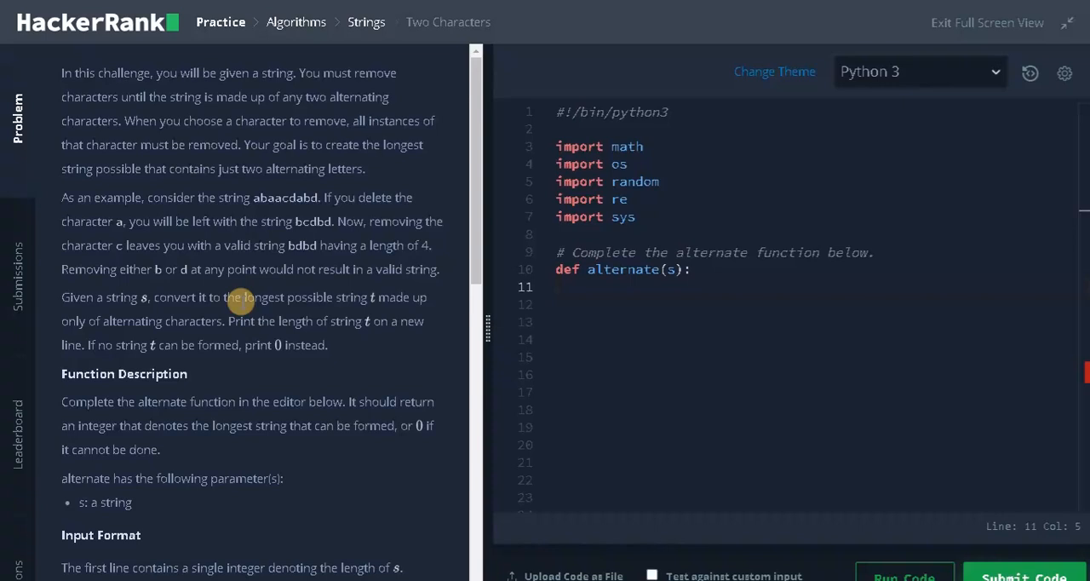
mouse_move(294, 213)
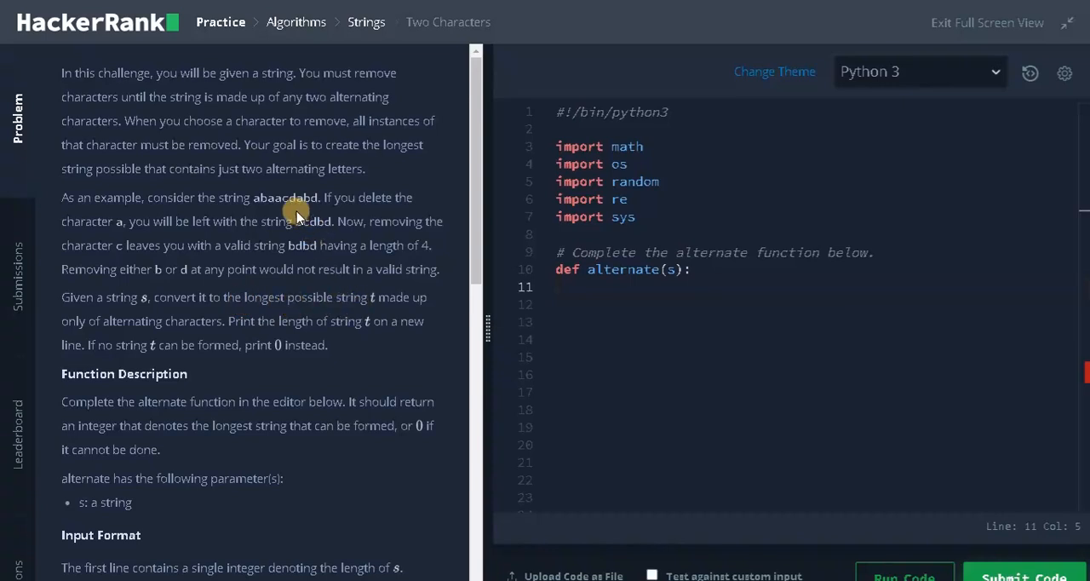
mouse_move(283, 296)
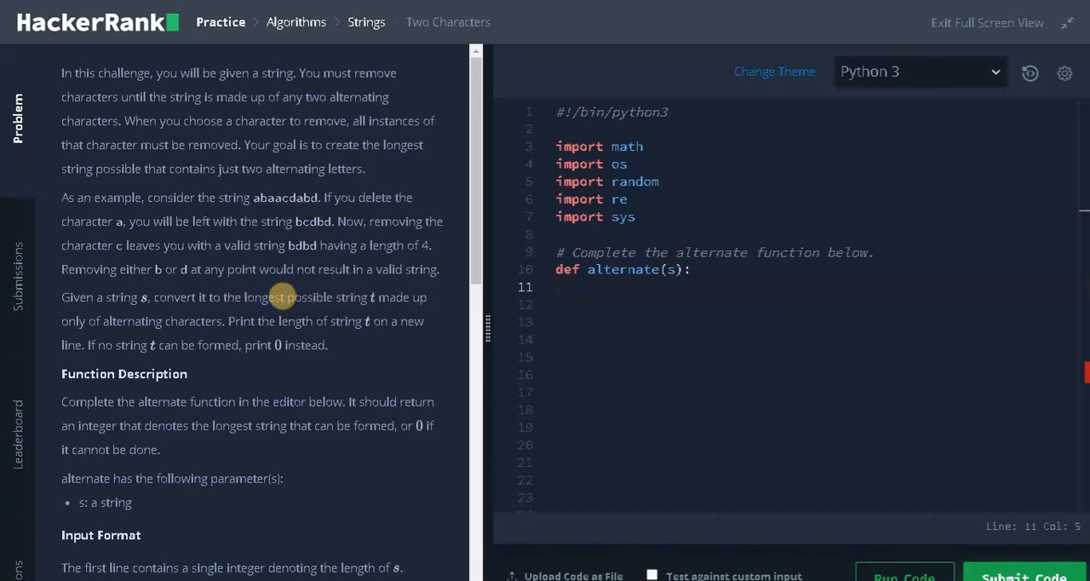
- Scroll through the Output Format, sample input beabeefeab, expected output 5 and the explanation
scroll(down, 3)
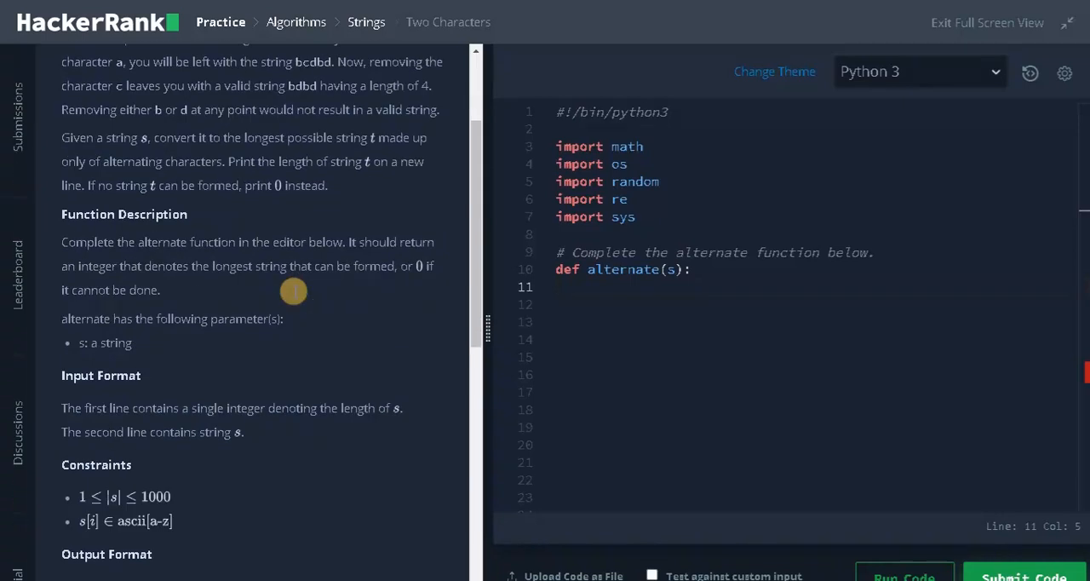
scroll(down, 3)
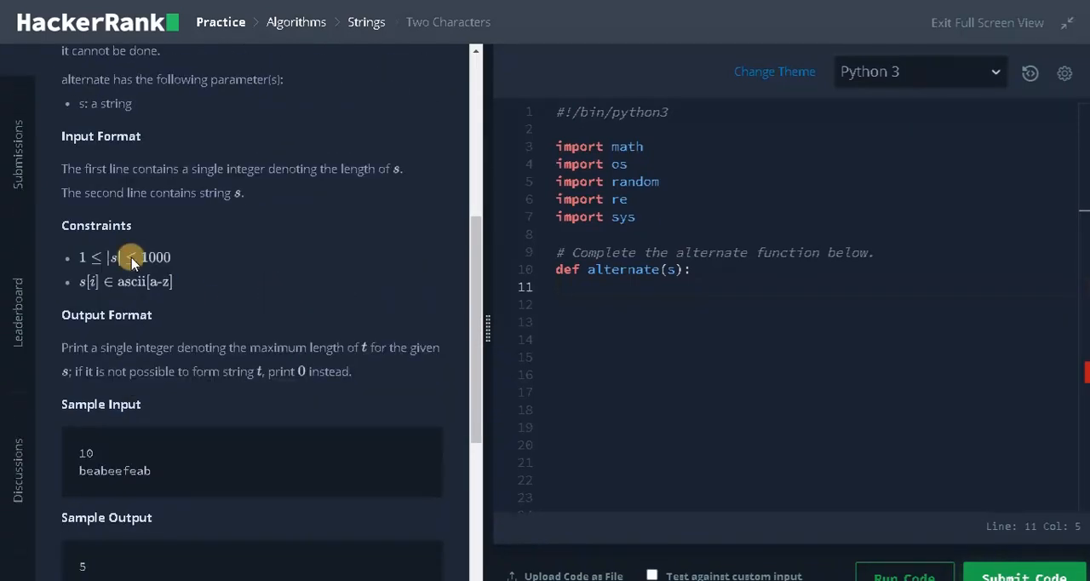
mouse_move(162, 270)
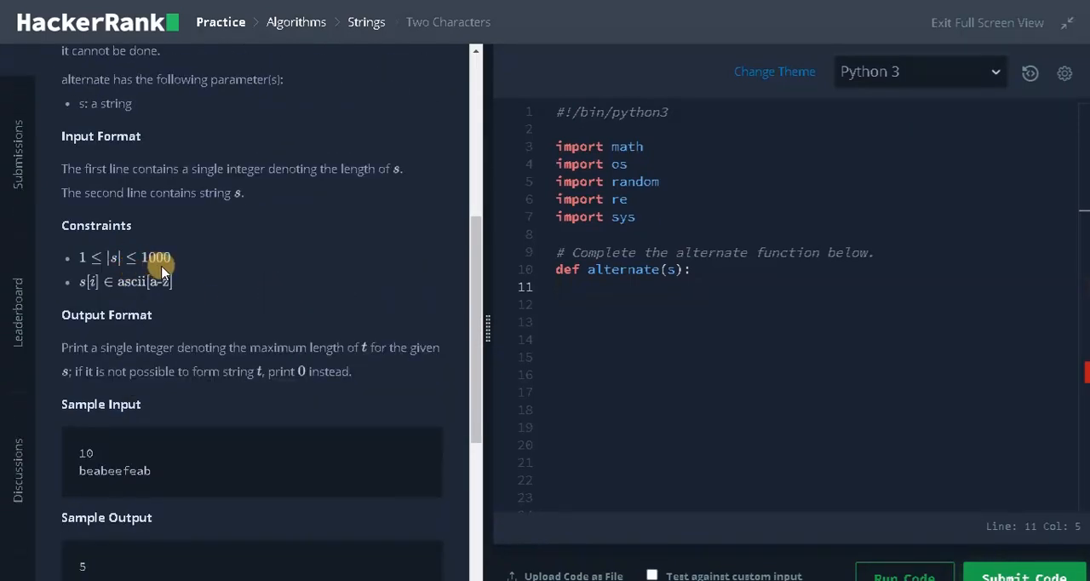
mouse_move(107, 294)
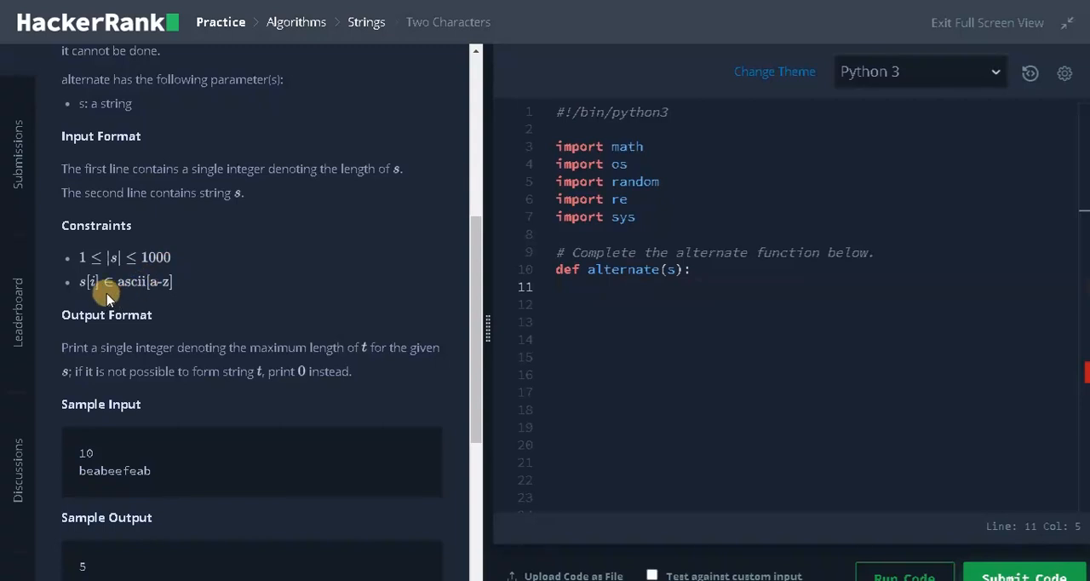
mouse_move(154, 296)
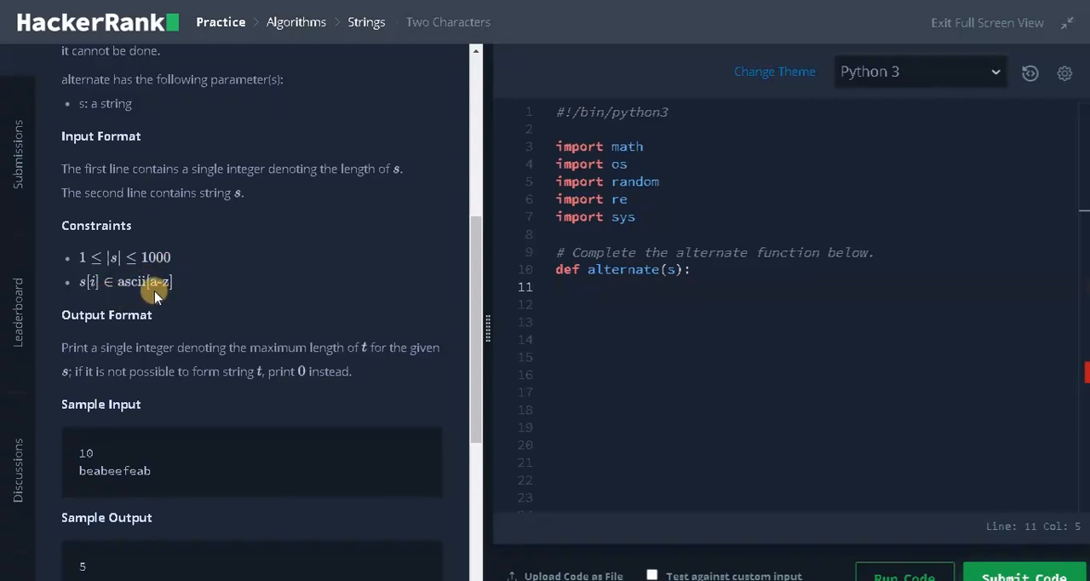
mouse_move(136, 297)
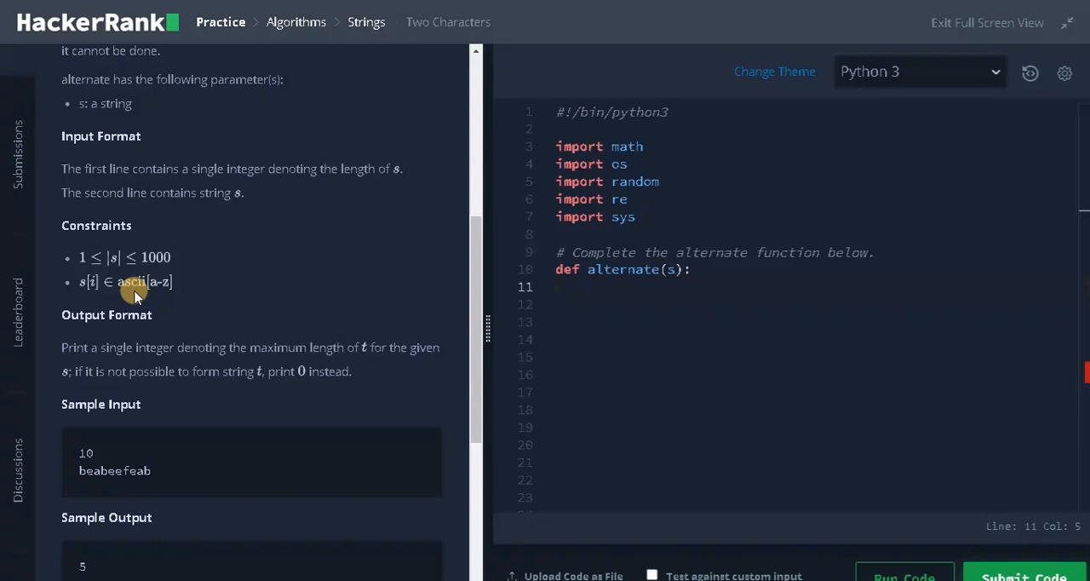
mouse_move(152, 272)
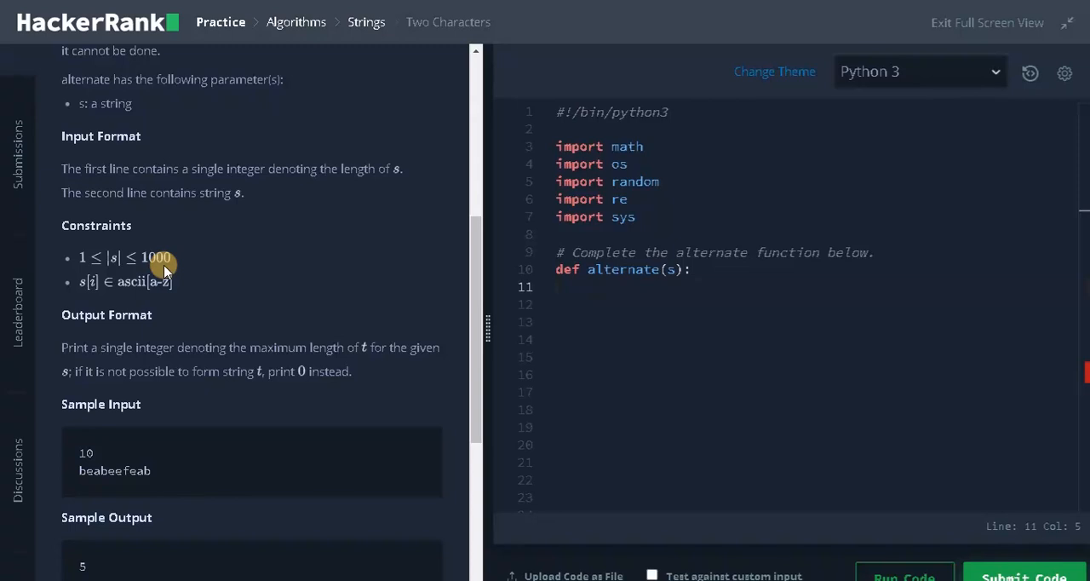
scroll(down, 3)
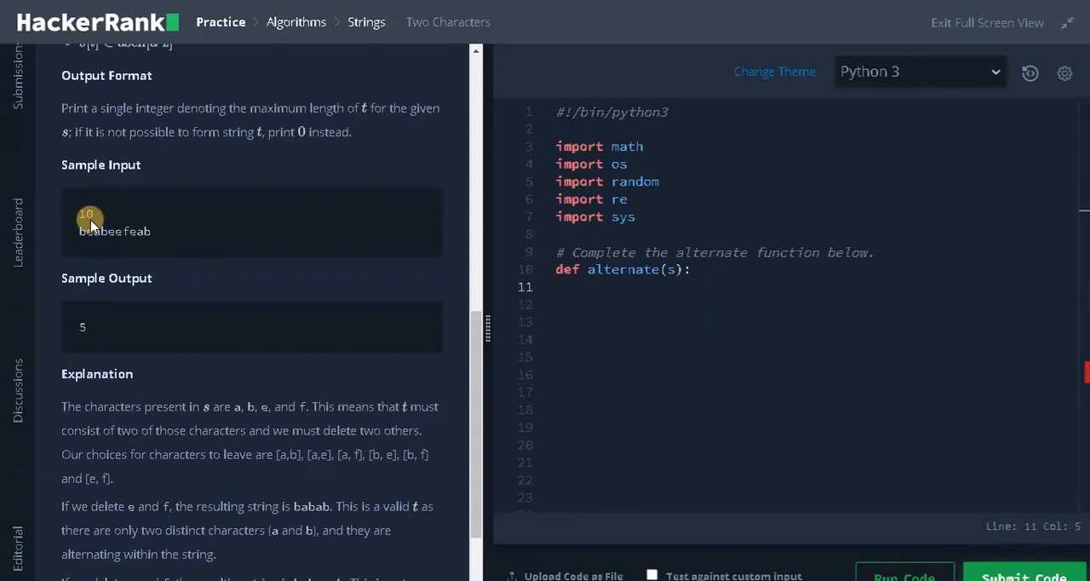
mouse_move(152, 240)
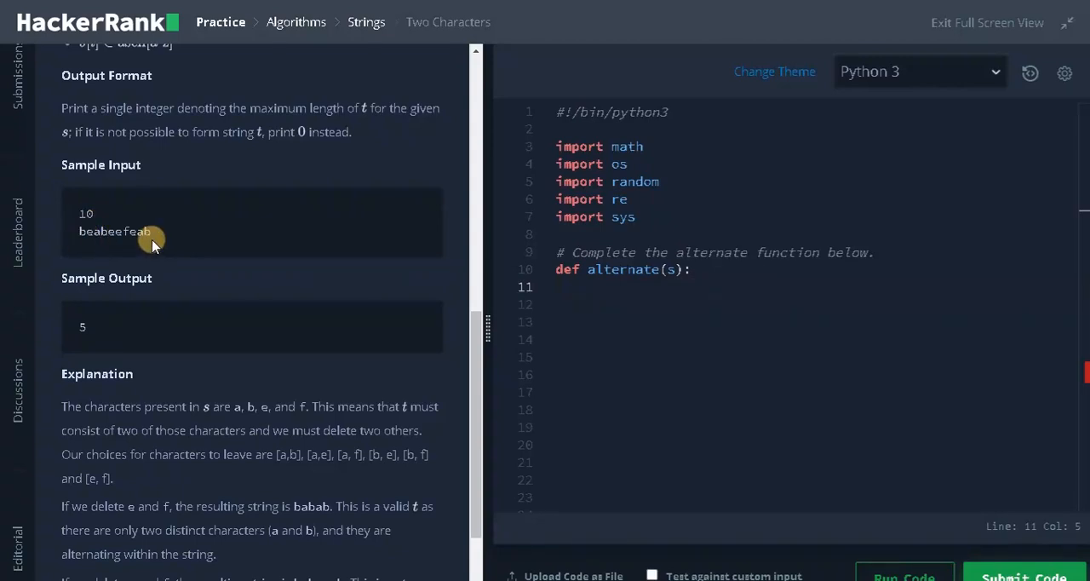
mouse_move(132, 298)
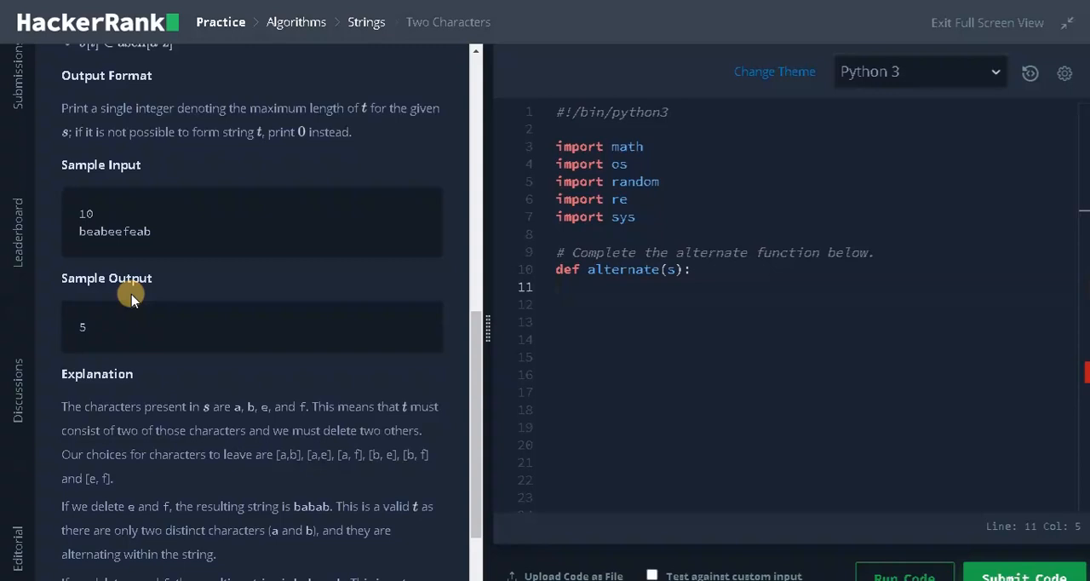
mouse_move(92, 336)
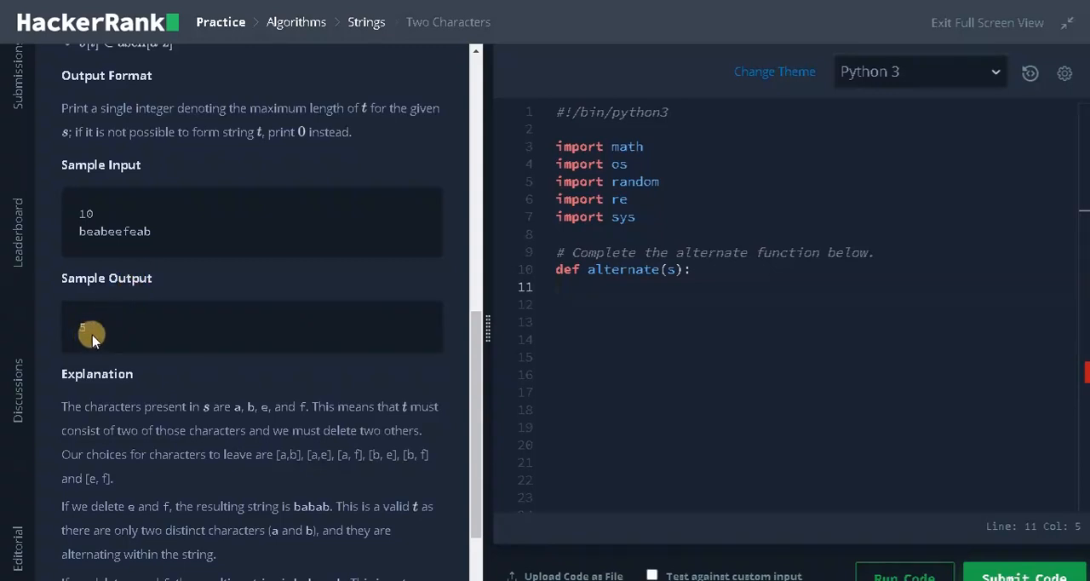
mouse_move(208, 422)
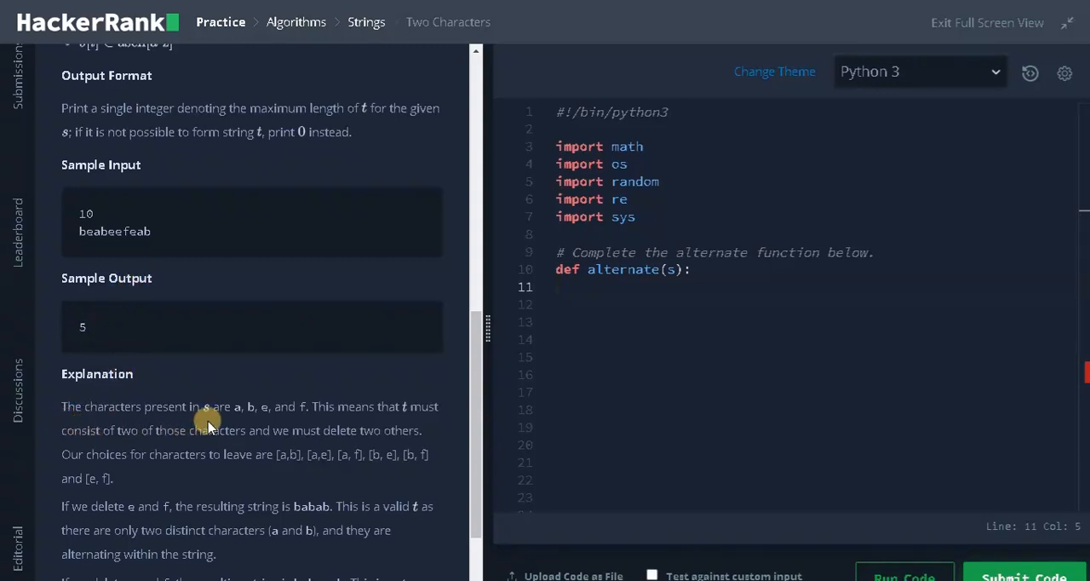
mouse_move(281, 413)
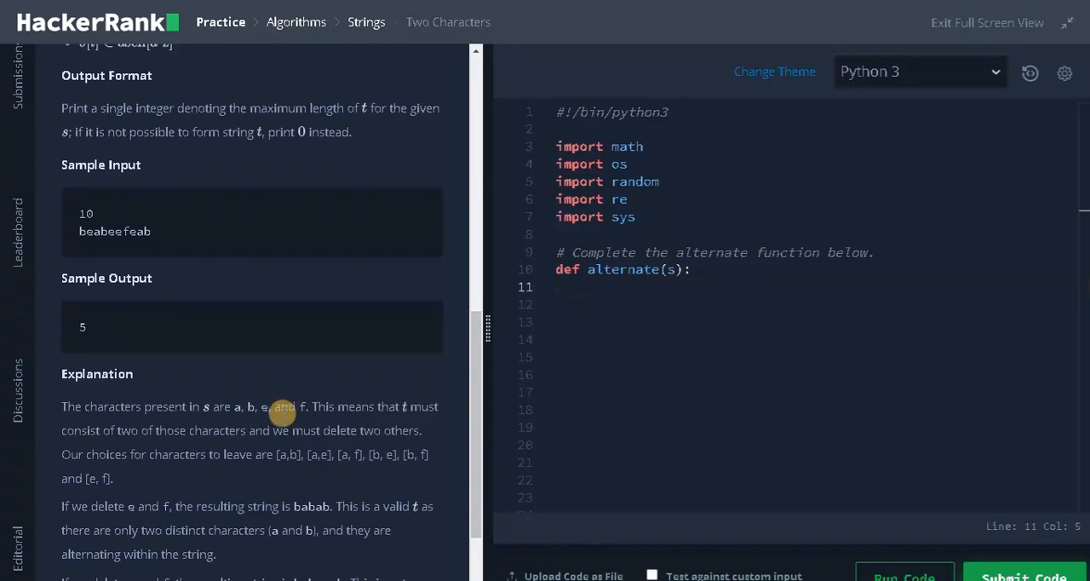
mouse_move(313, 424)
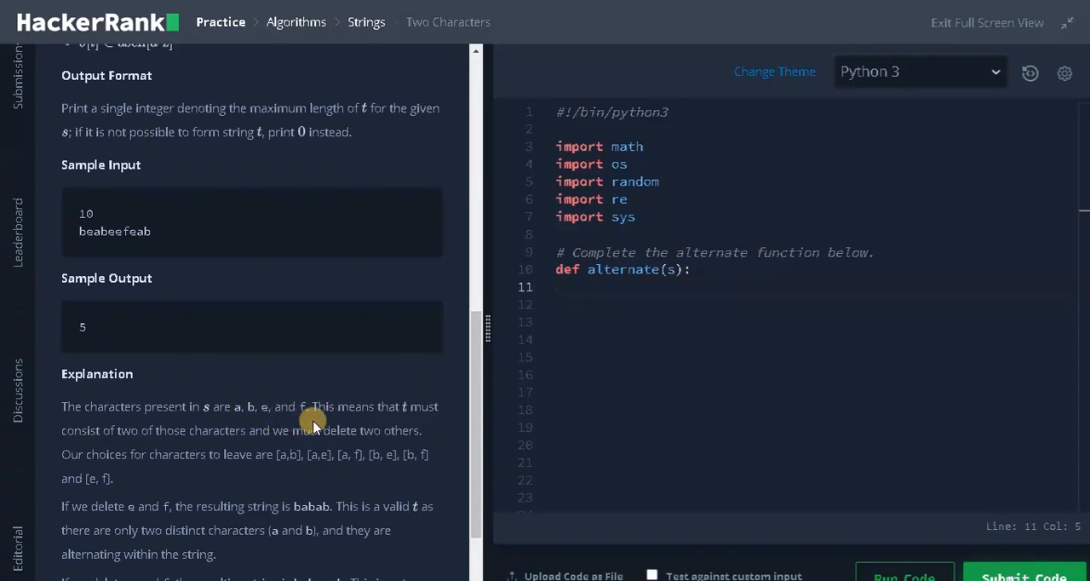
mouse_move(385, 417)
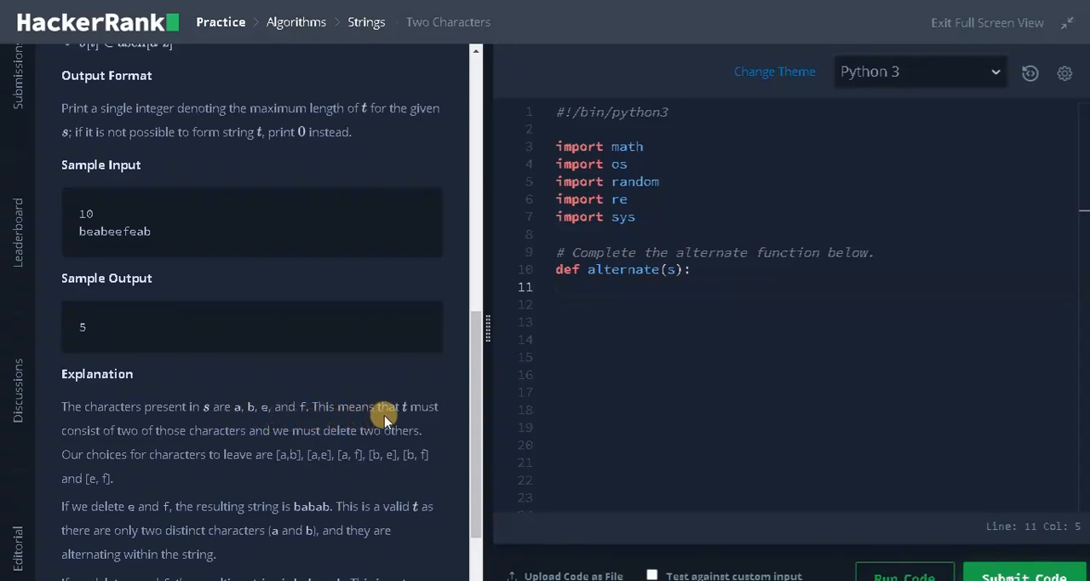
mouse_move(158, 443)
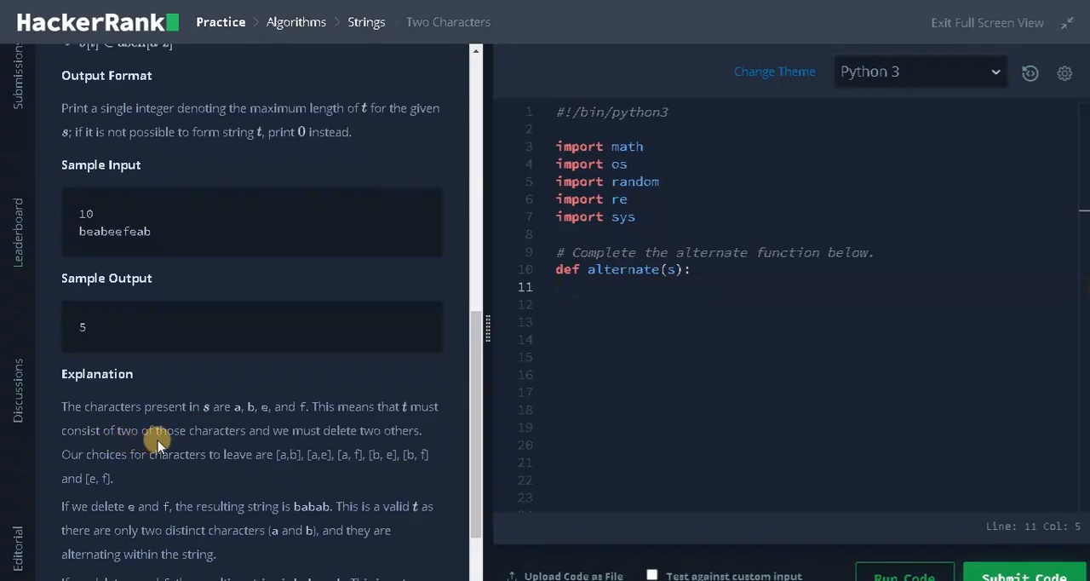
mouse_move(330, 447)
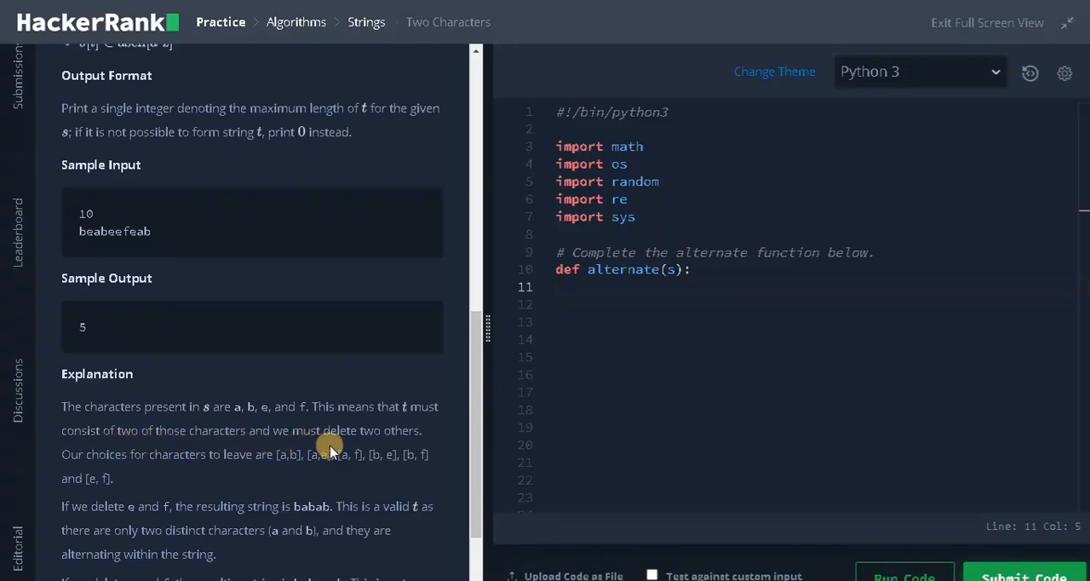
mouse_move(127, 475)
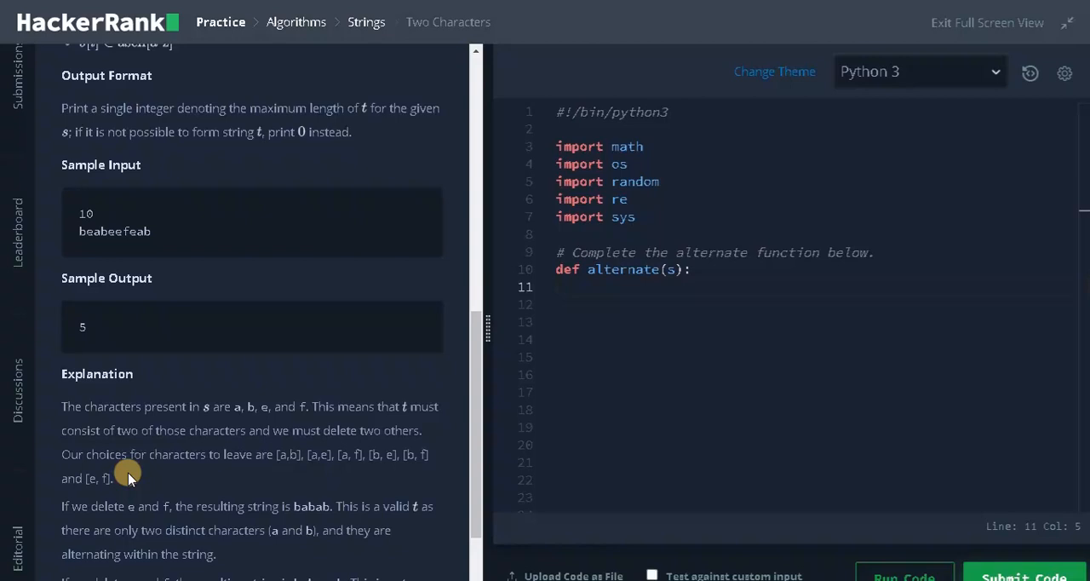
mouse_move(283, 467)
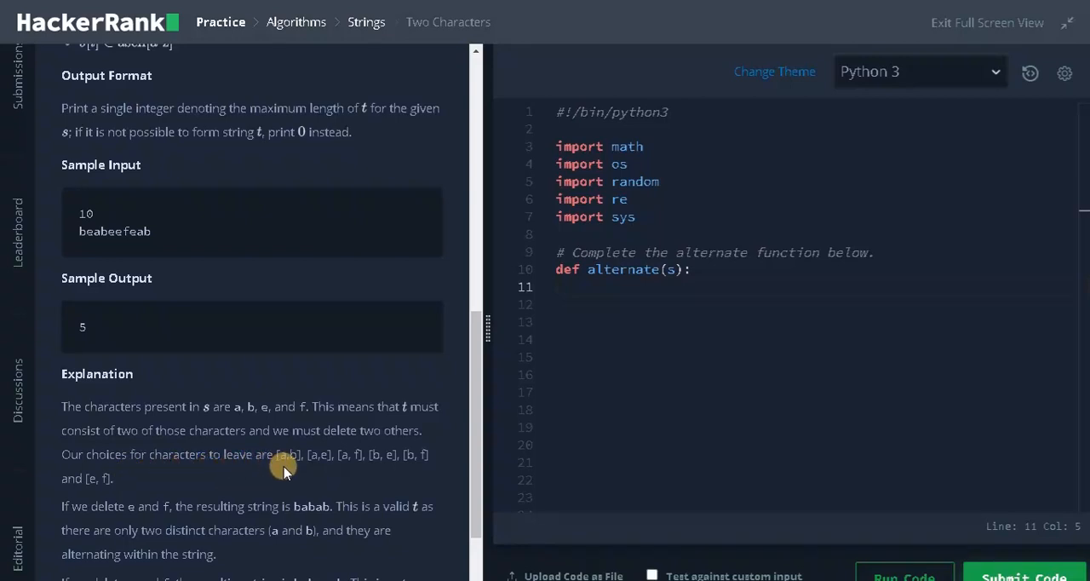
mouse_move(140, 494)
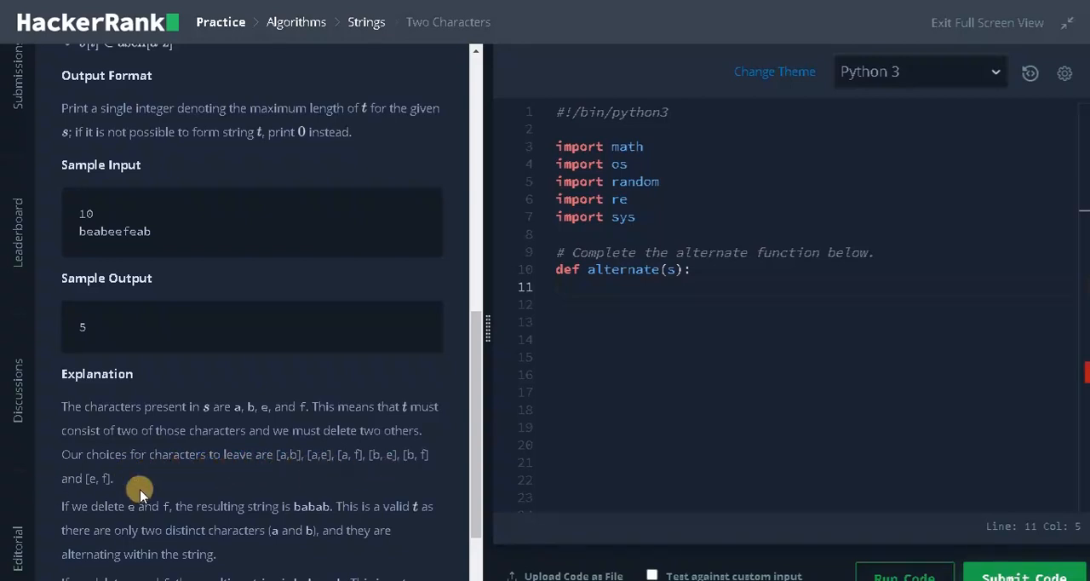
mouse_move(298, 477)
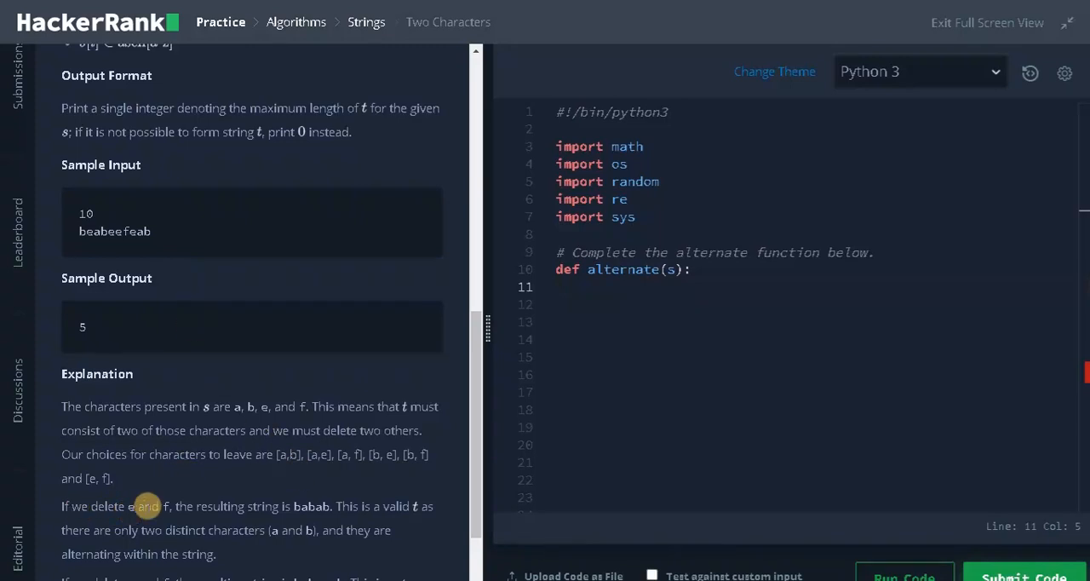
mouse_move(285, 517)
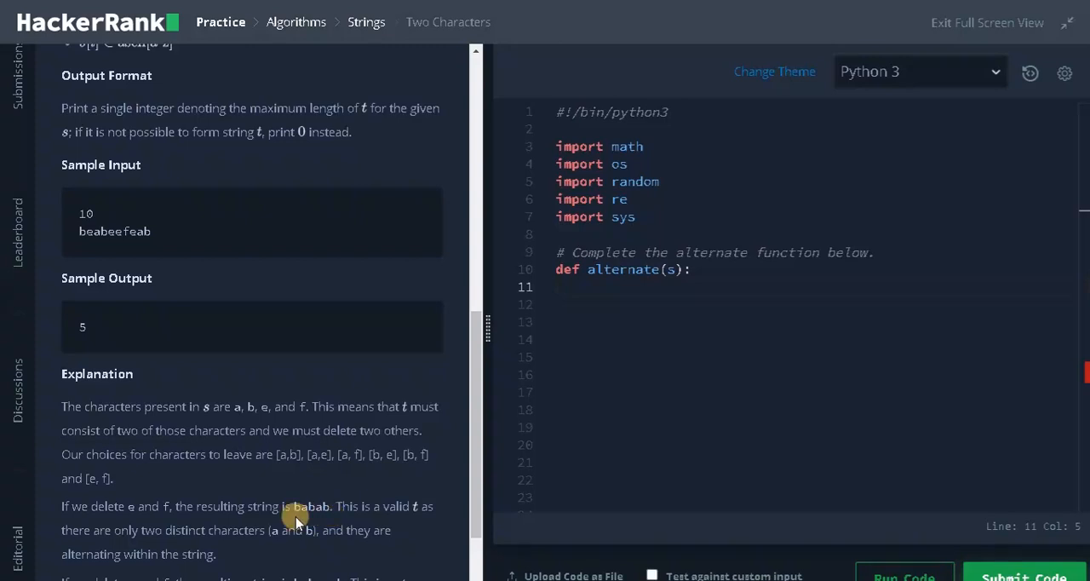
scroll(down, 3)
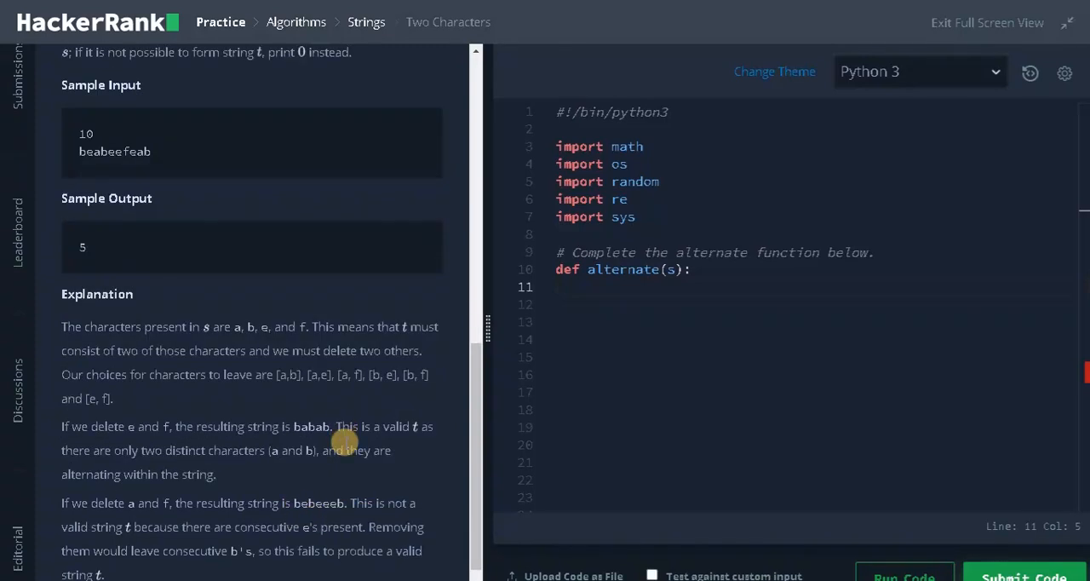
mouse_move(115, 462)
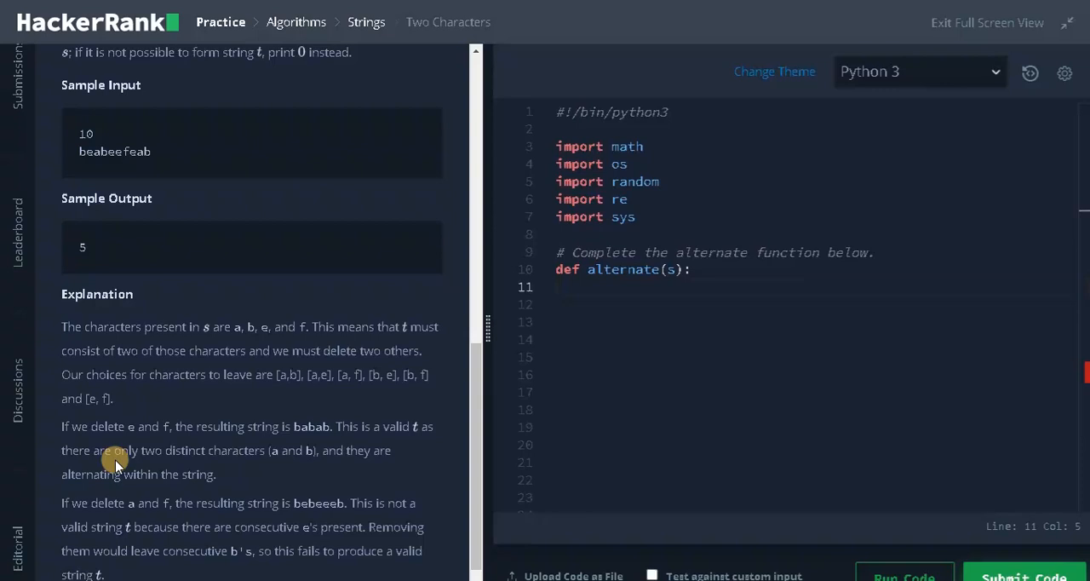
mouse_move(298, 466)
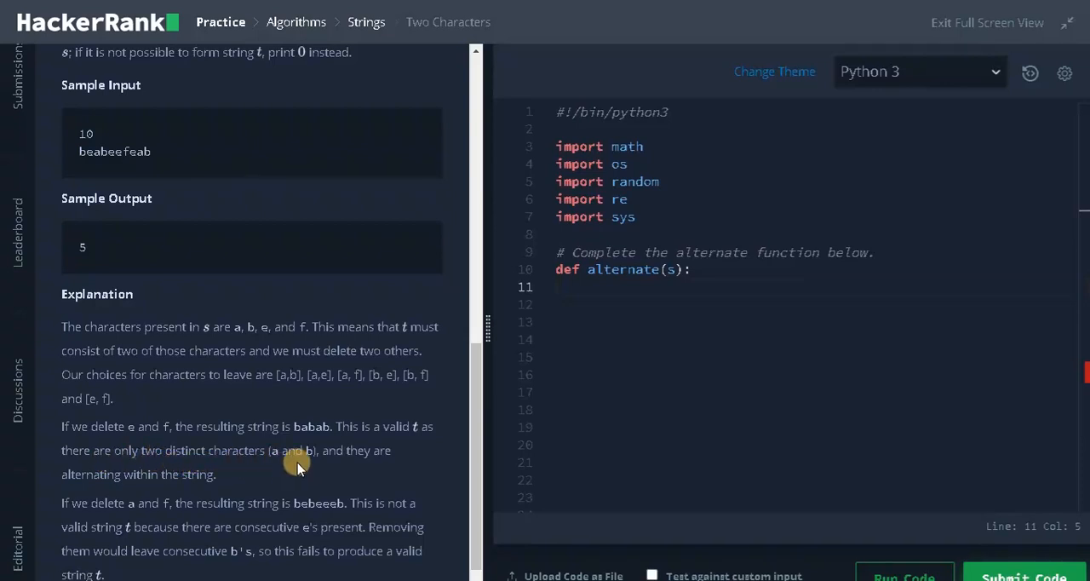
mouse_move(151, 487)
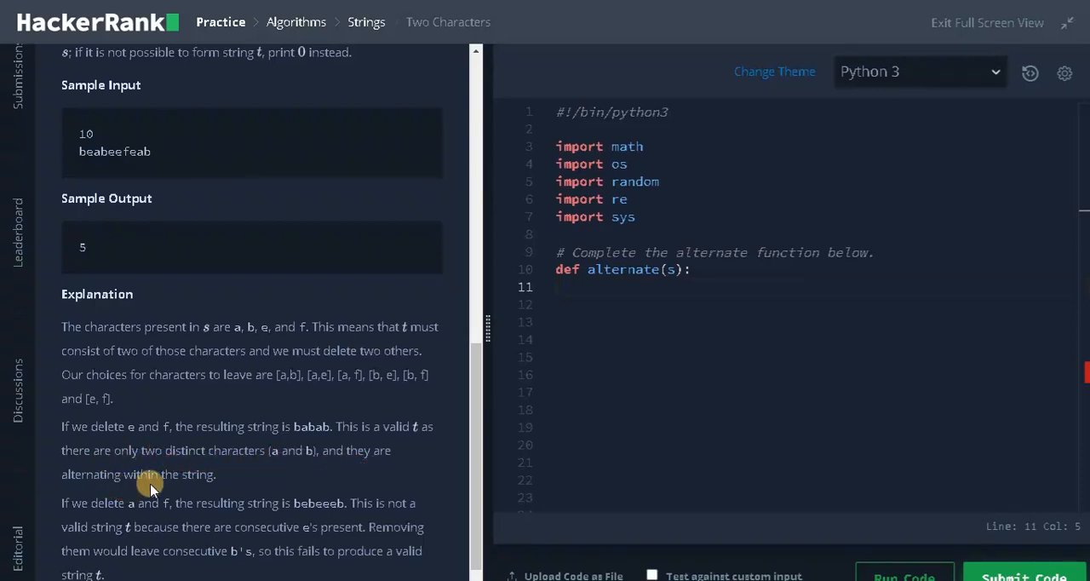
mouse_move(222, 473)
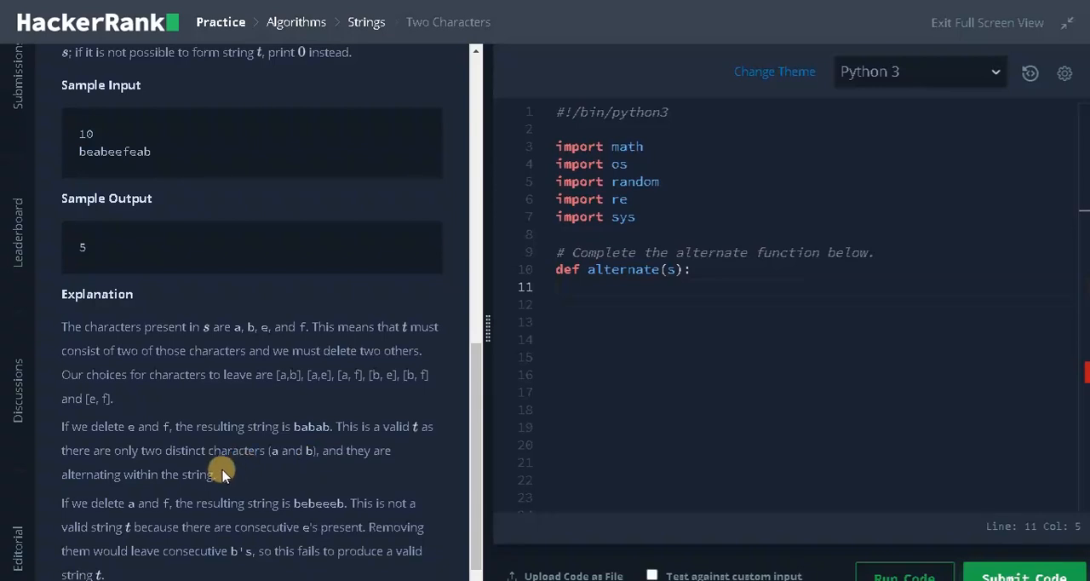
mouse_move(194, 467)
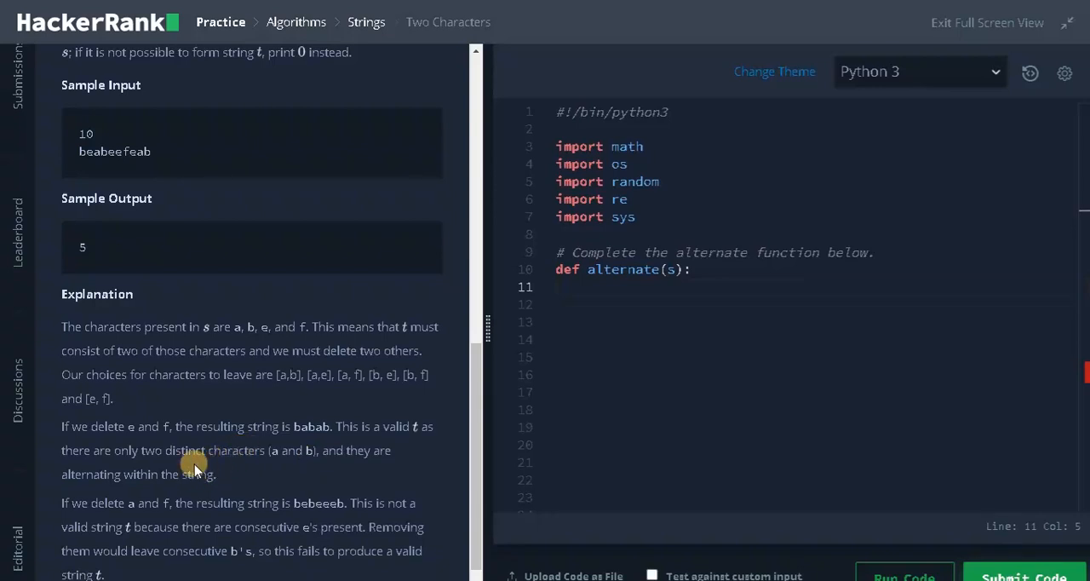
mouse_move(223, 468)
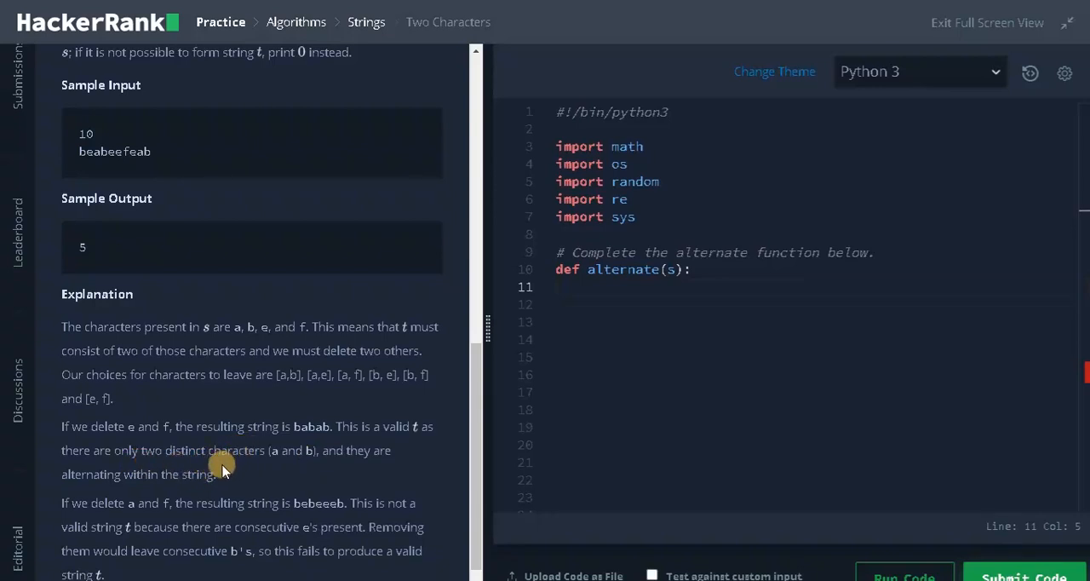
mouse_move(189, 485)
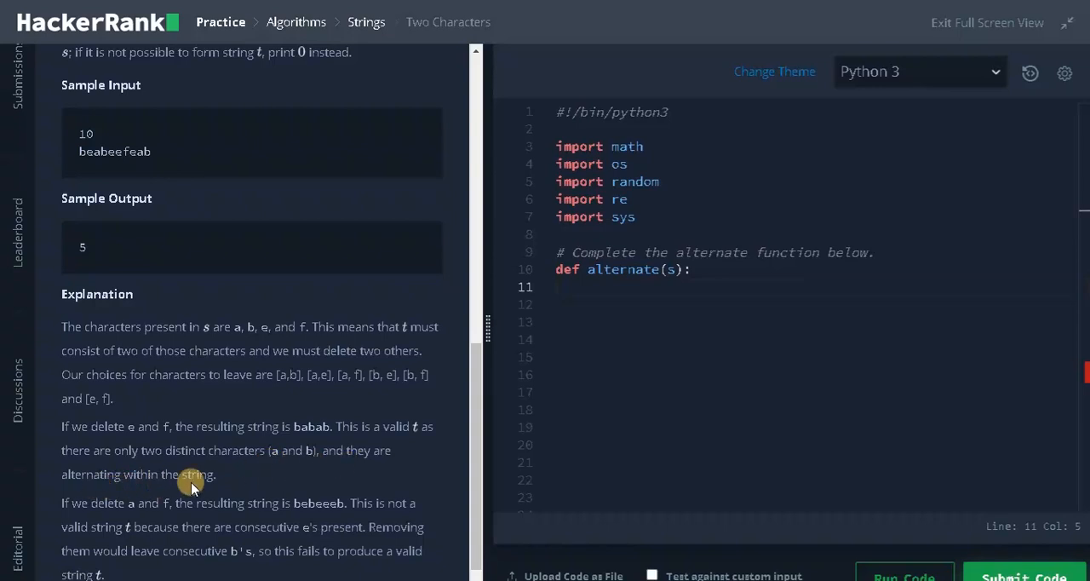
scroll(down, 3)
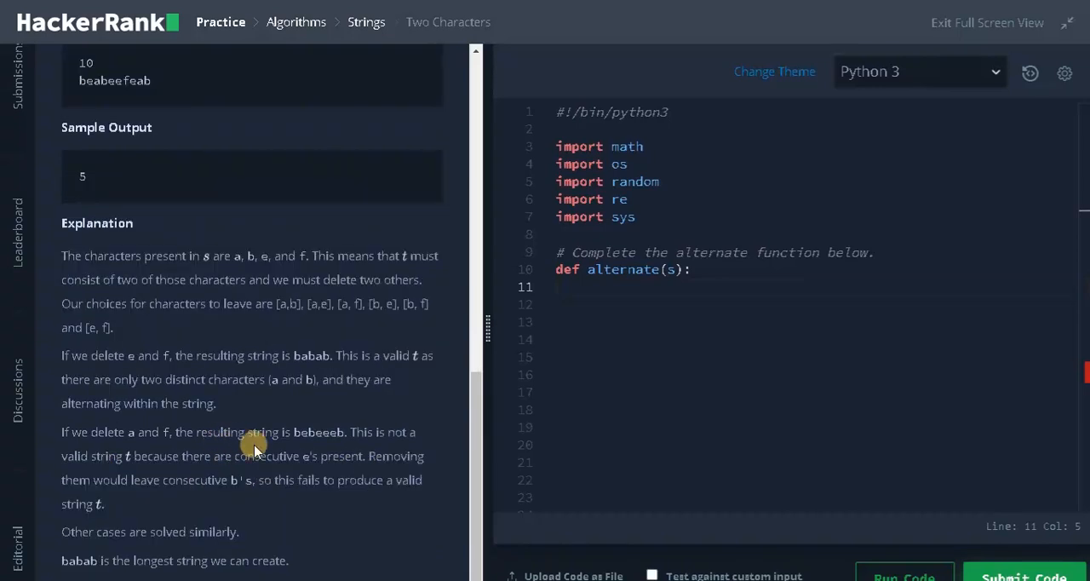
mouse_move(296, 437)
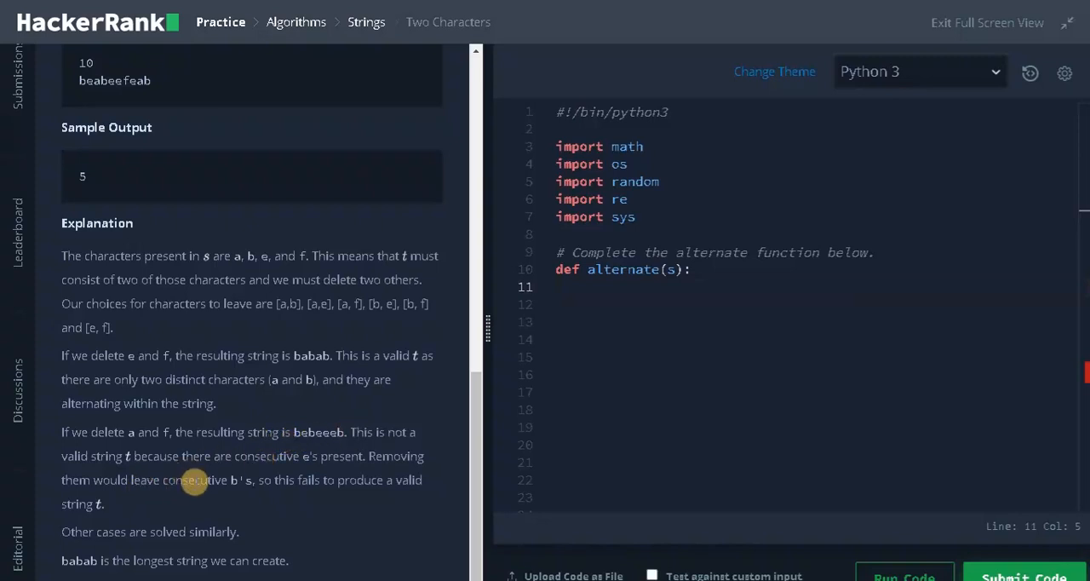
mouse_move(60, 553)
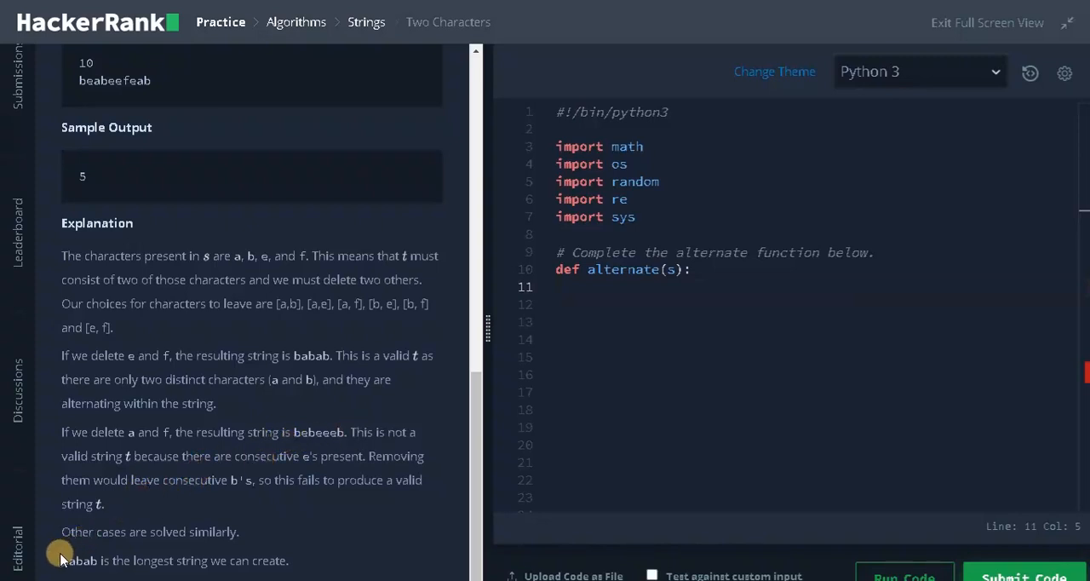
mouse_move(349, 473)
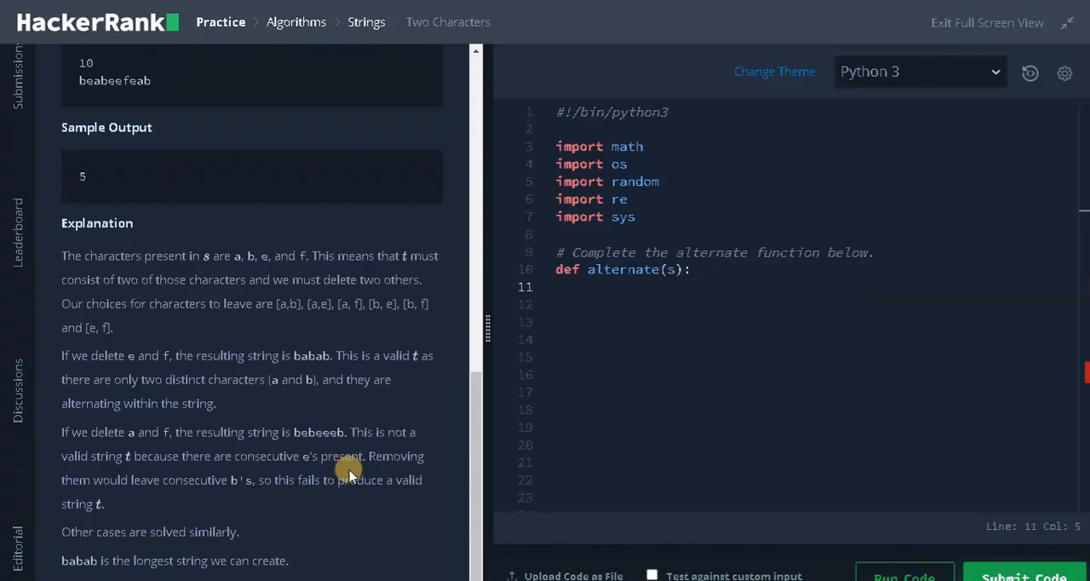
- Write 'maxnum = count = 0' as the first line of alternate()
scroll(up, 3)
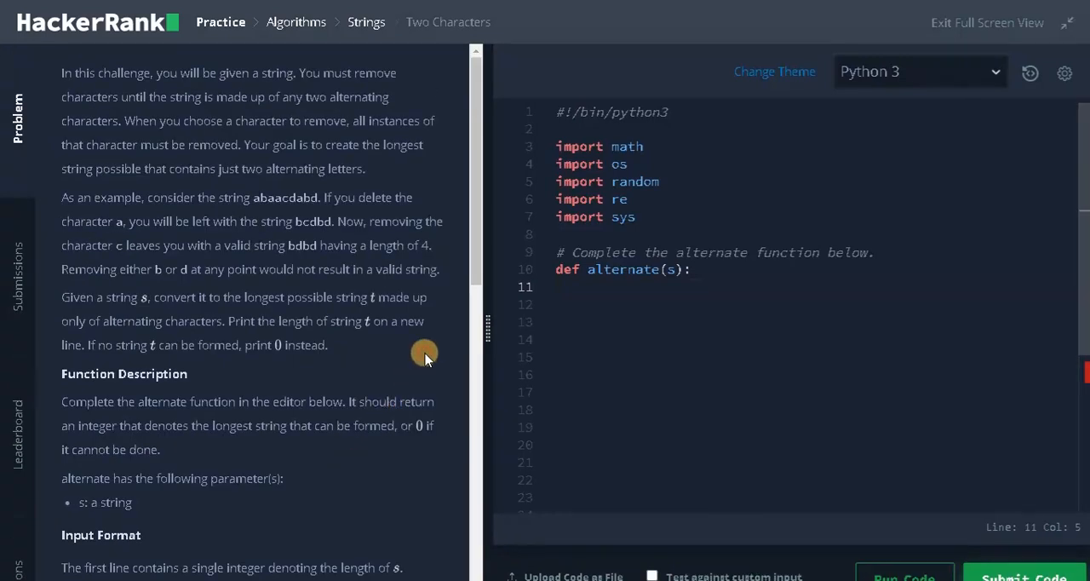
mouse_move(623, 295)
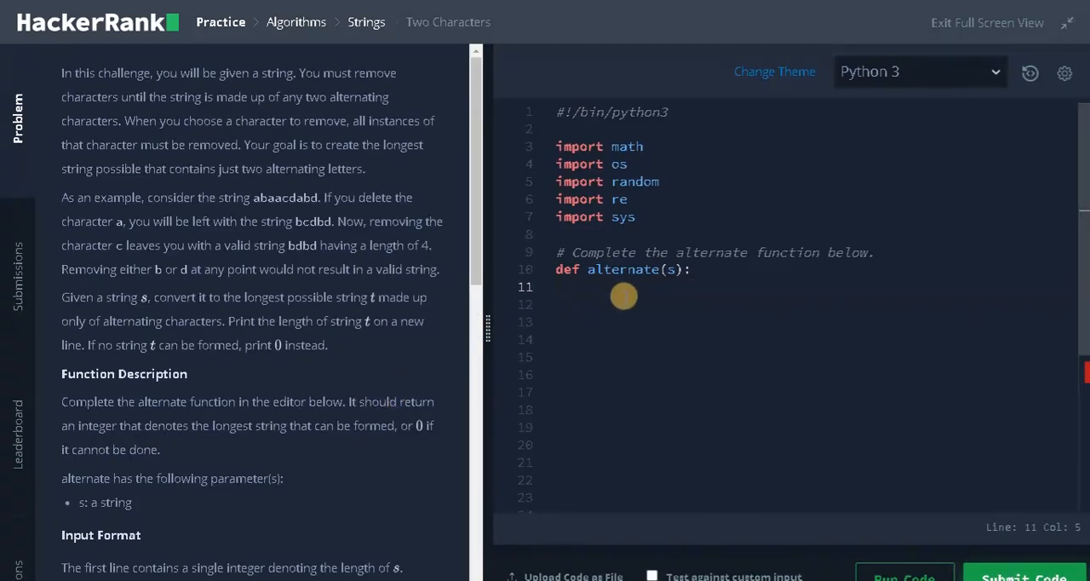
text(ma)
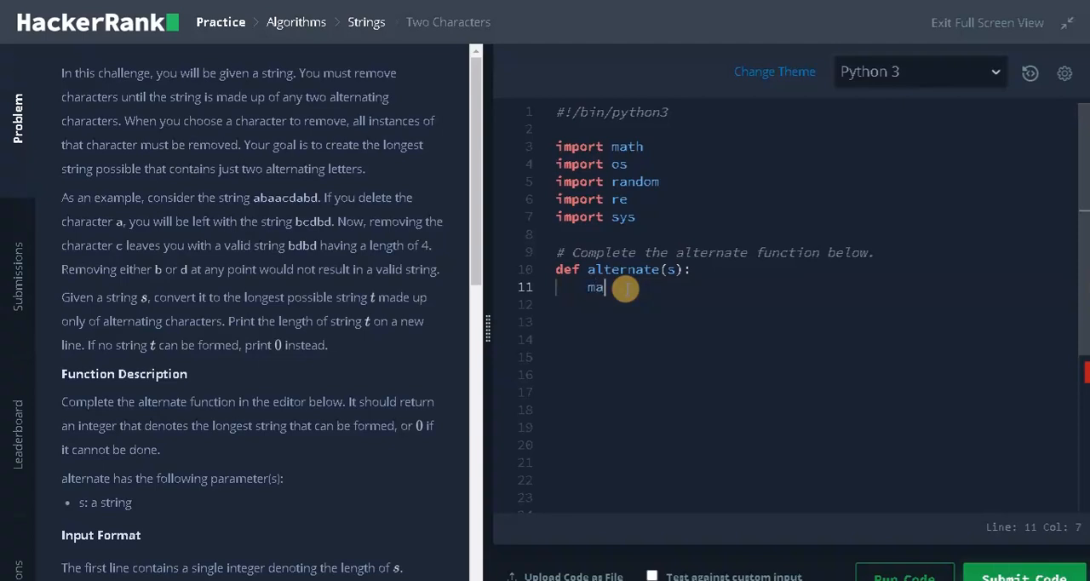
text(xnum)
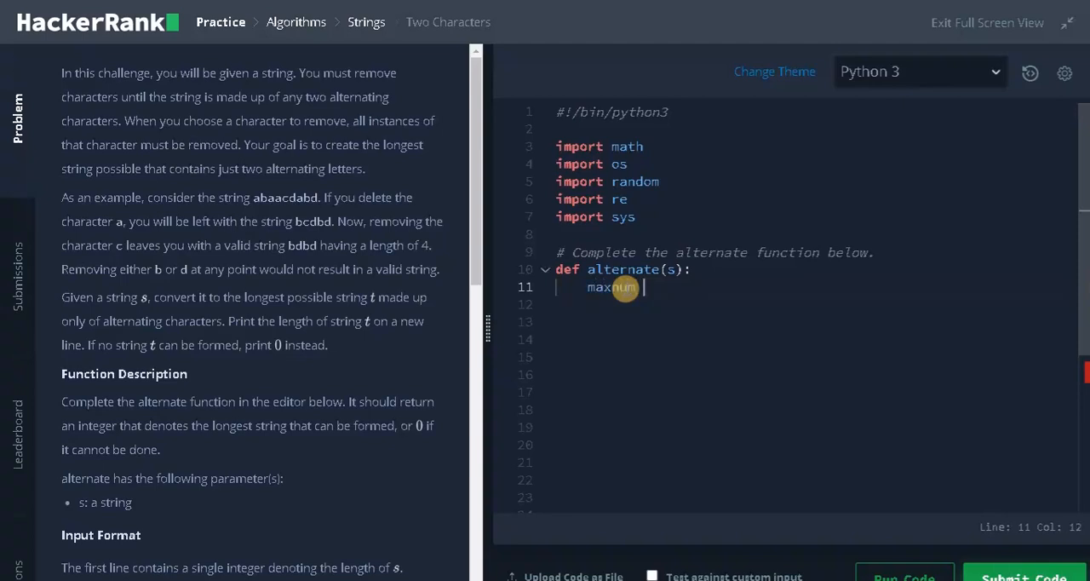
text(= count = 0)
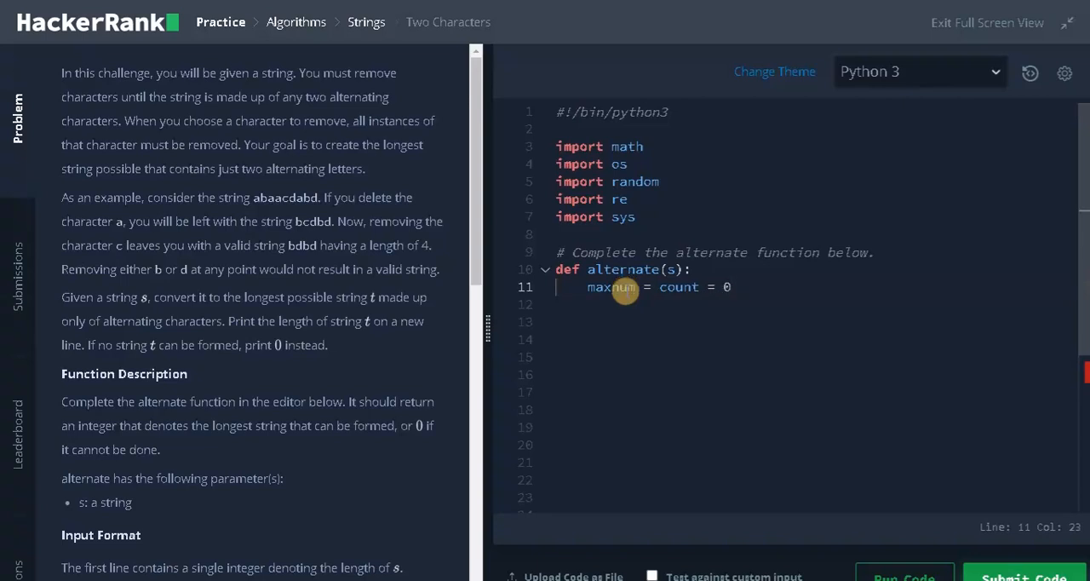
mouse_move(681, 303)
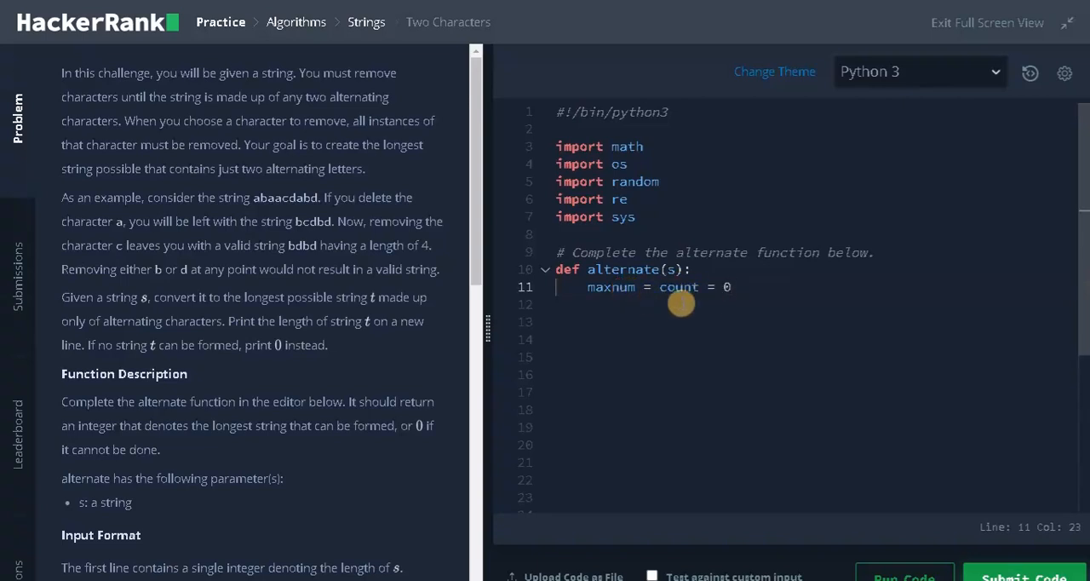
mouse_move(622, 304)
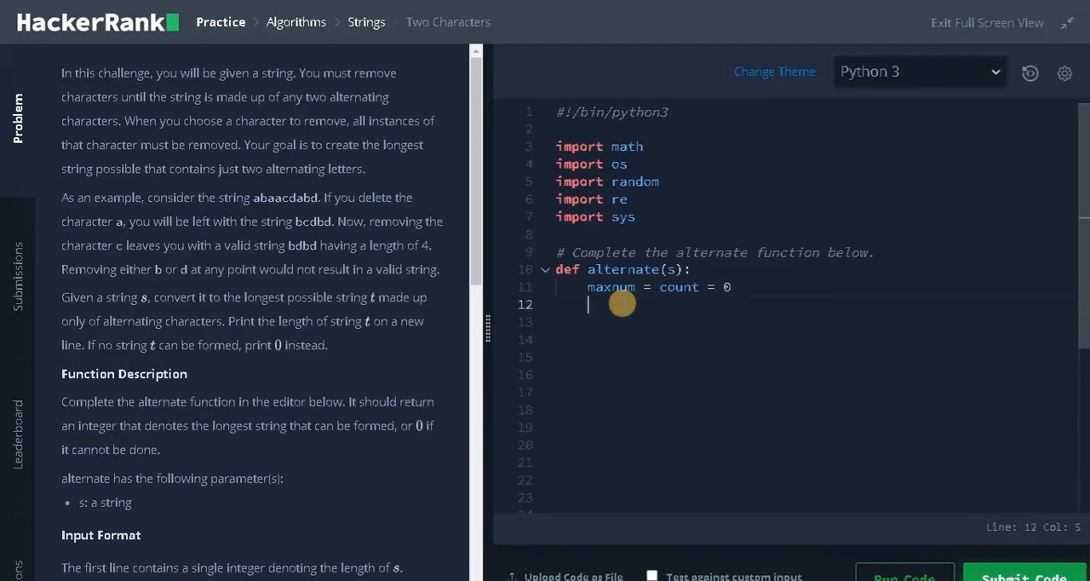
- Assign alp = list(set(s)) with a comment noting the unique characters
text(alp =)
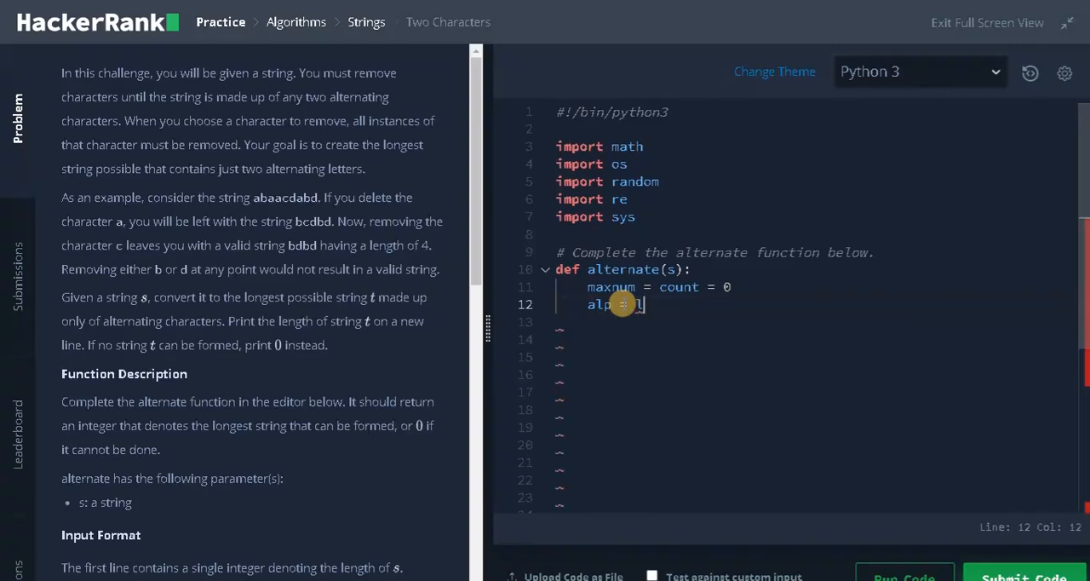
text(list(set()))
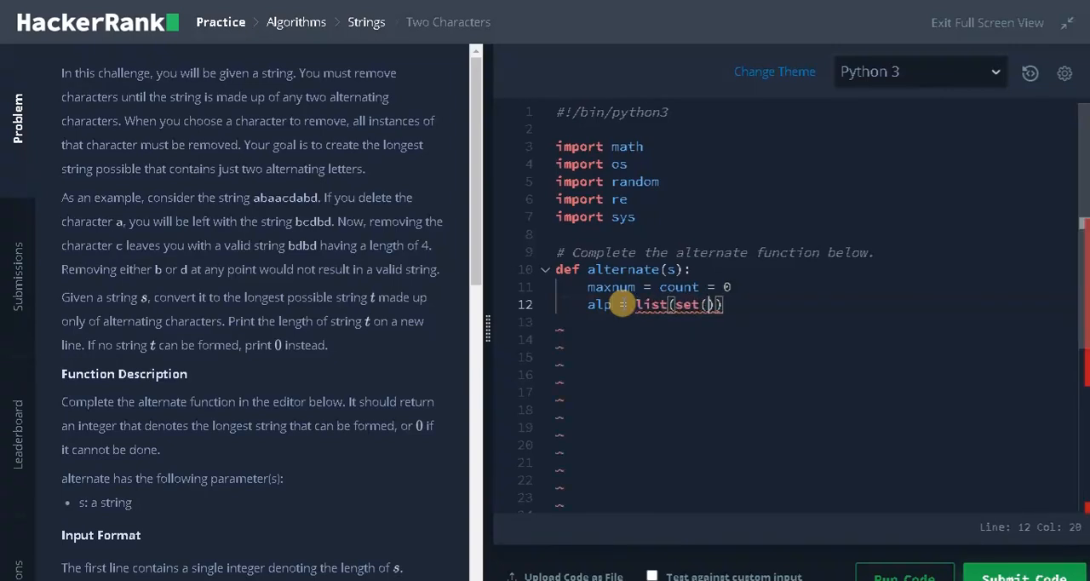
text(s)
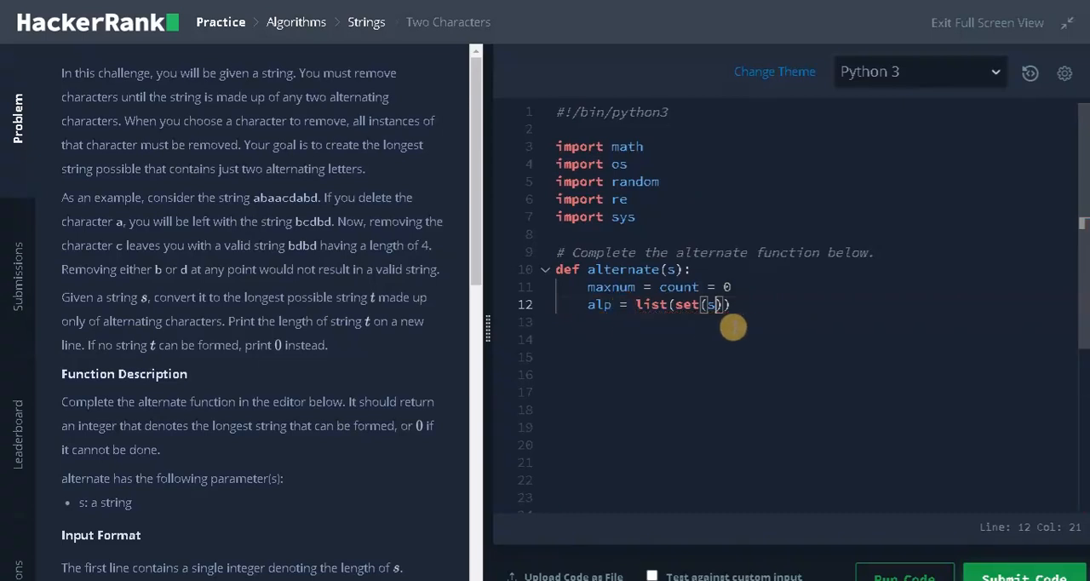
text()))
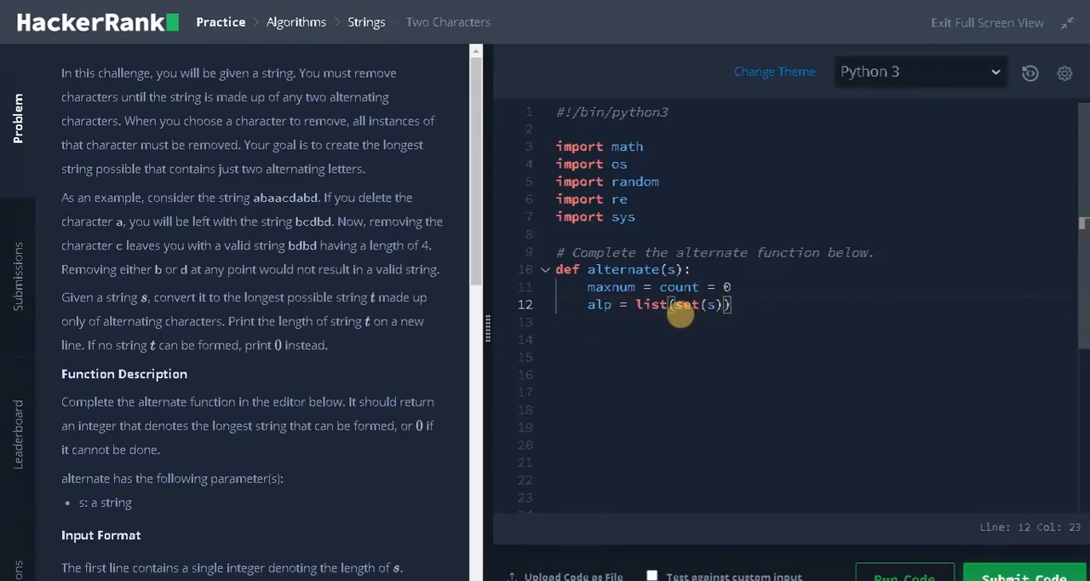
text(# produce)
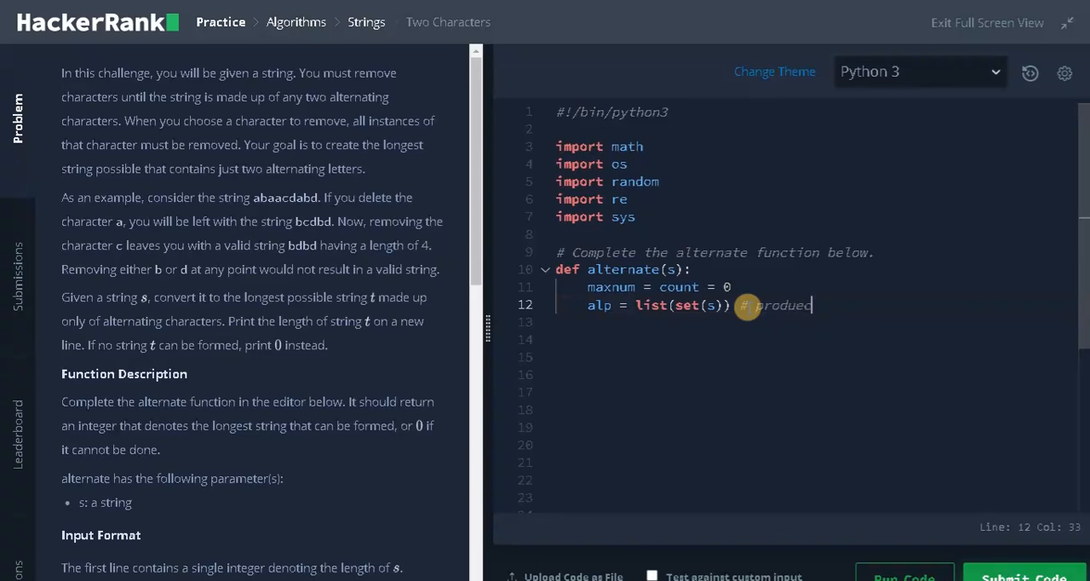
text(s)
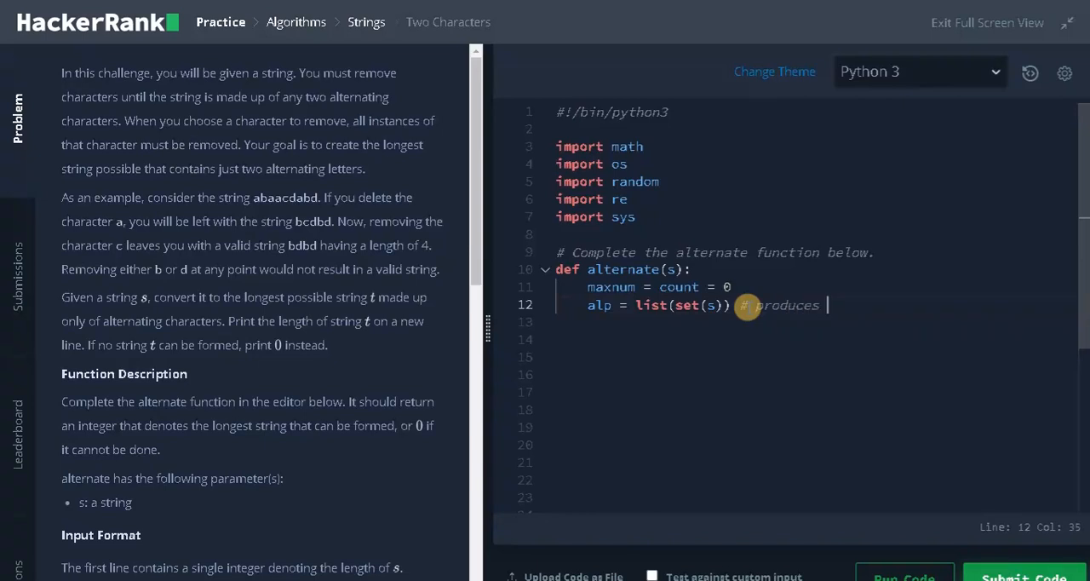
text(unique char)
click(815, 340)
text(#)
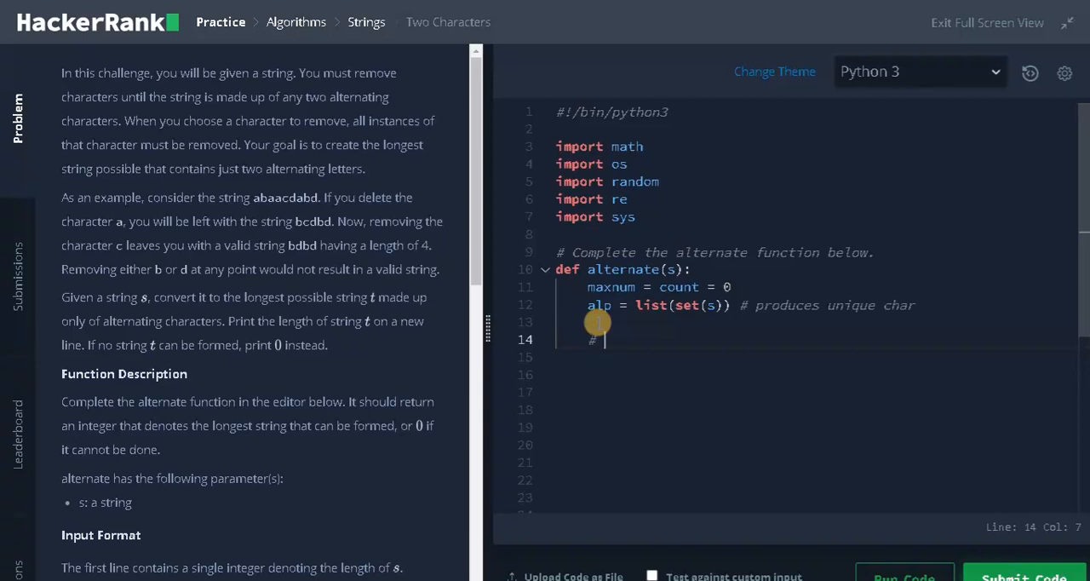
- Add the comment '# find all combinations of char' and begin the outer for loop
text(find)
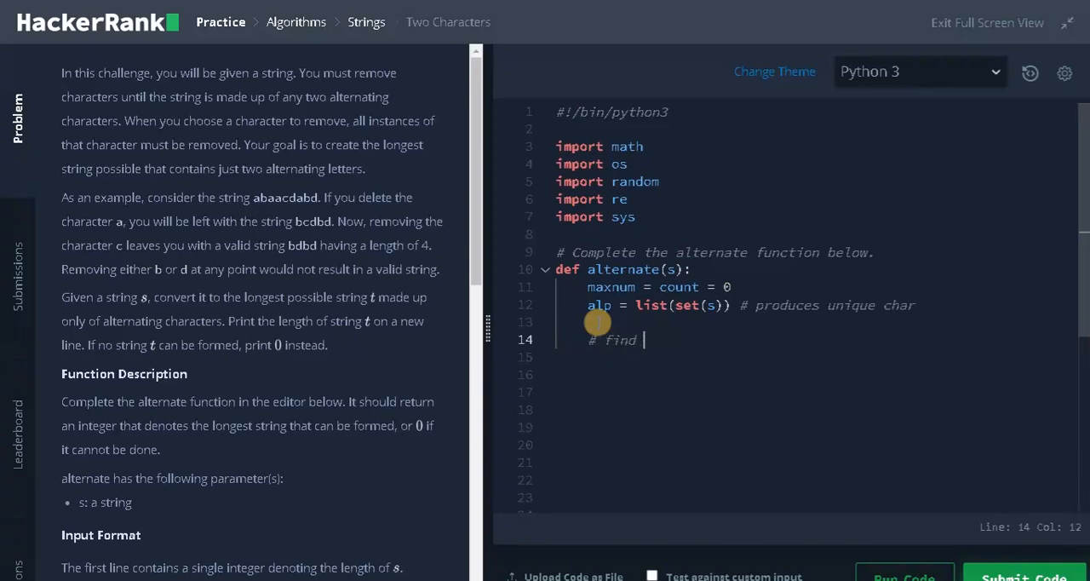
text(all combinat)
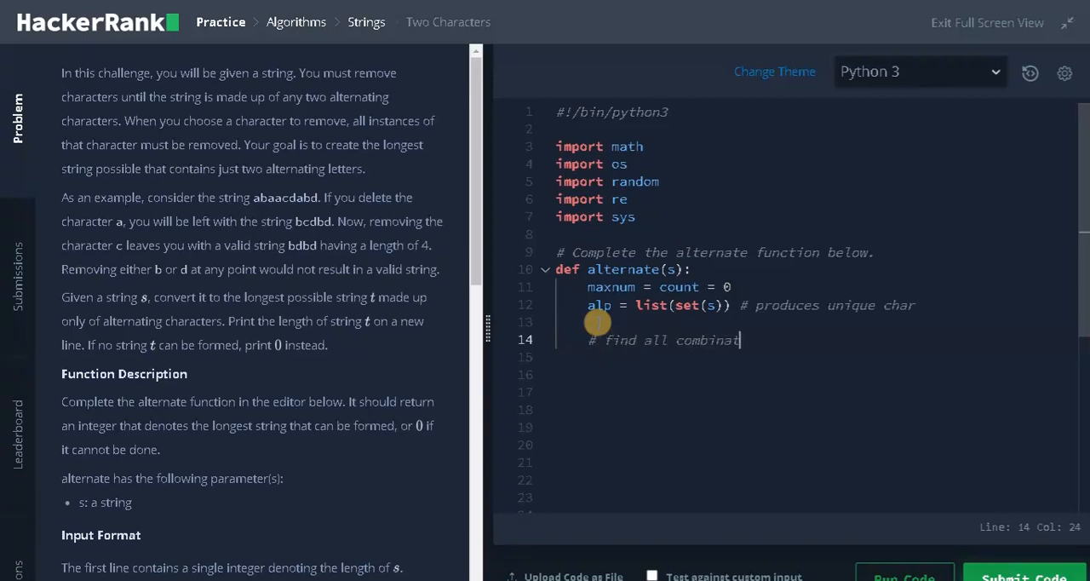
text(ions of)
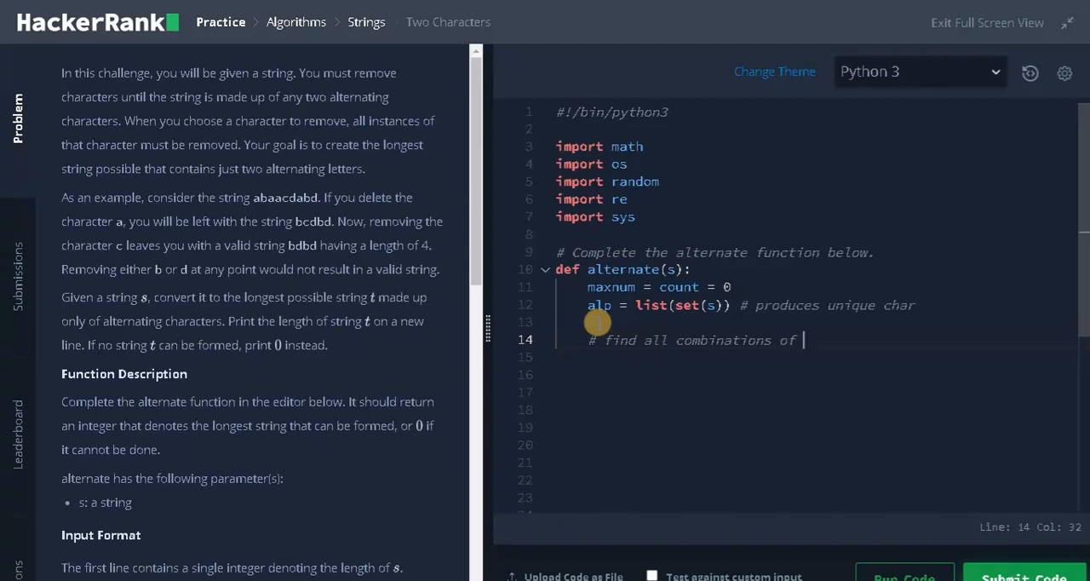
text(char)
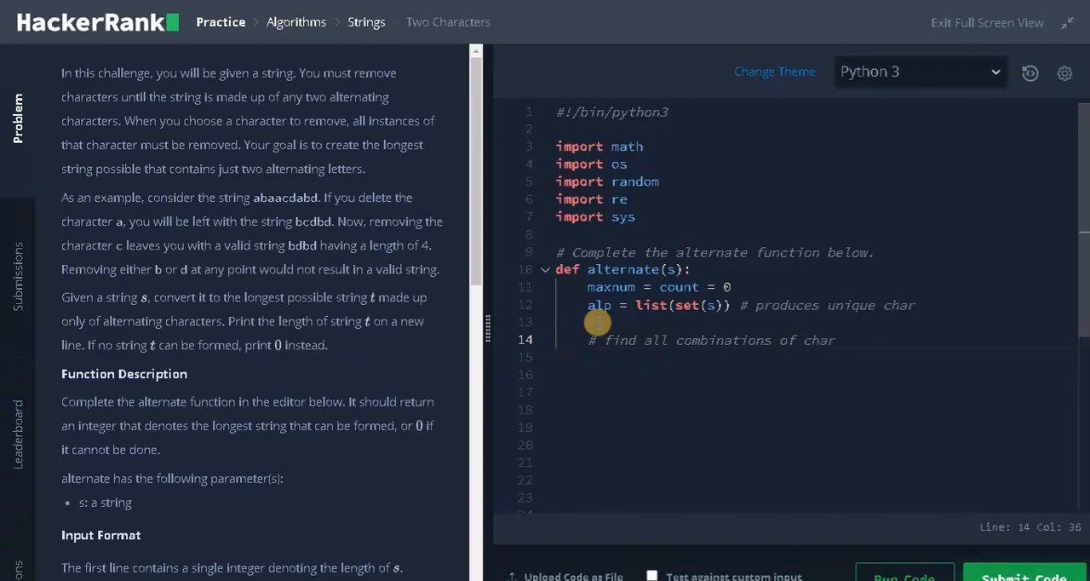
text(for i in range(len(a)))
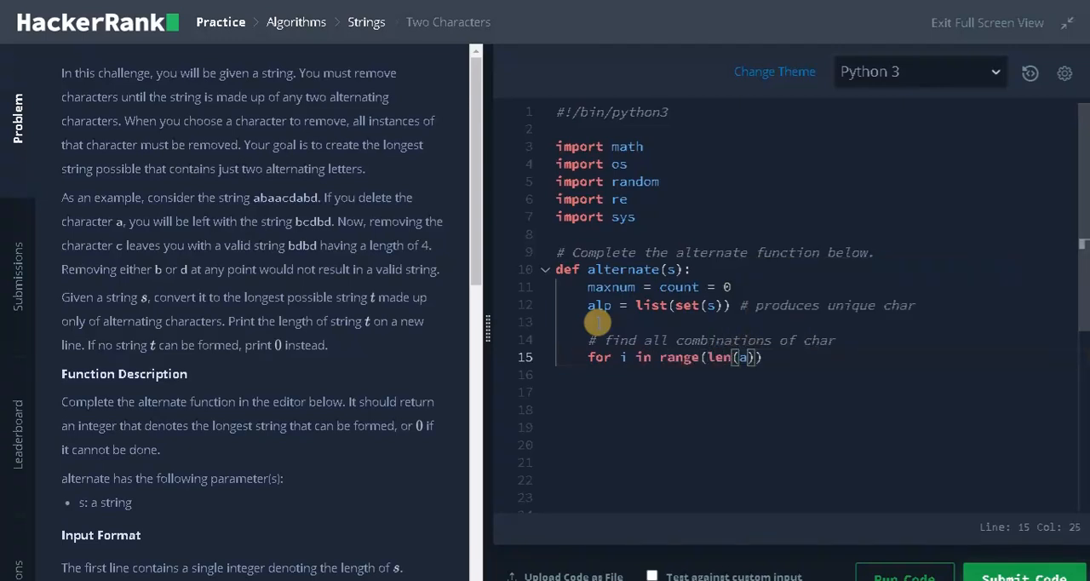
- Complete 'for i in range(len(alp)):' and nest 'for j in range(i+1, len(alp)):'
text(lp):)
click(818, 374)
text(for)
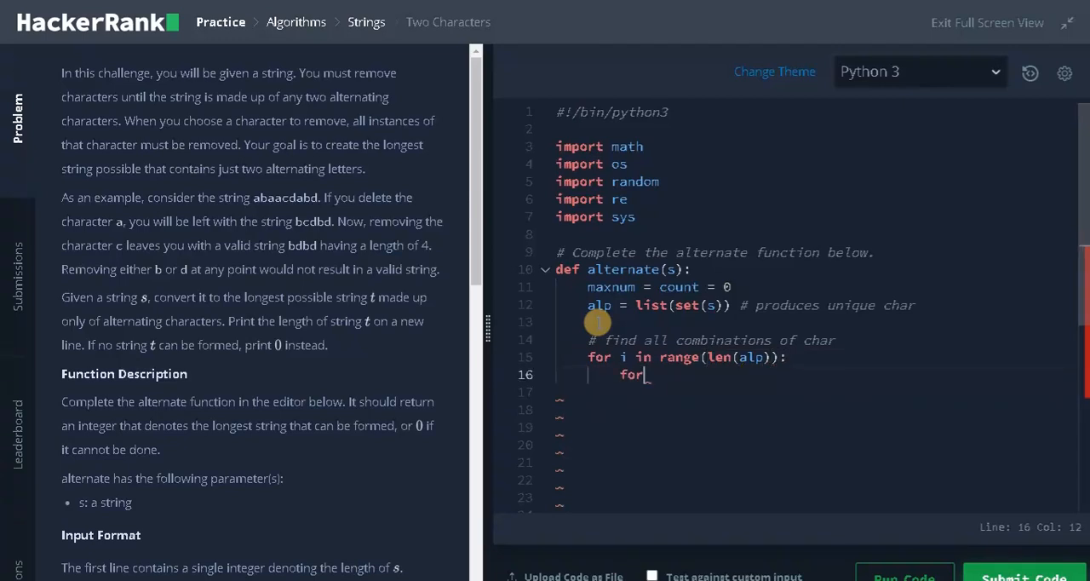
text(j in range())
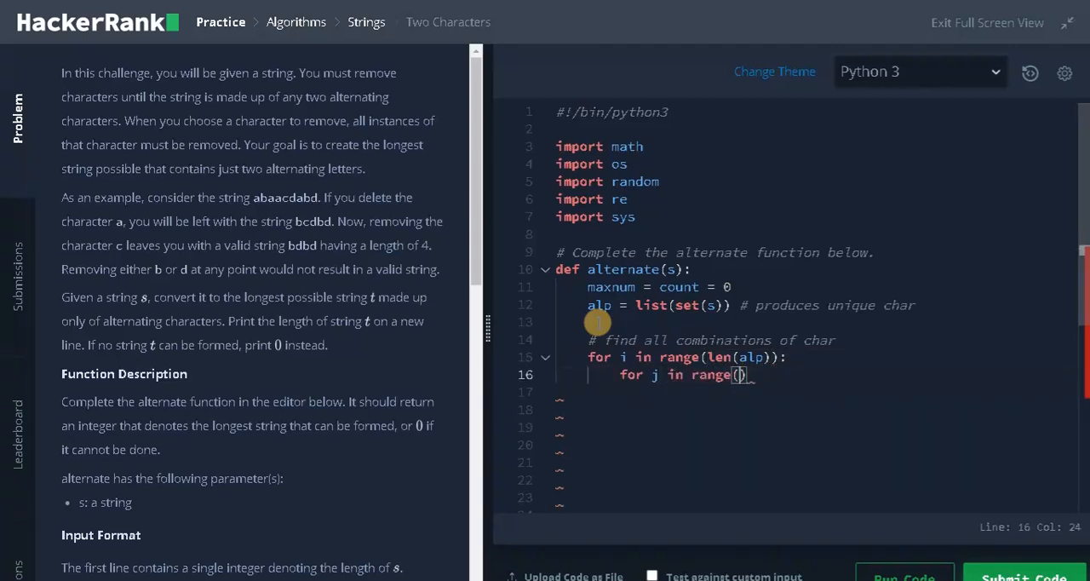
text(i+1)
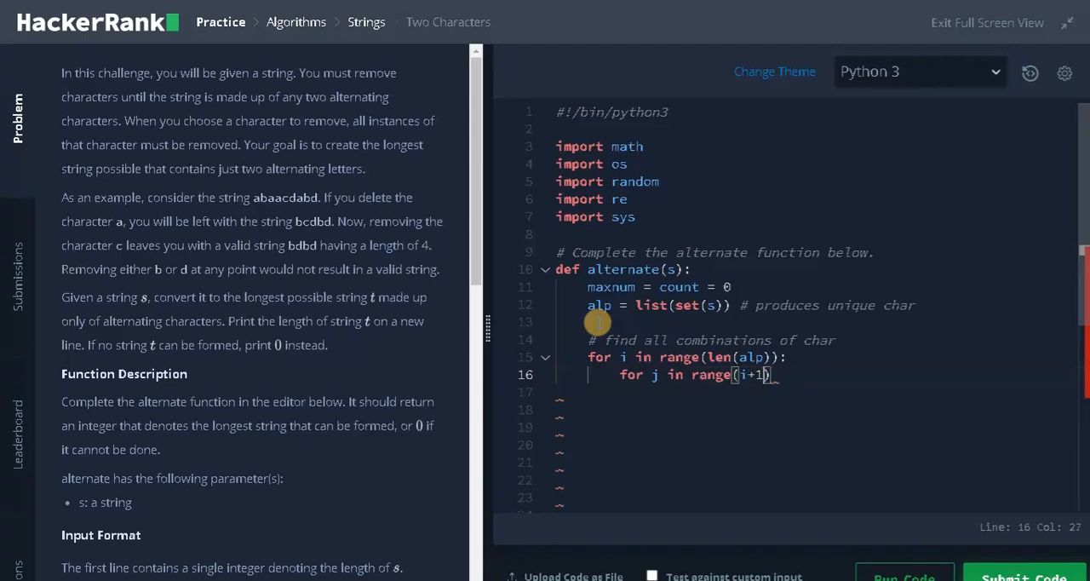
text(, len()
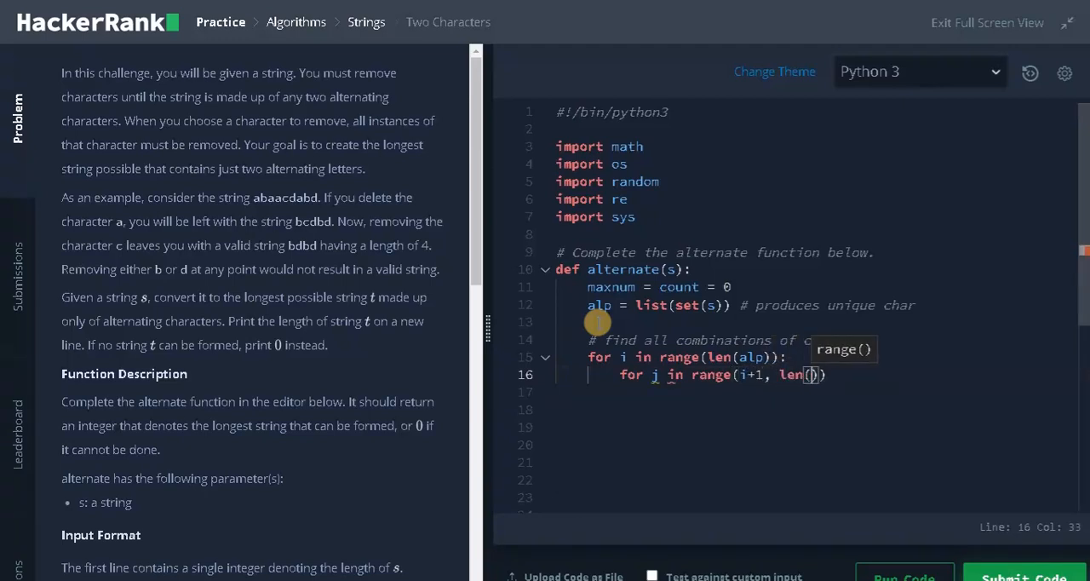
text(alp)
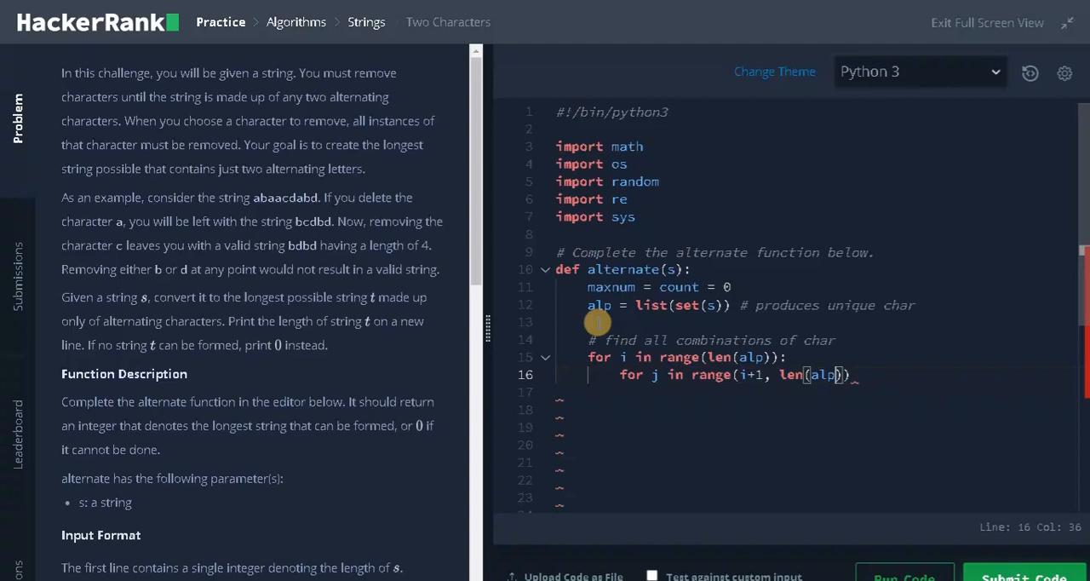
text():)
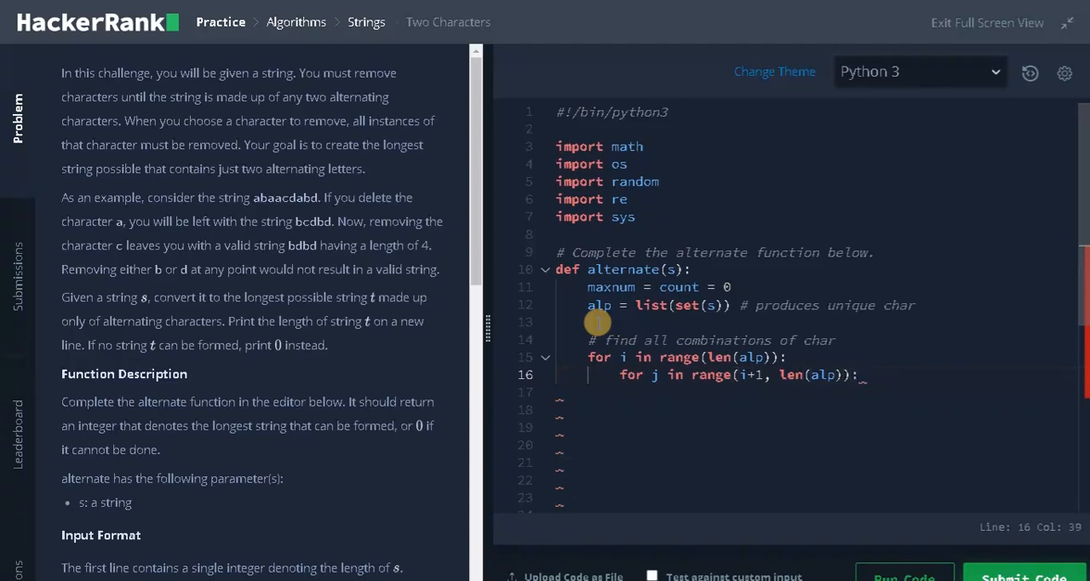
mouse_move(698, 415)
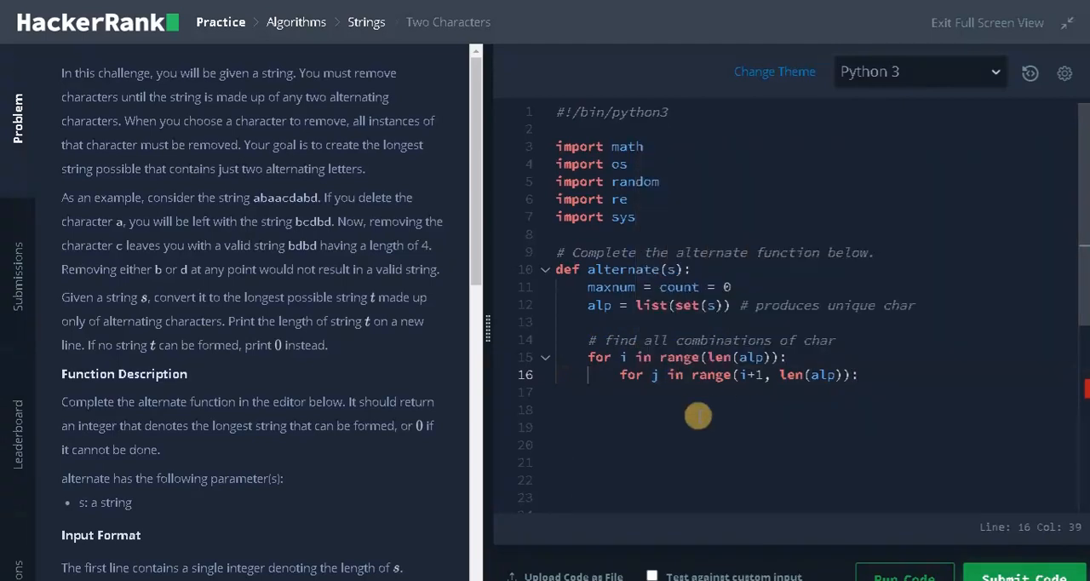
mouse_move(677, 295)
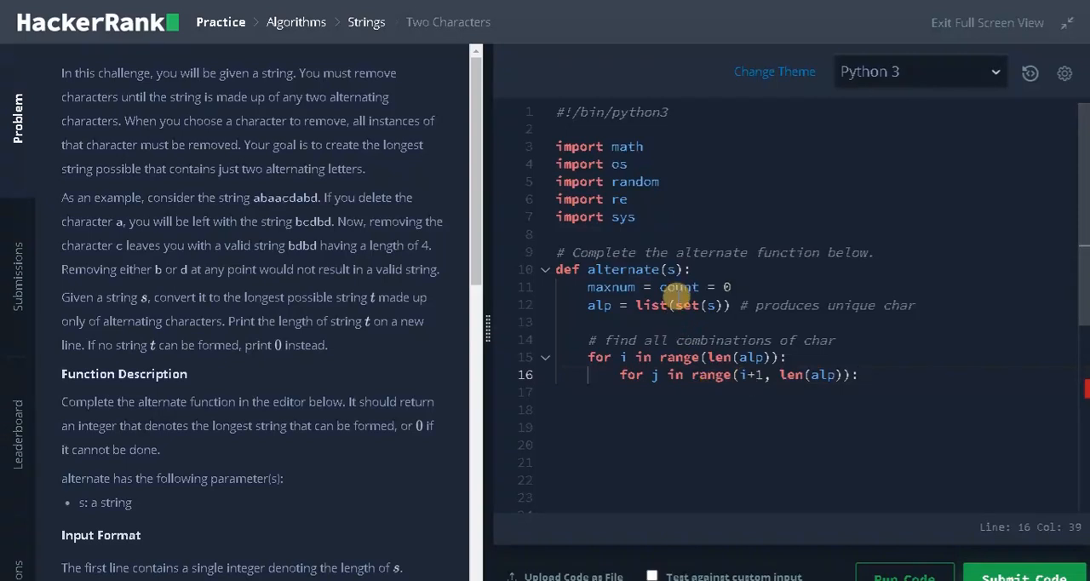
mouse_move(868, 374)
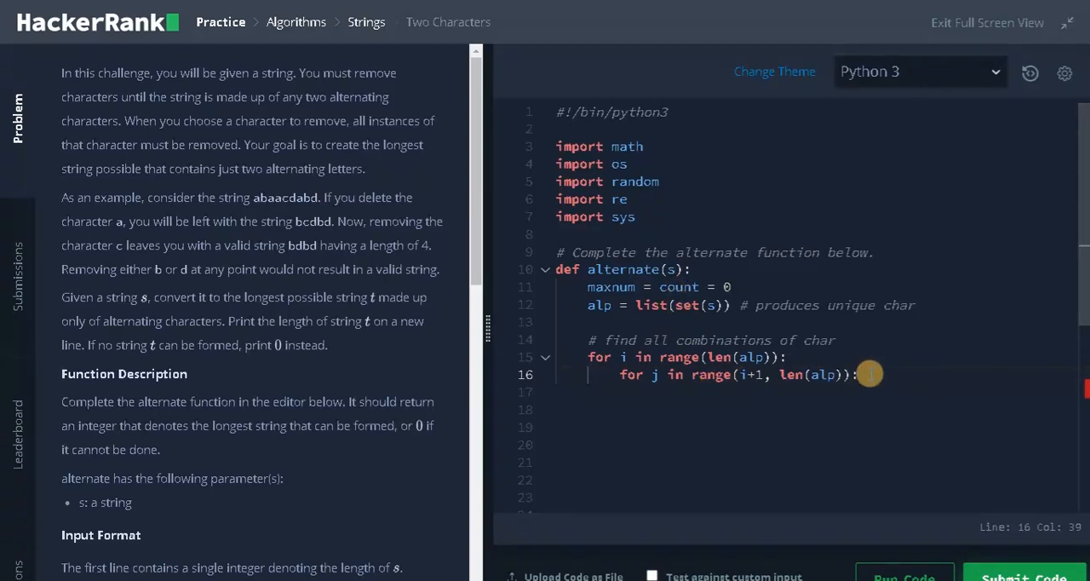
- On a new line inside the inner loop, assign l = [alp[i], alp[j]]
key(Return)
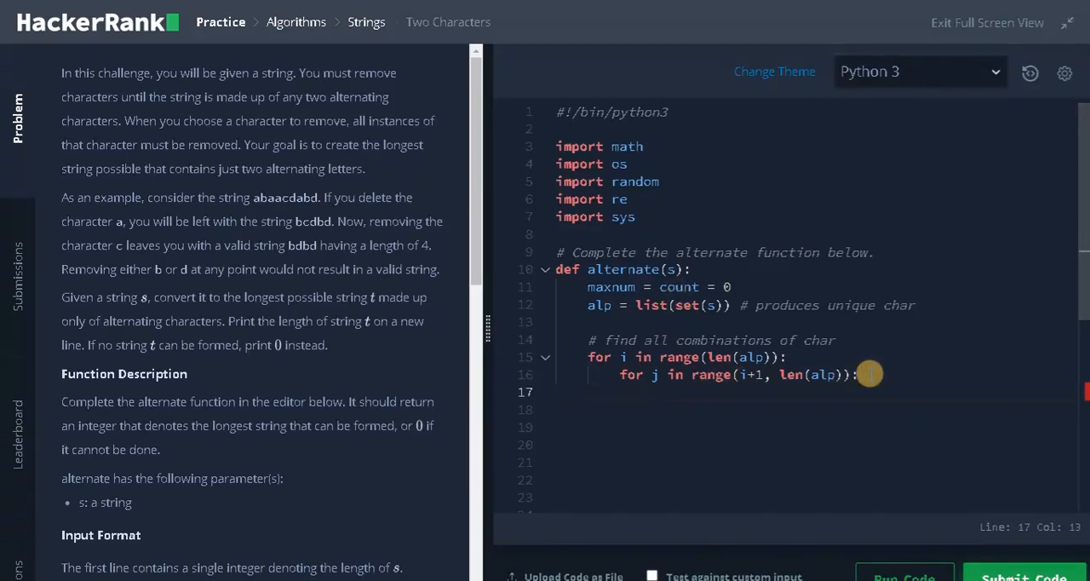
text(l)
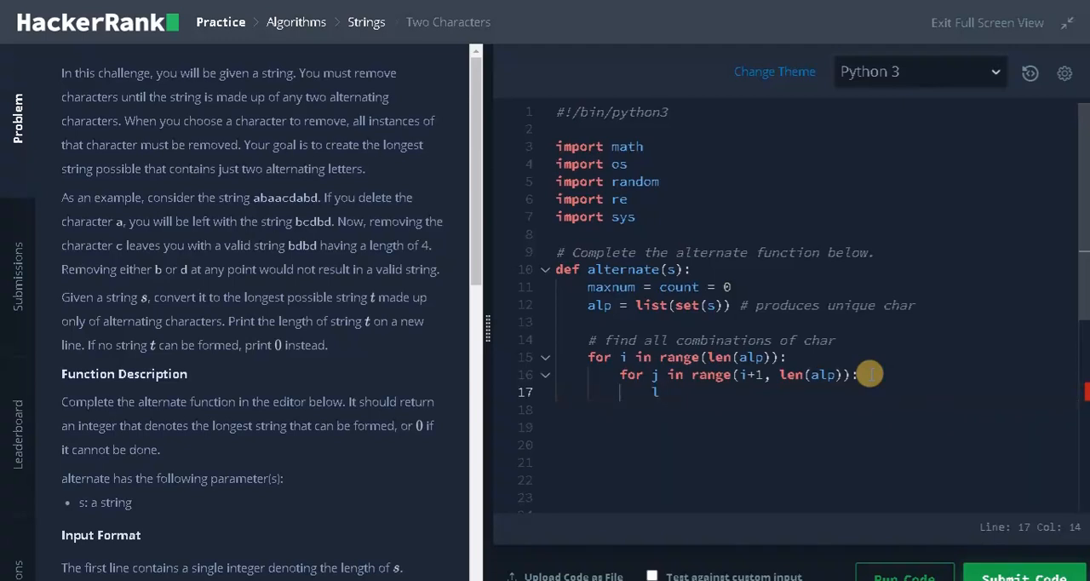
text(= [])
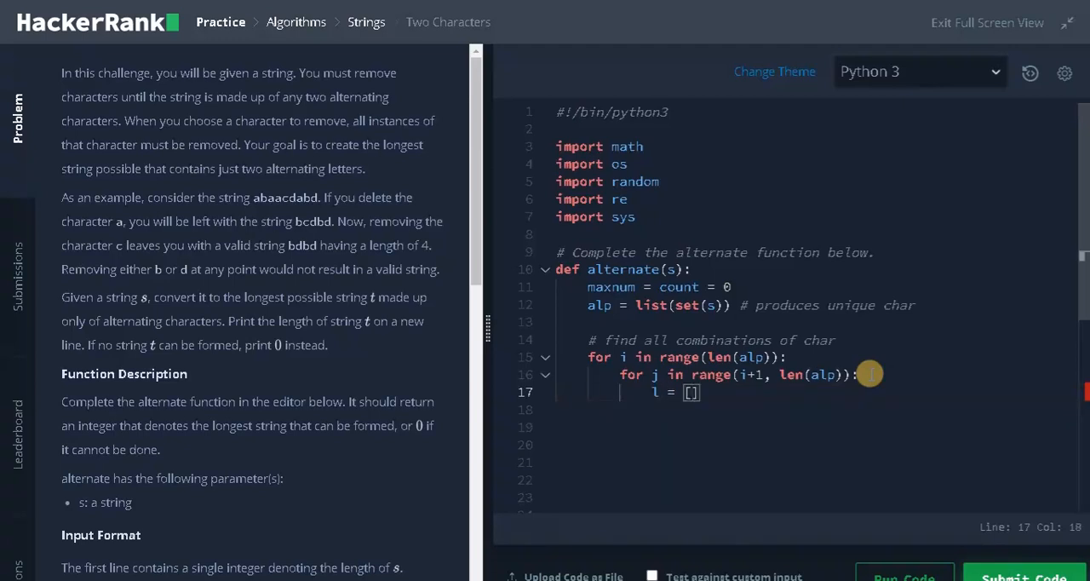
text(alp[i])
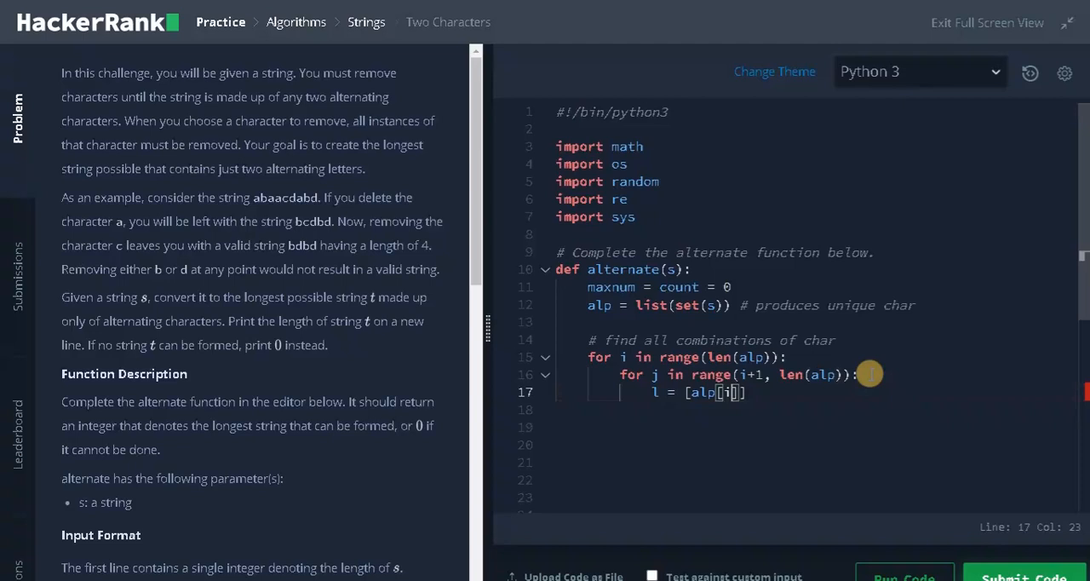
text(,)
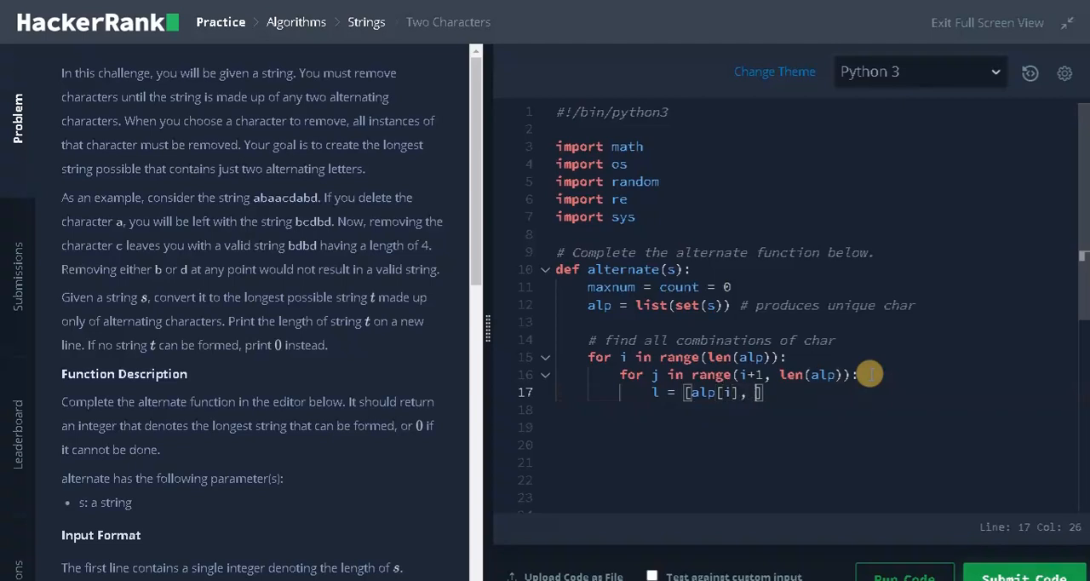
text(alp[)
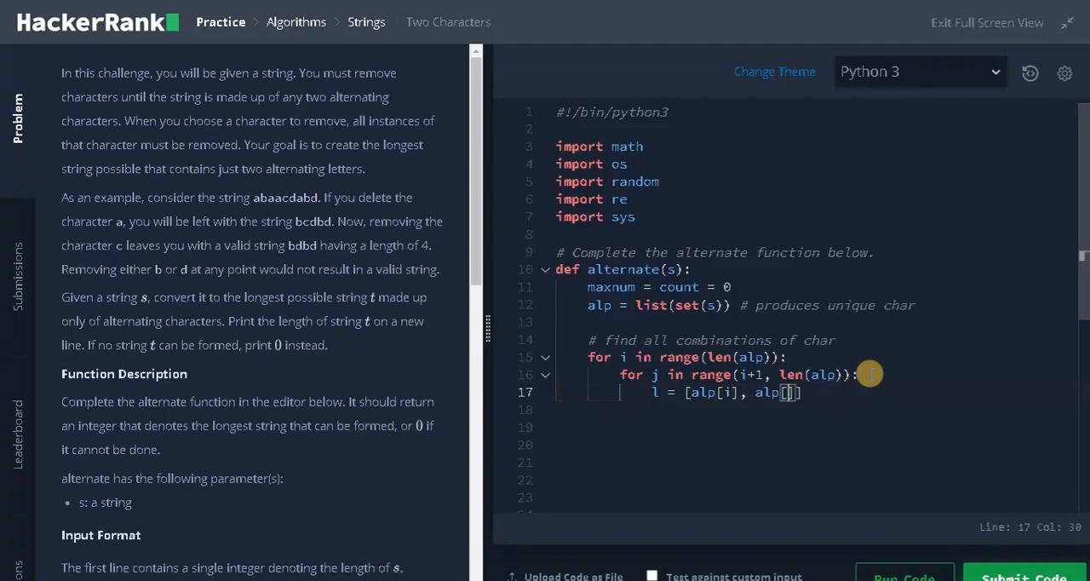
text(j])
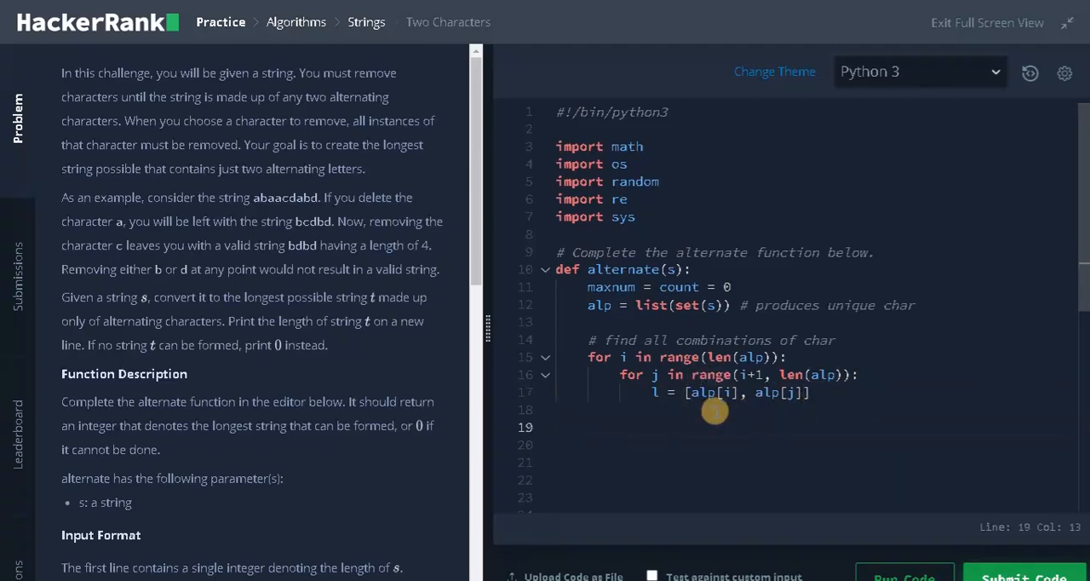
mouse_move(724, 400)
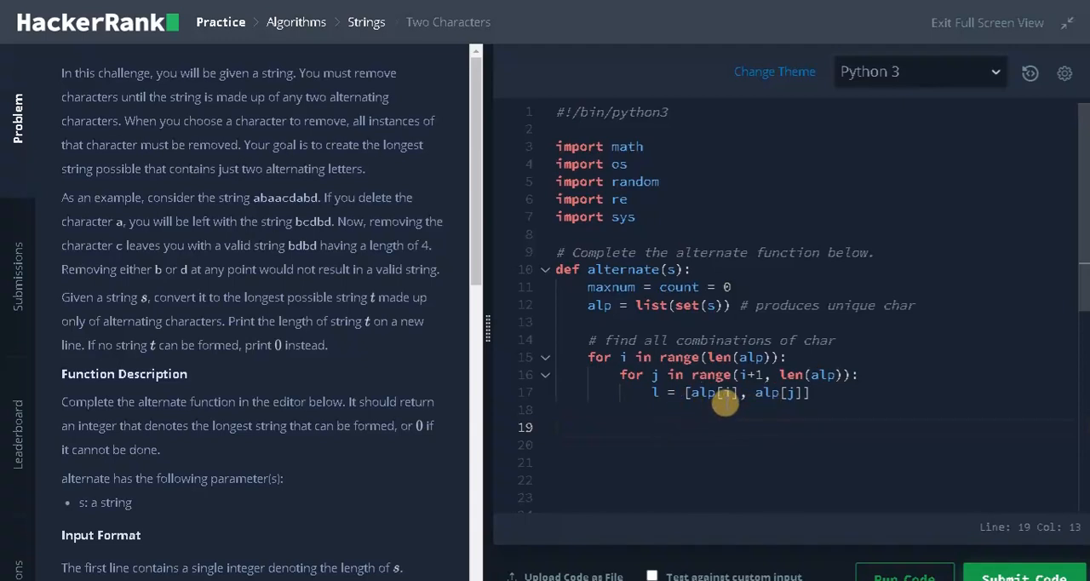
mouse_move(662, 426)
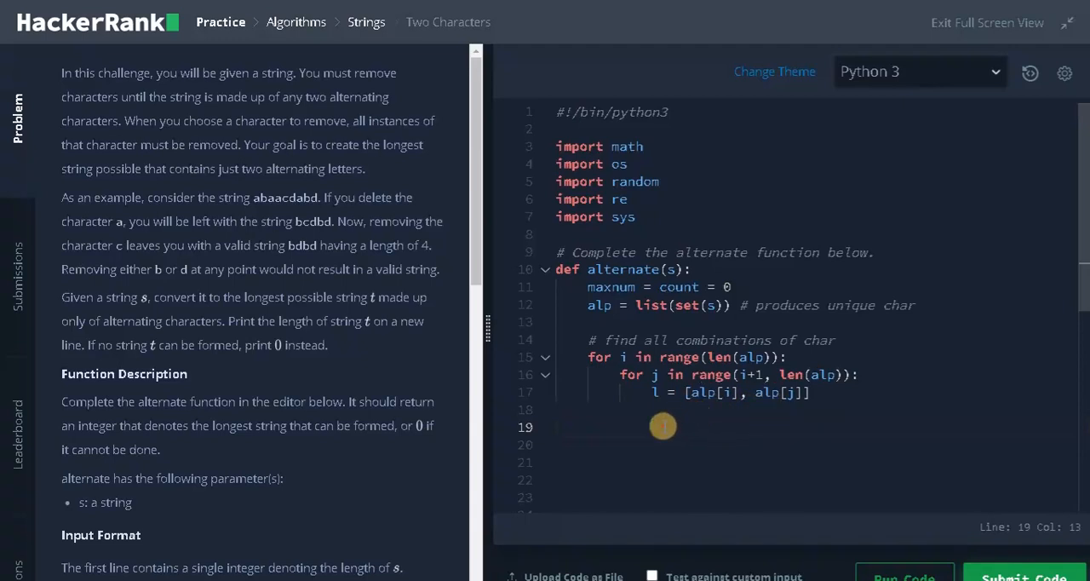
- Add 'if s.index(alp[i]) < s.index(alp[j])' setting ind = 0, with else ind = 1
text(if s.)
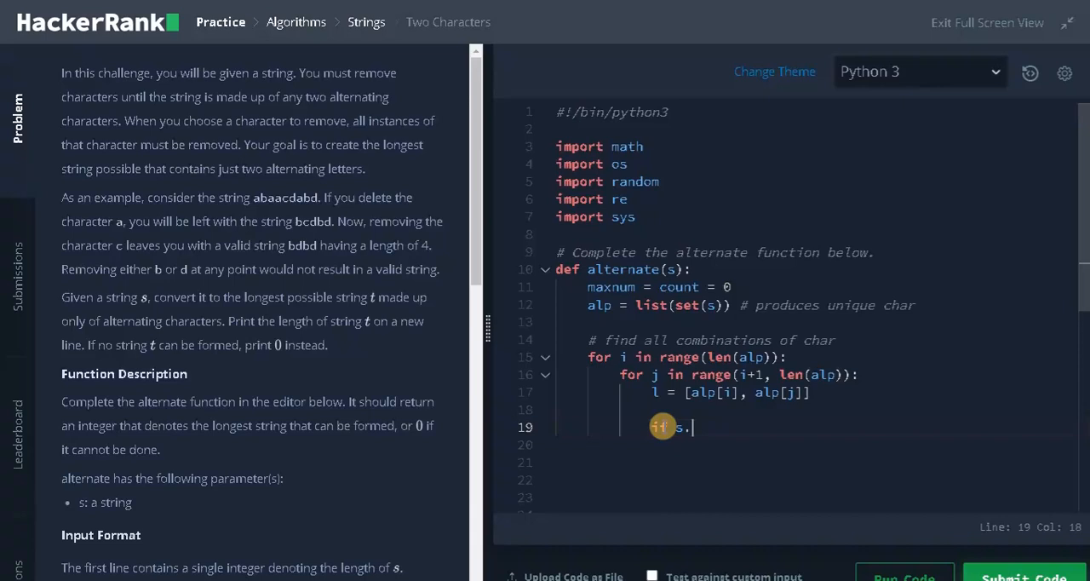
text(index(alp[i]) < s.index(alp[j]):)
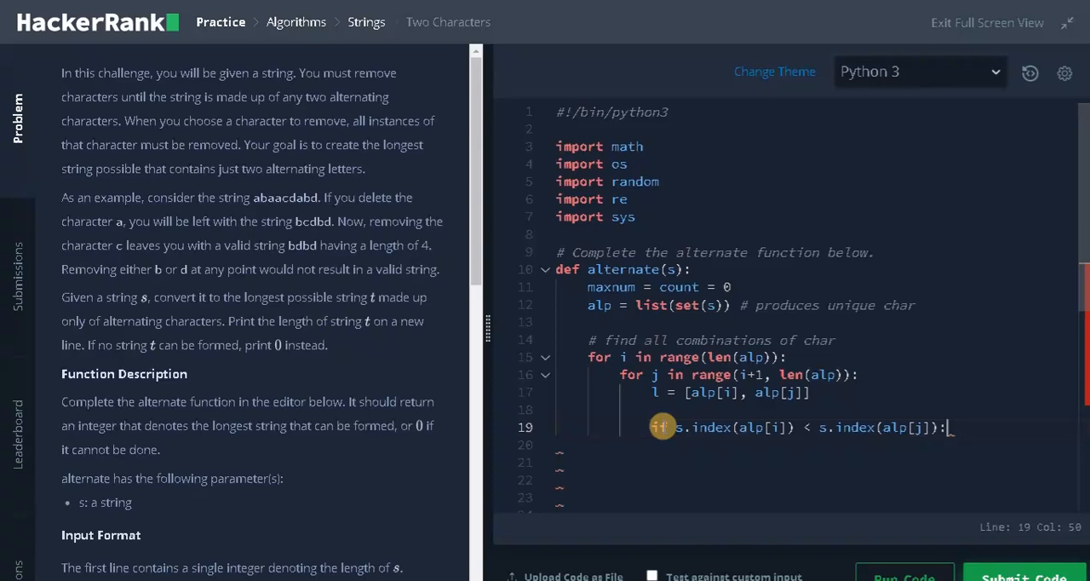
mouse_move(855, 427)
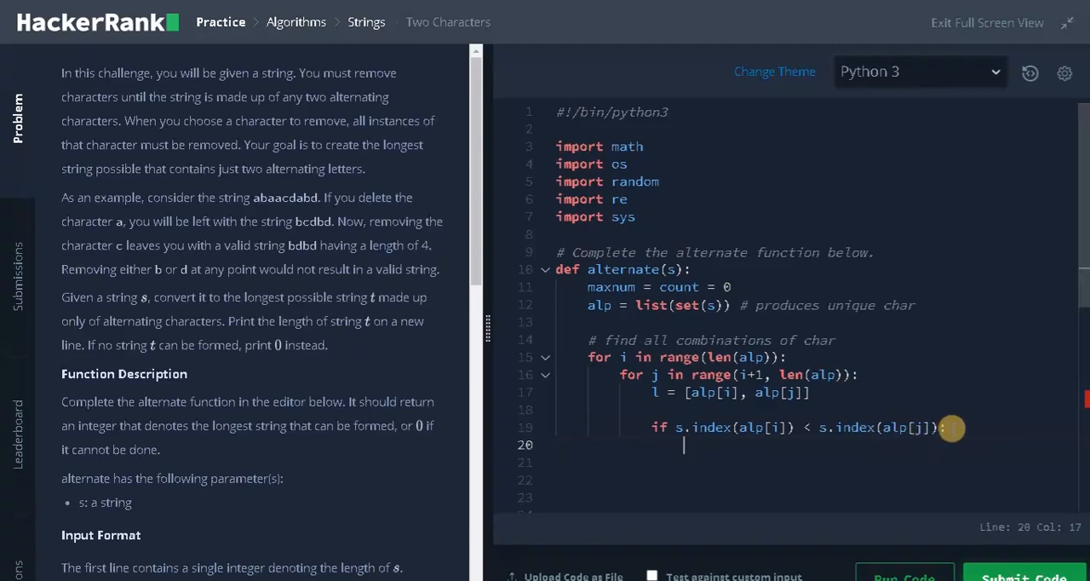
text(ind =)
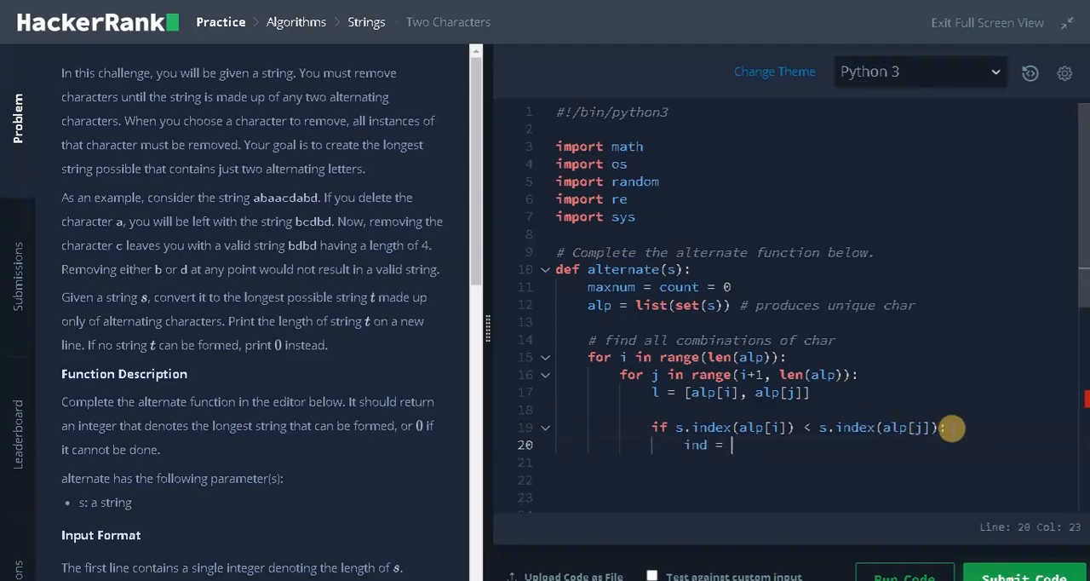
text(0)
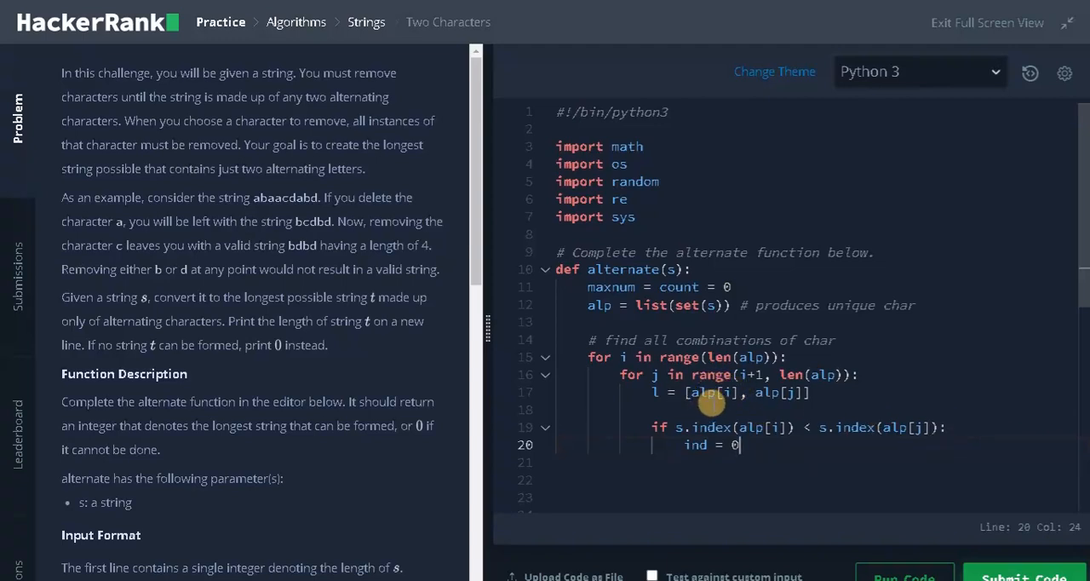
key(enter)
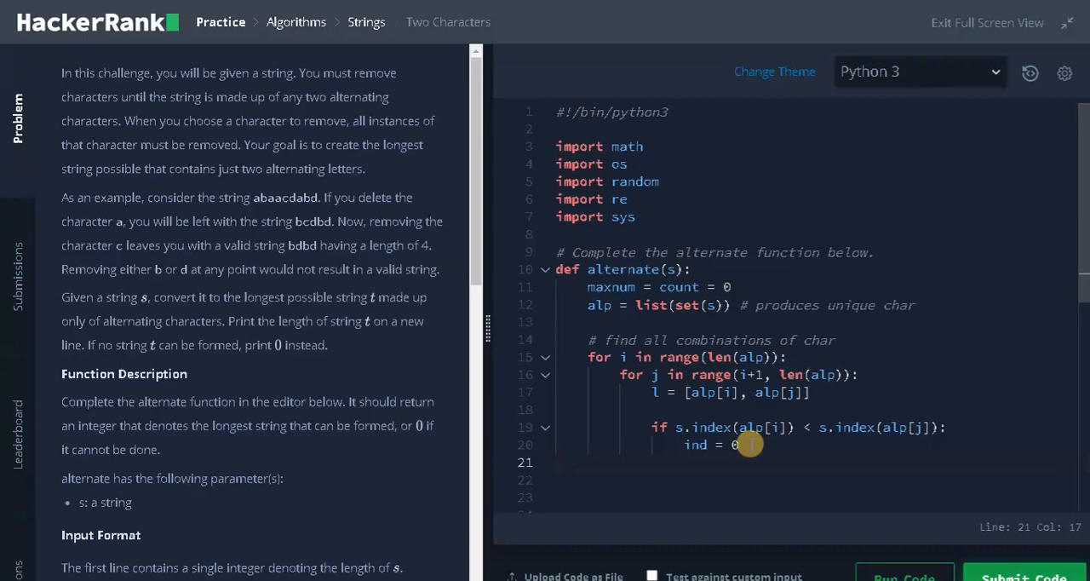
text(else:)
click(816, 480)
text(ind =)
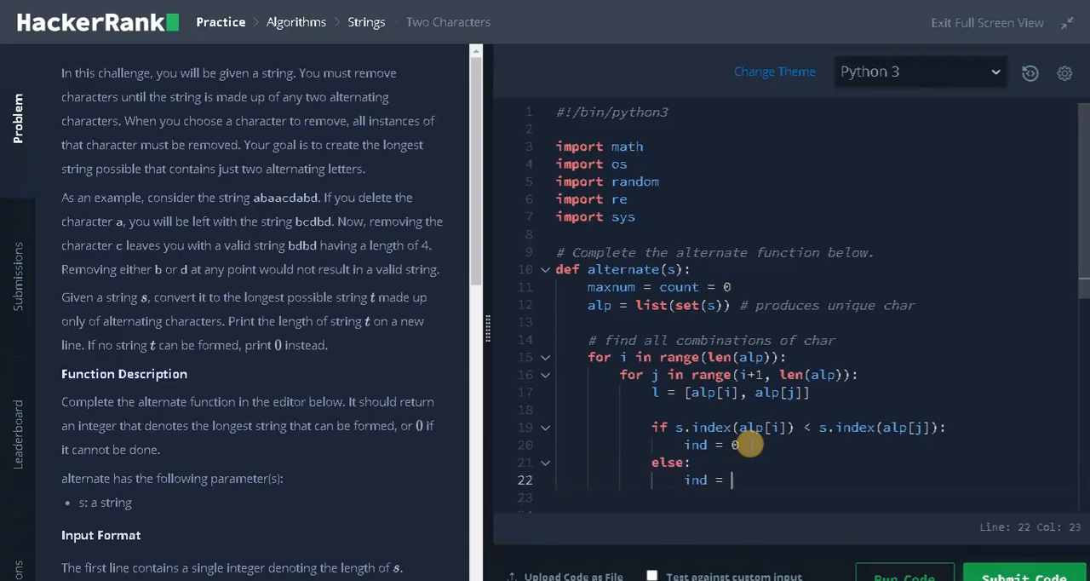
text(1)
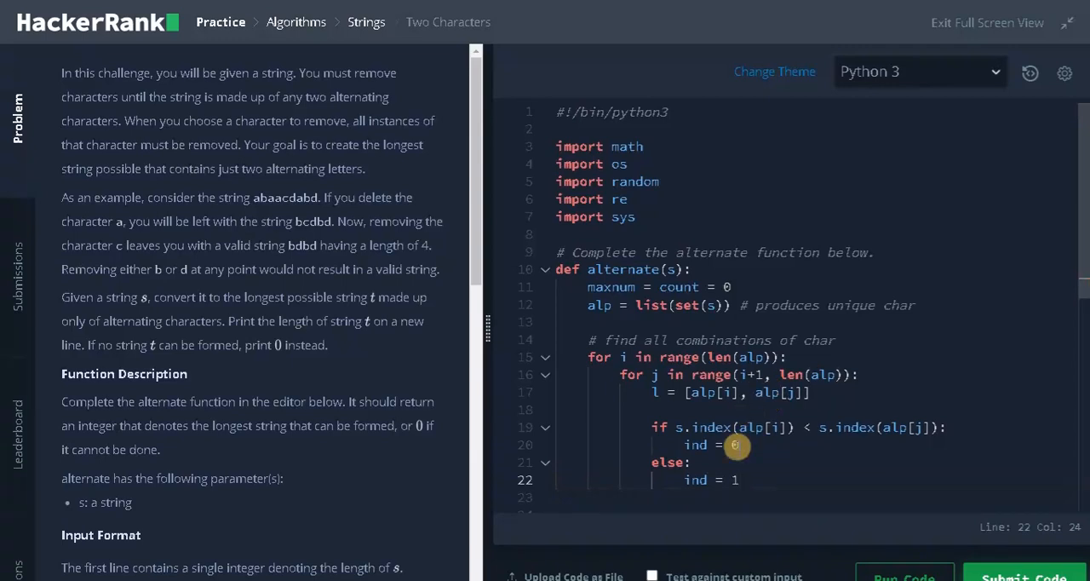
scroll(down, 3)
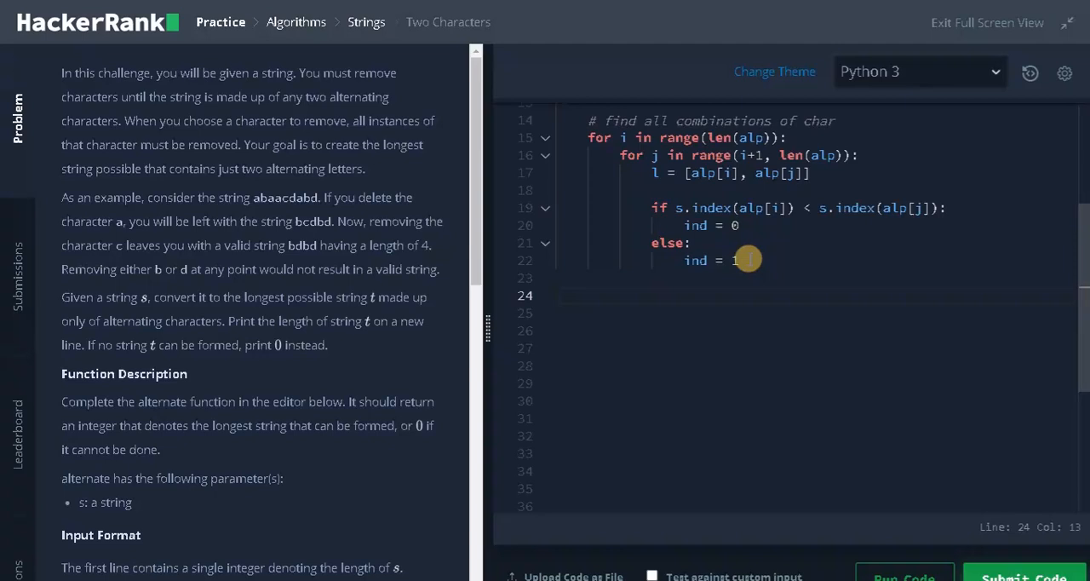
- Add the comment '# check for alternate char and' and a 'for char in s' loop
text(# check)
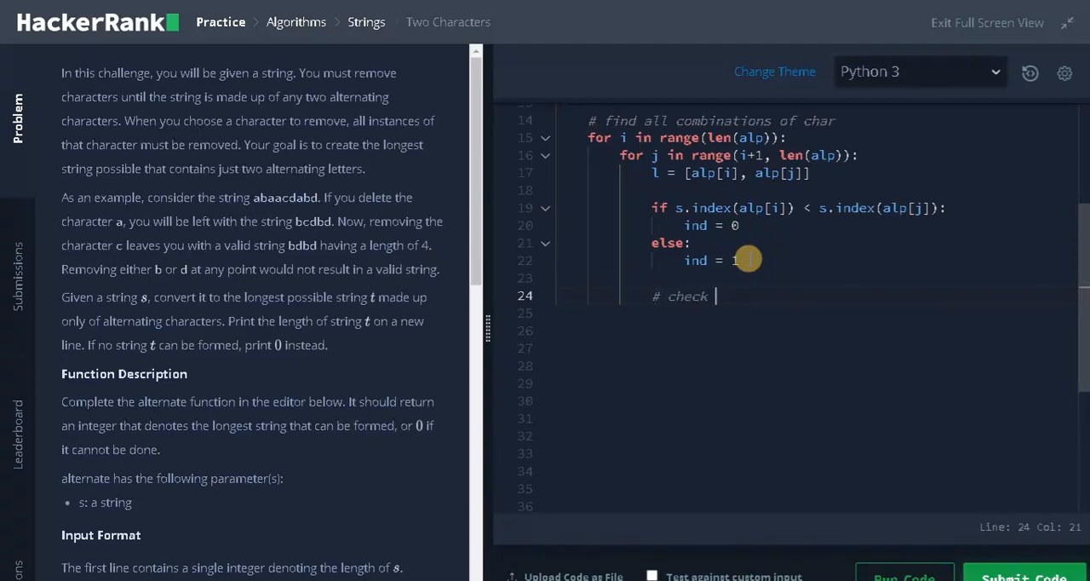
text(for alter)
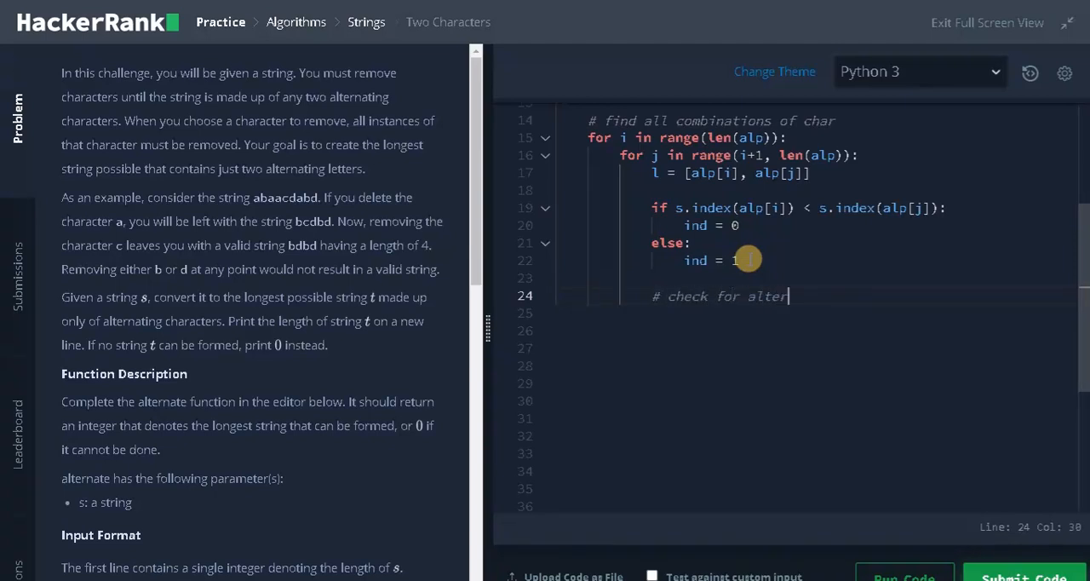
text(nate char and increment count)
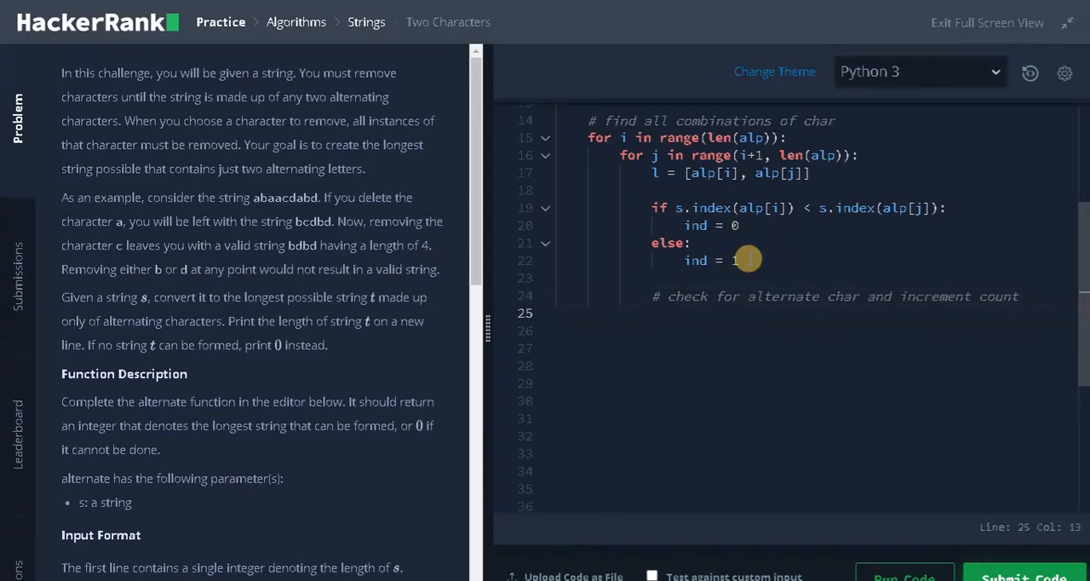
text(f)
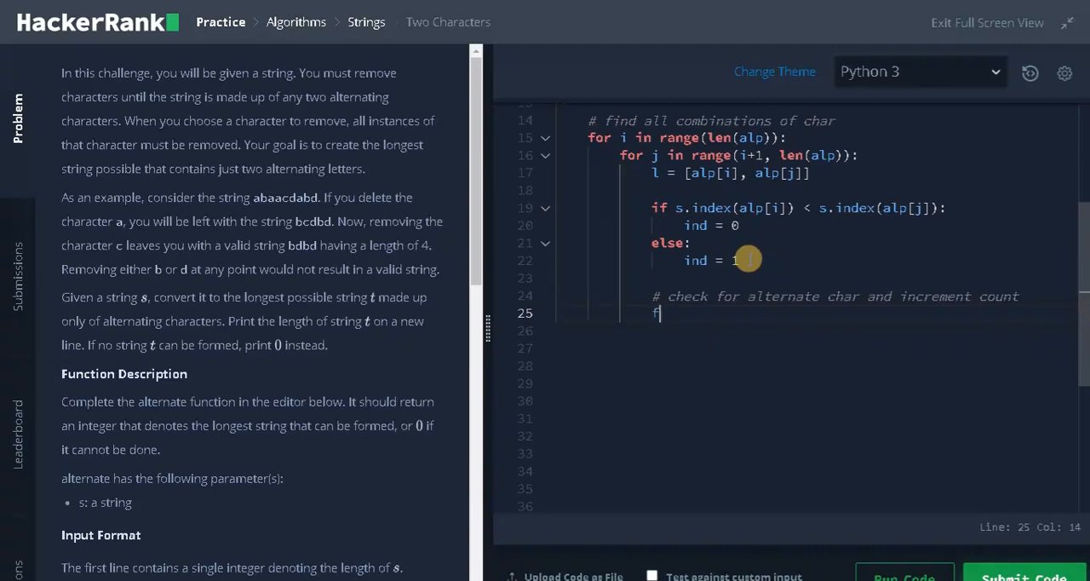
text(or char in s:)
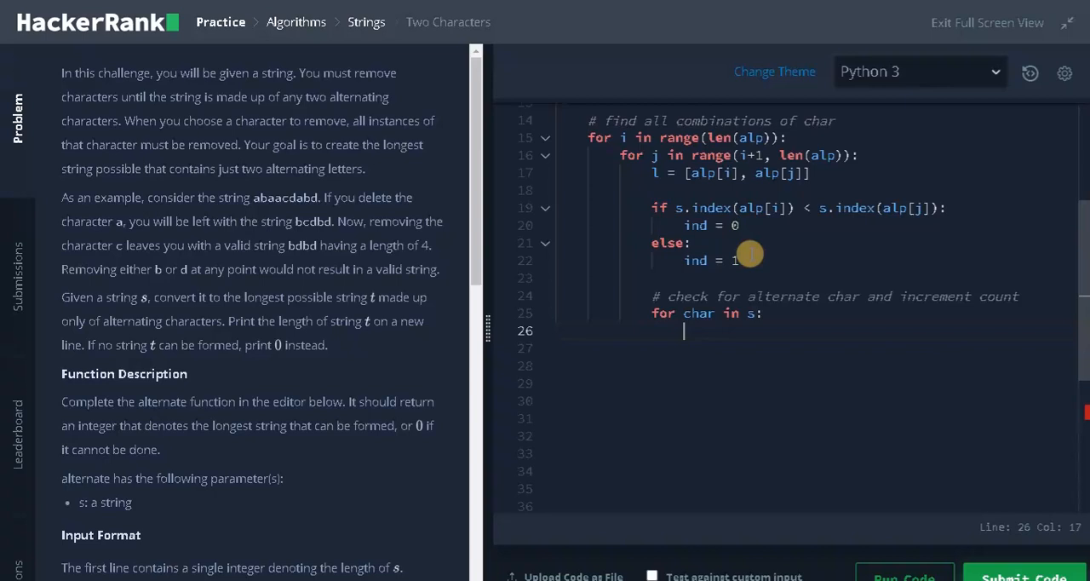
mouse_move(708, 333)
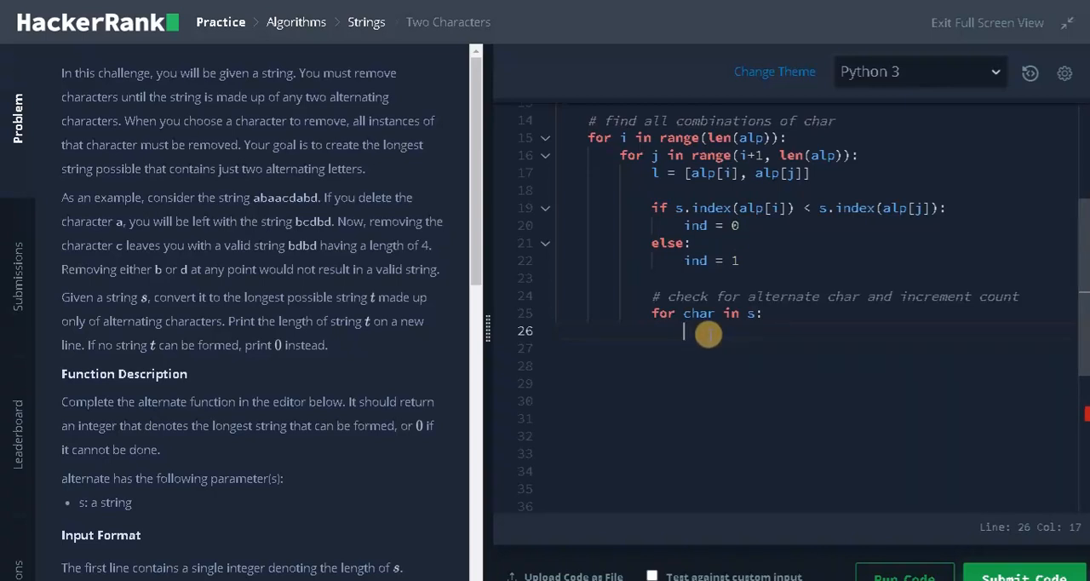
mouse_move(724, 173)
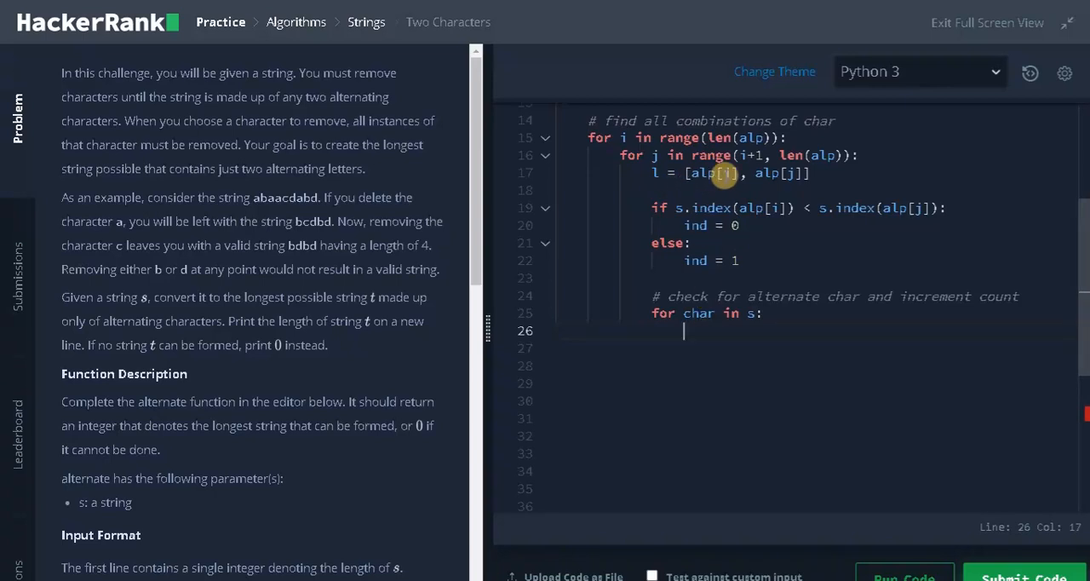
mouse_move(705, 327)
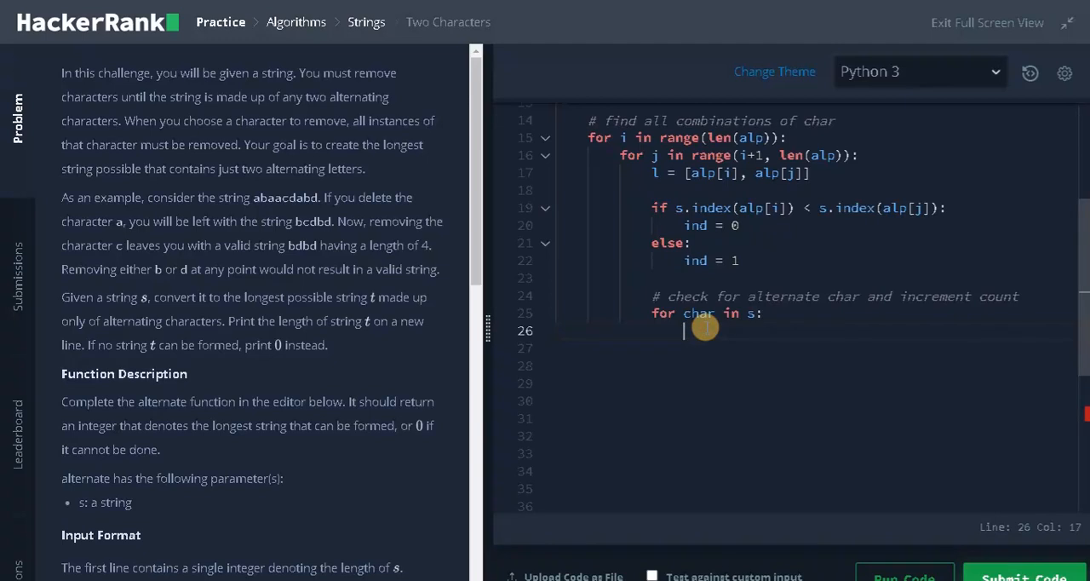
- Nest 'if char in l' and 'if char == l[ind]' with count += 1, ind = ind ^ 1, '# flip the index'
text(if char)
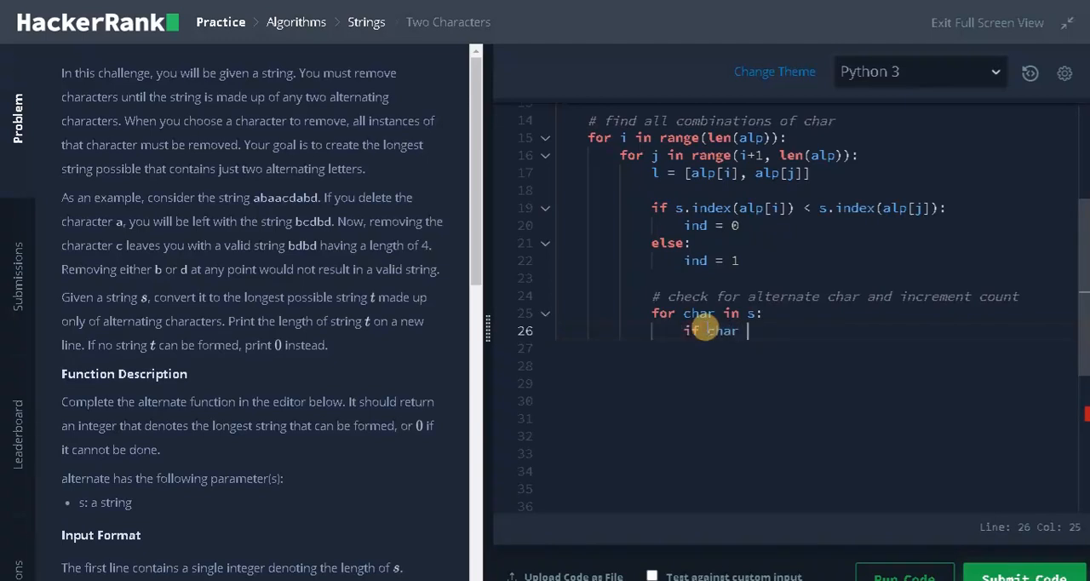
text(in l:)
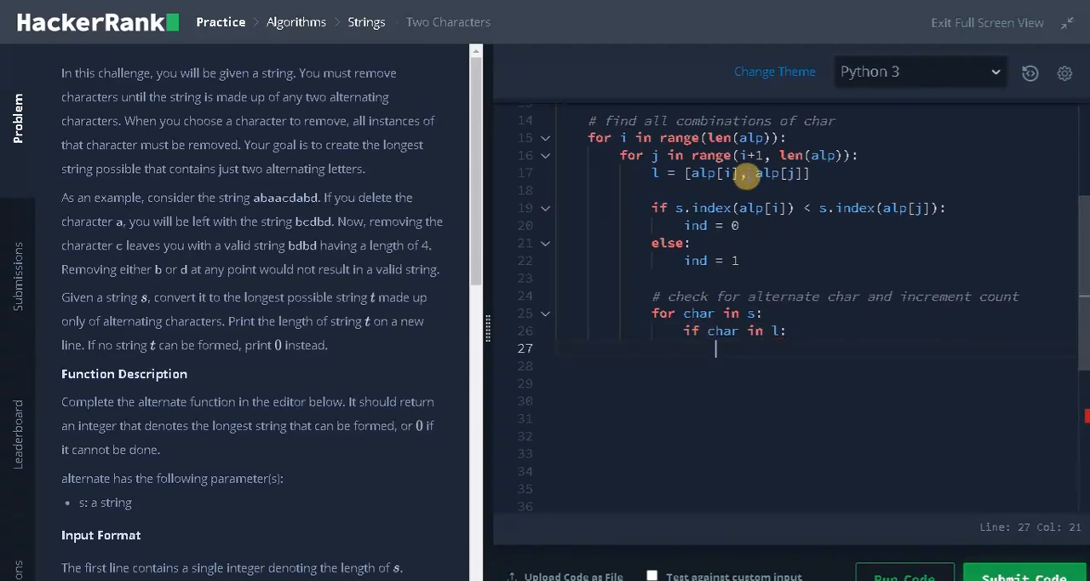
mouse_move(763, 350)
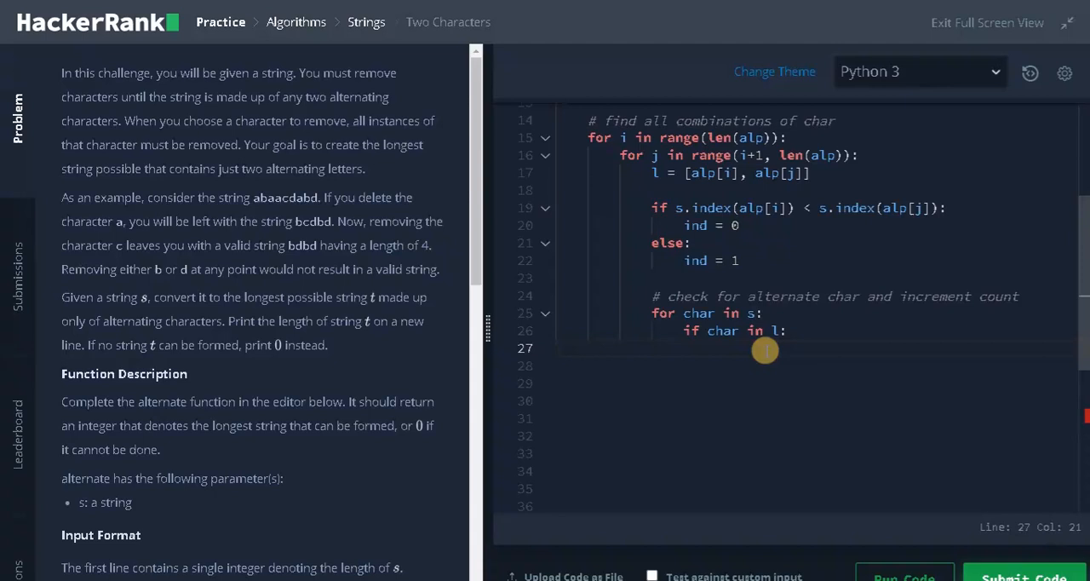
text(if char)
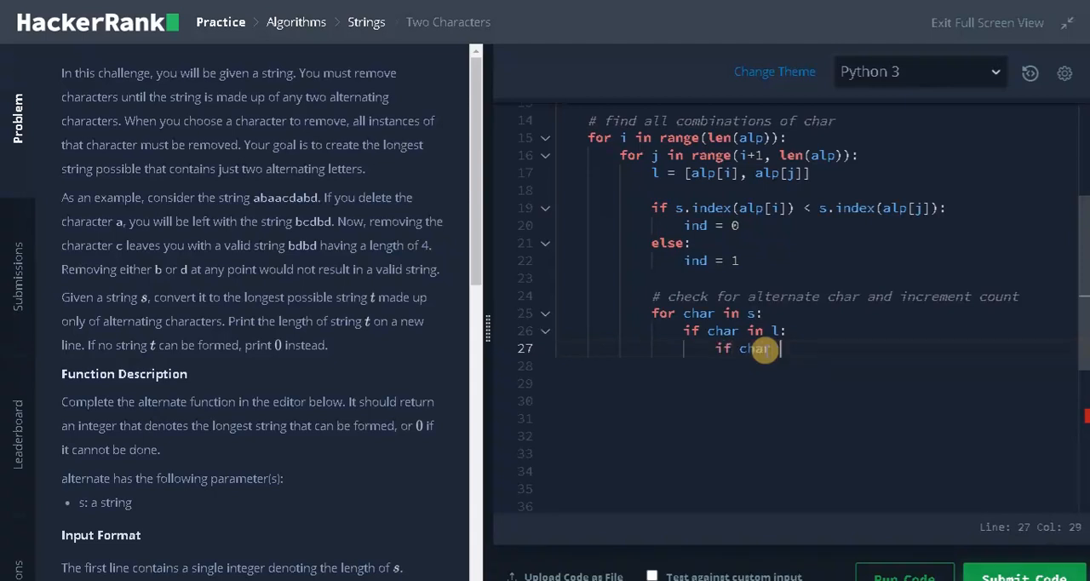
text(== l[])
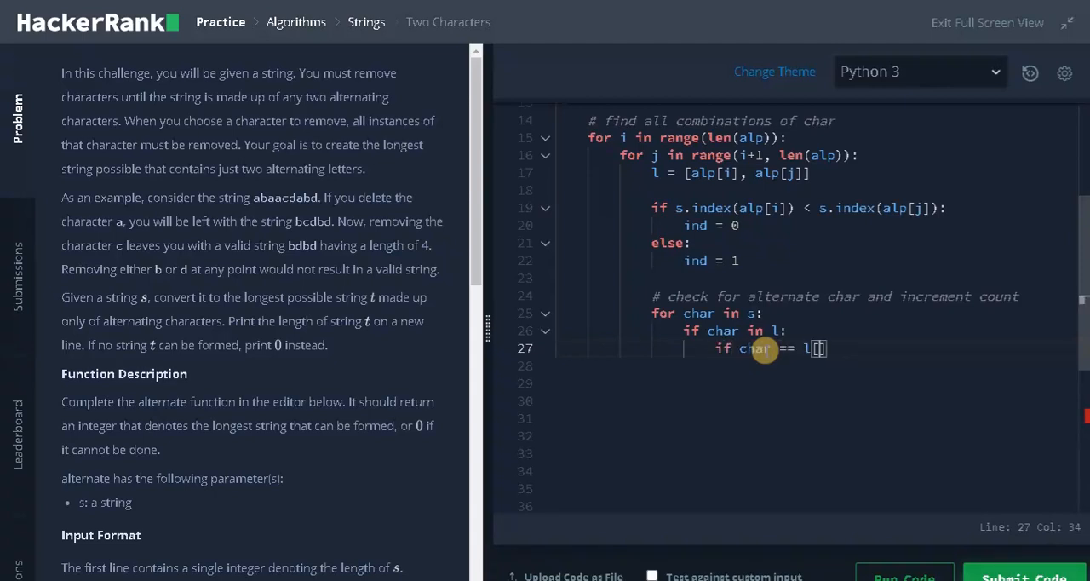
text(ind:)
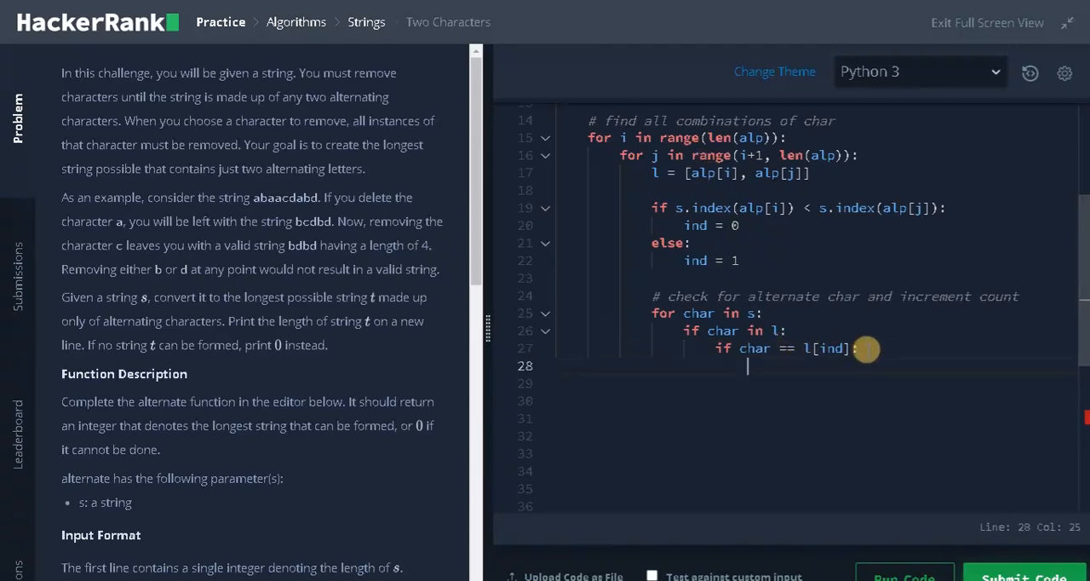
text(count += 1)
click(818, 383)
text(ind)
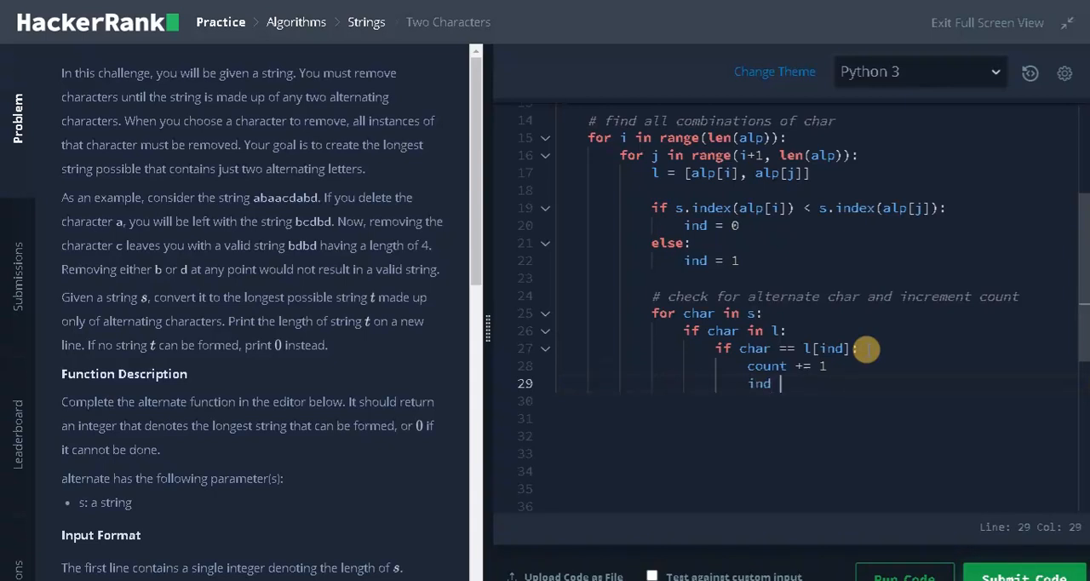
text(= ind)
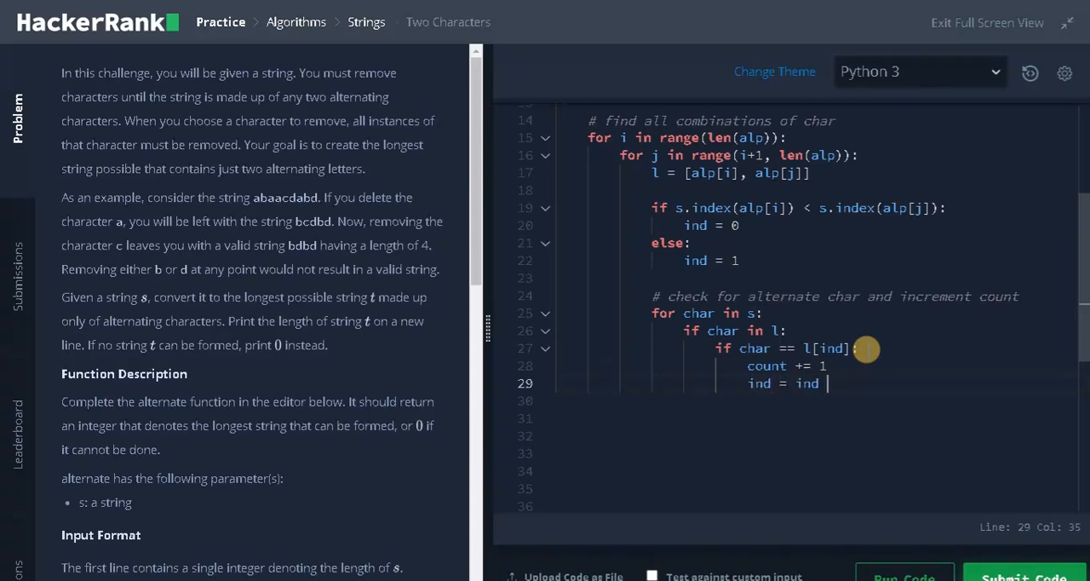
text(^ 1)
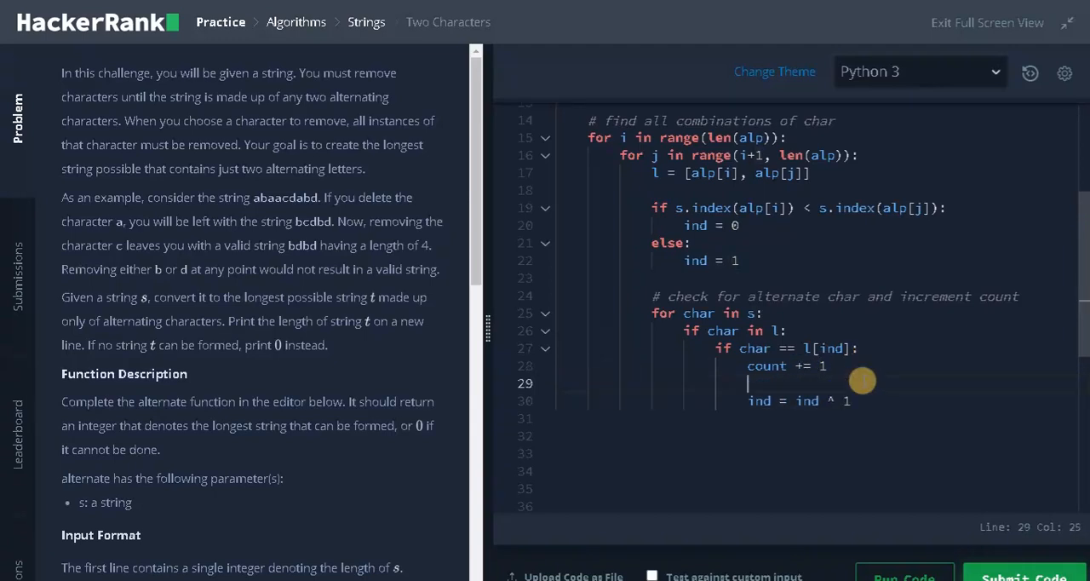
text(# fl)
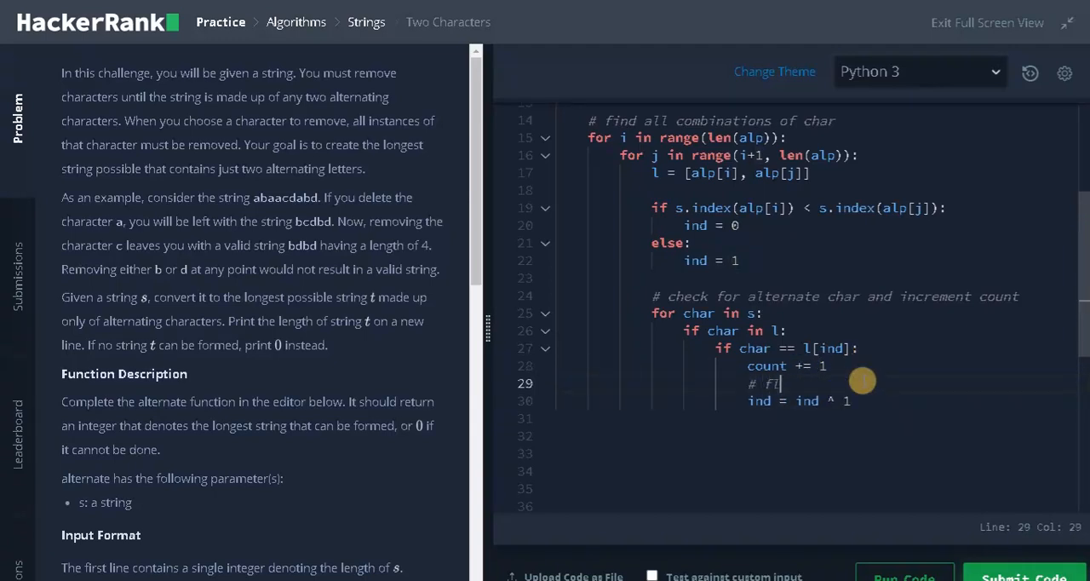
text(ip the index)
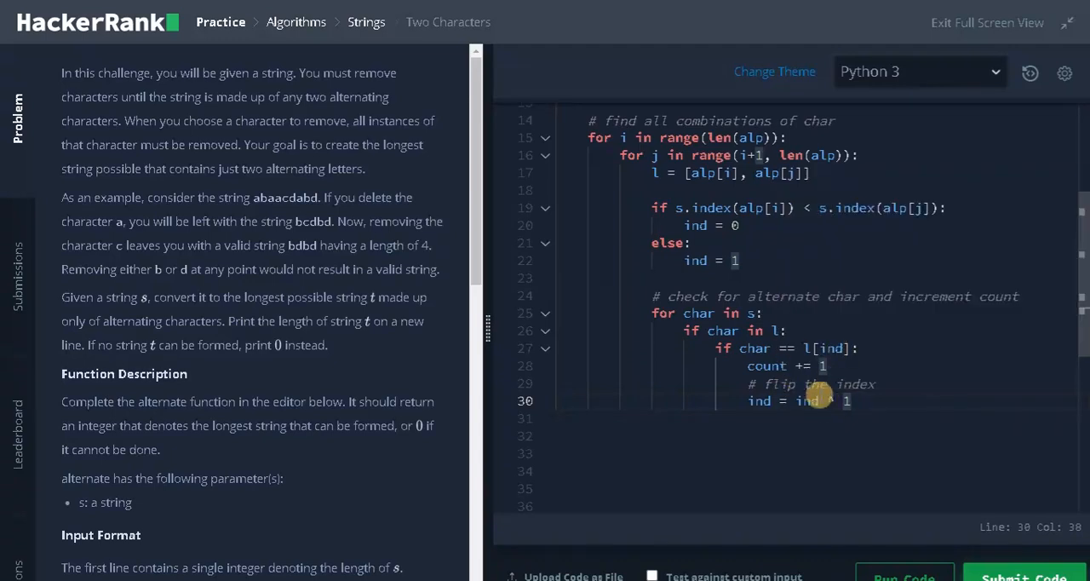
mouse_move(833, 418)
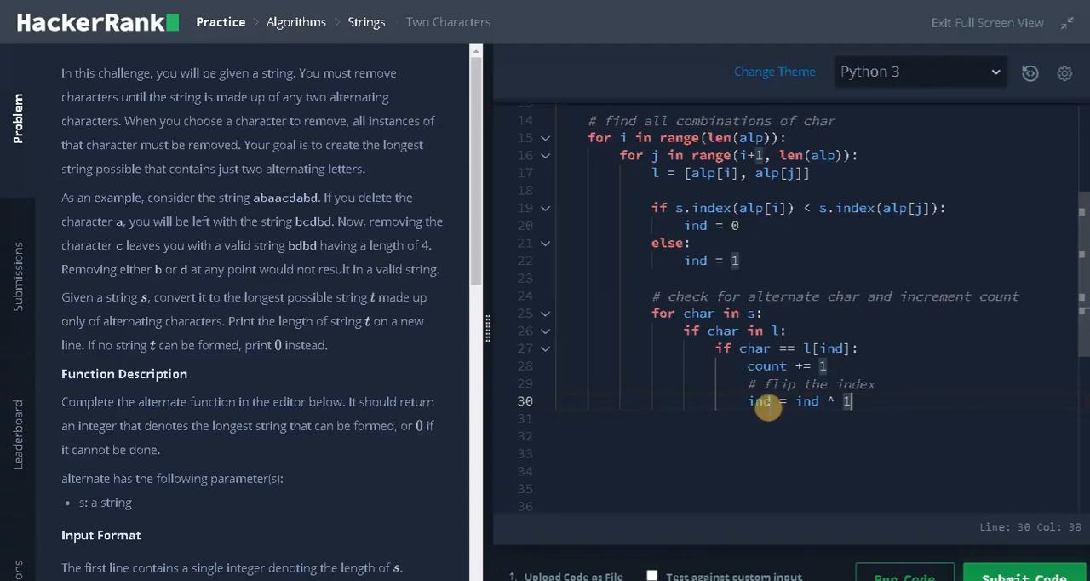
mouse_move(747, 227)
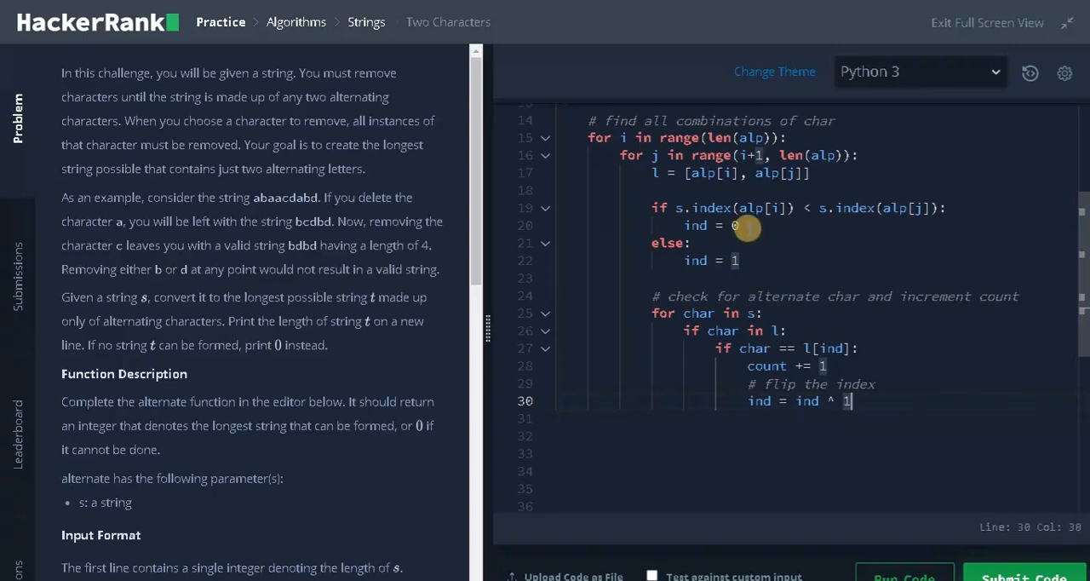
mouse_move(750, 289)
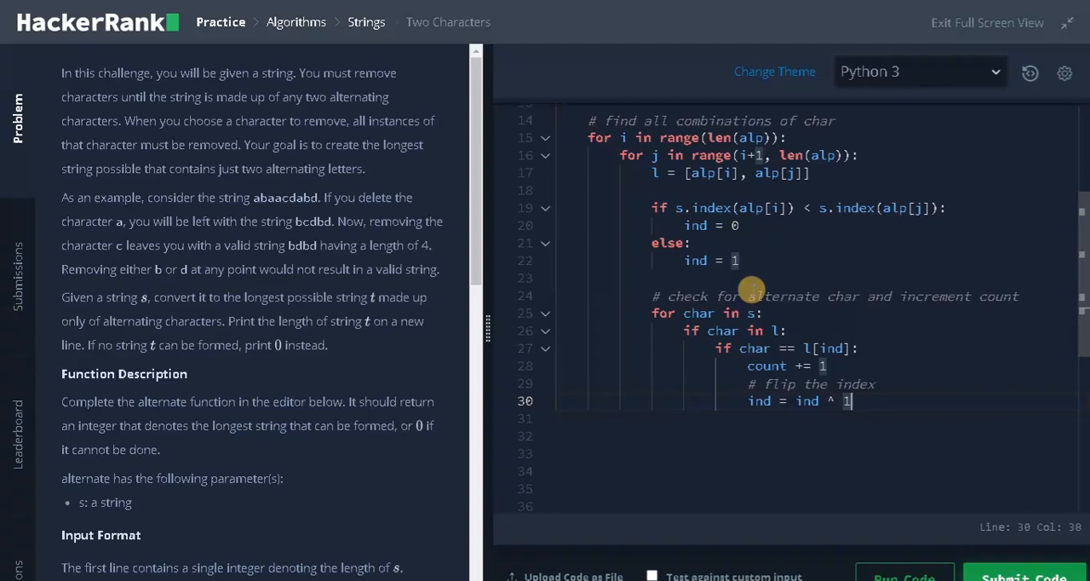
mouse_move(800, 405)
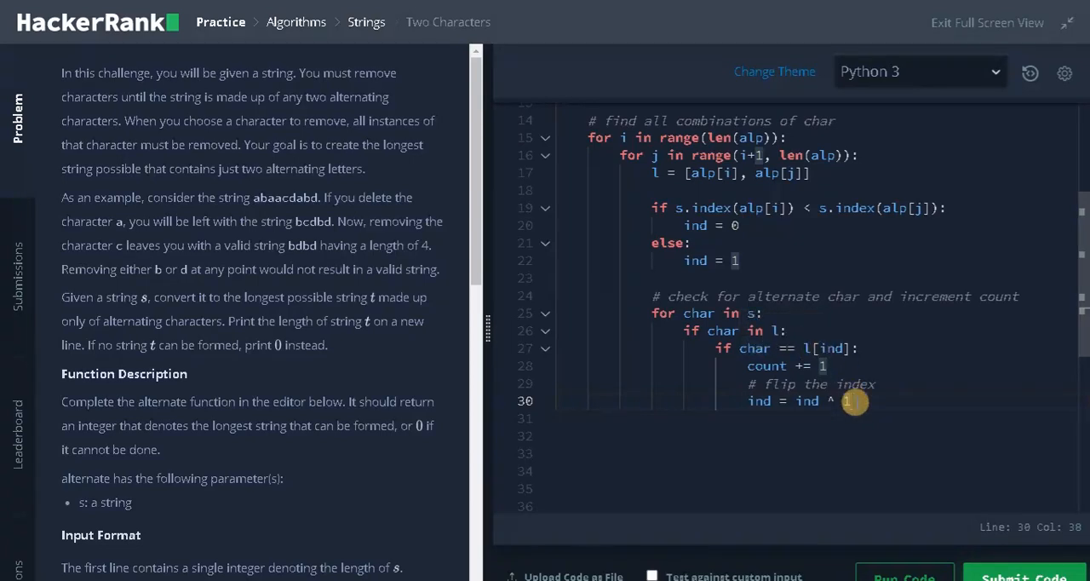
- Add an else branch that sets count = 0 and breaks out of the character loop
key(Return)
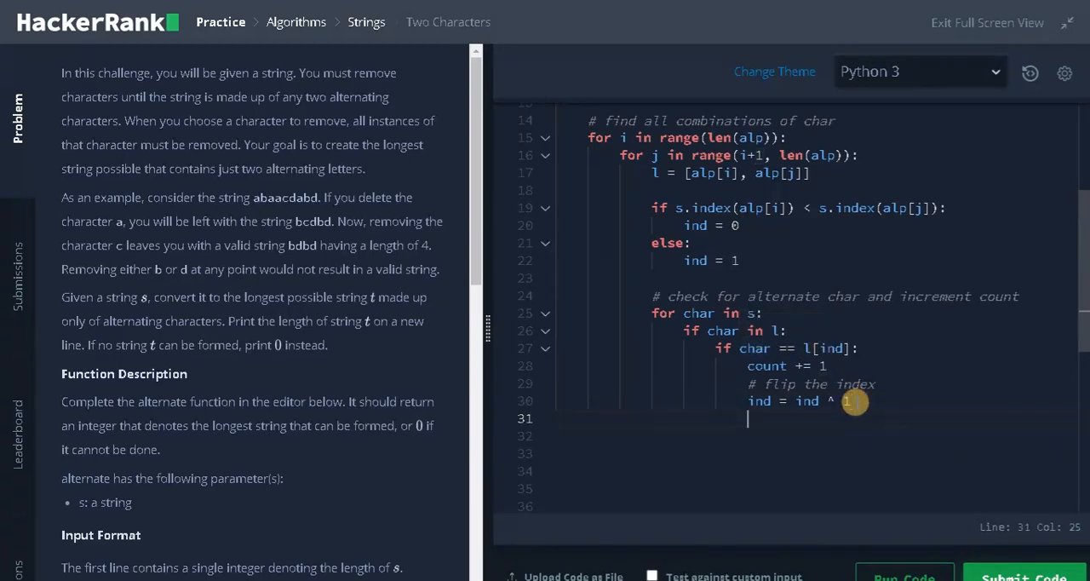
text(else:)
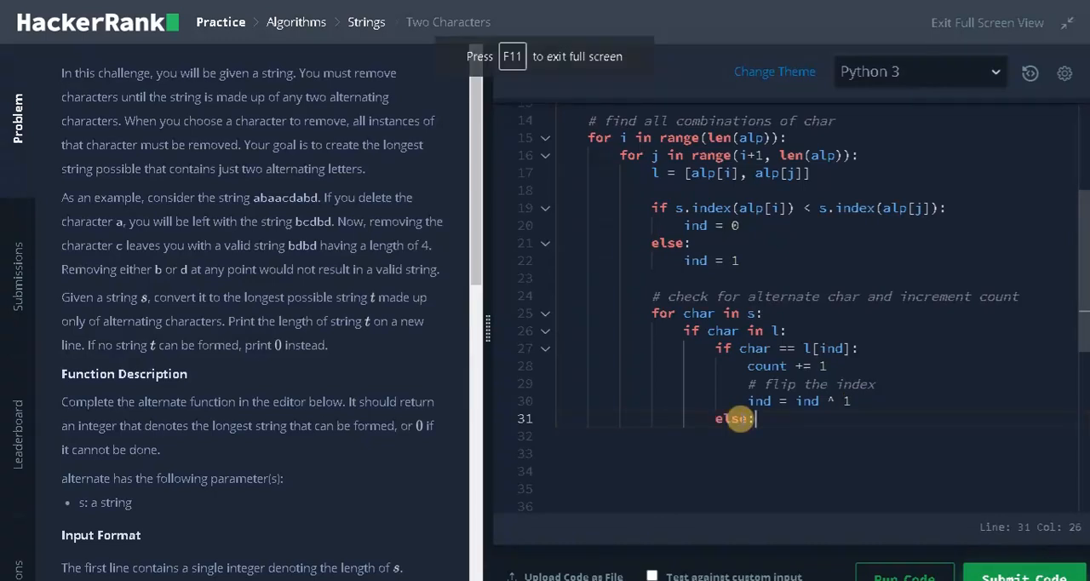
text(count =)
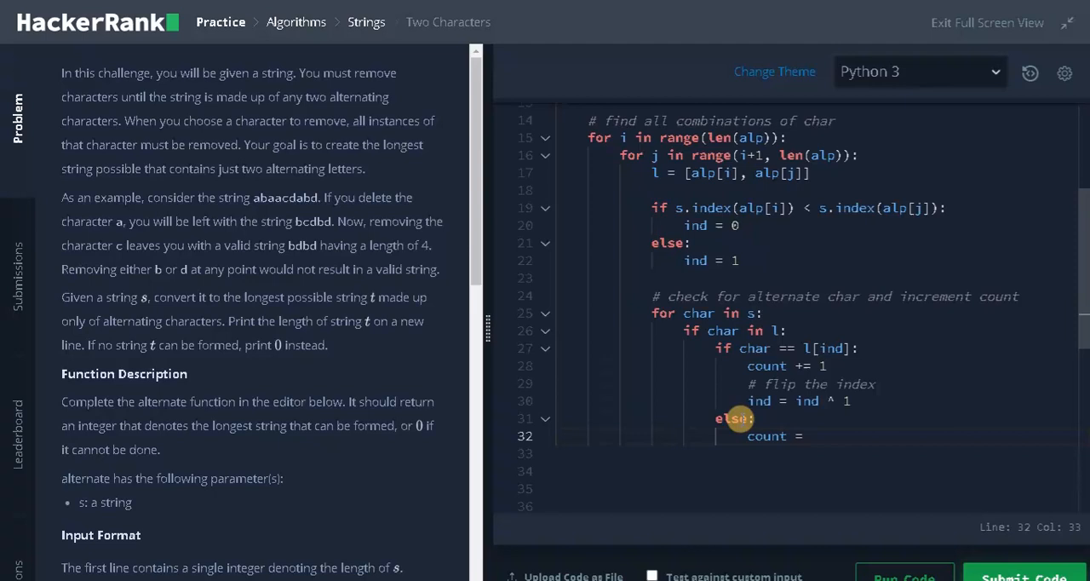
text(0)
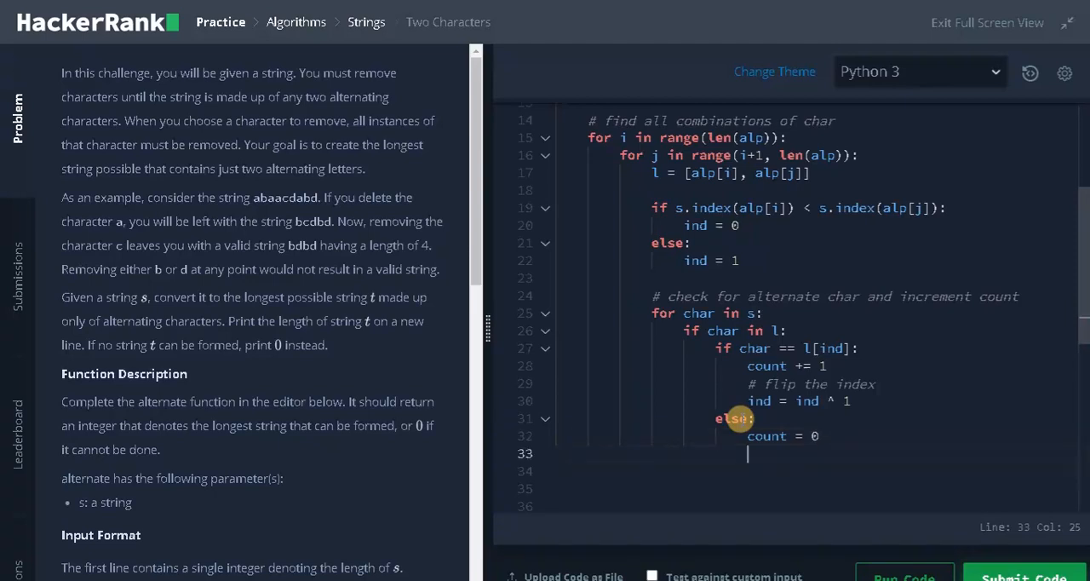
text(break)
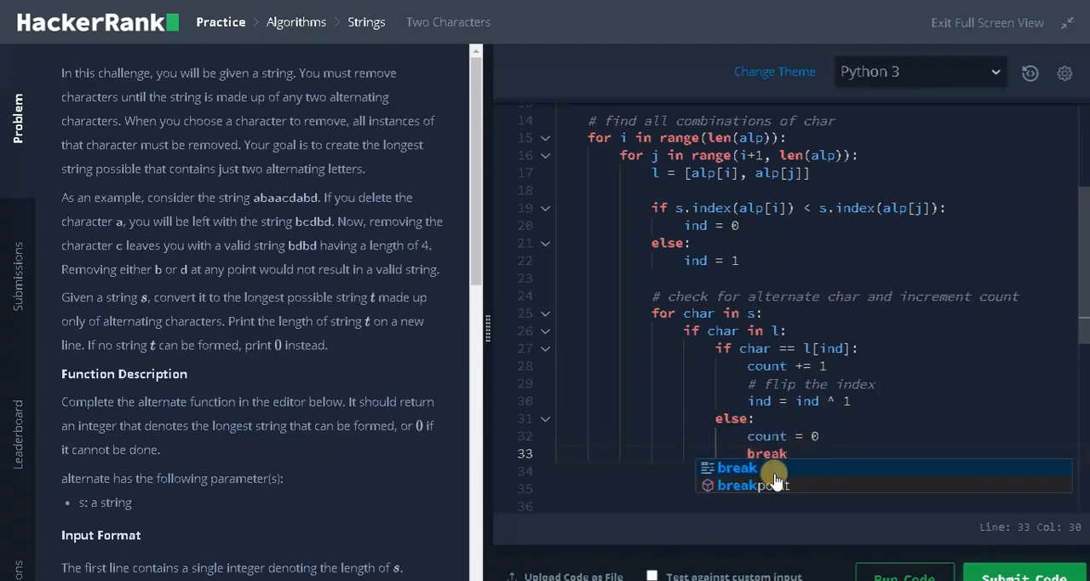
mouse_move(768, 300)
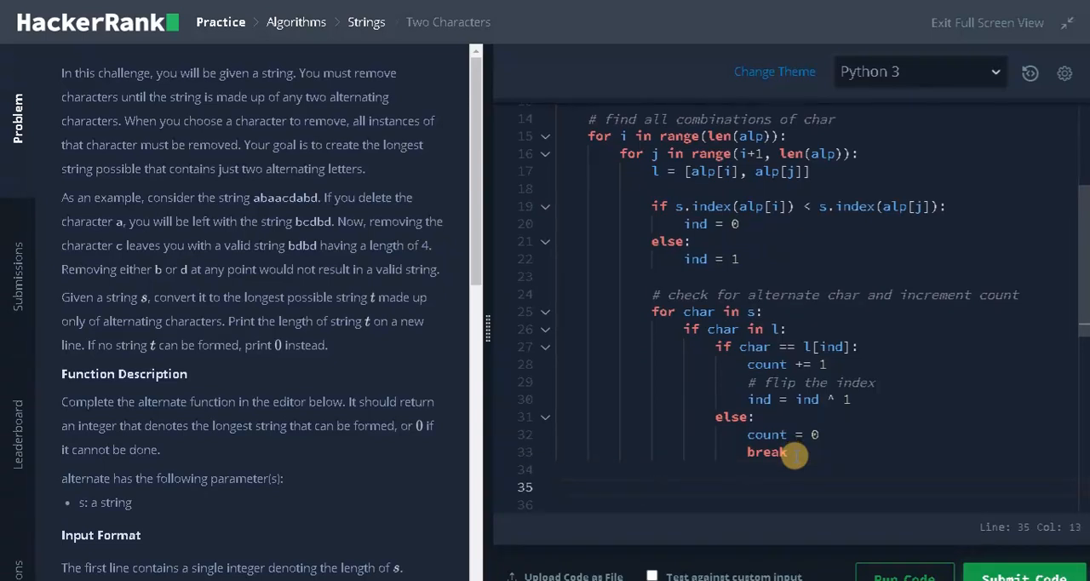
- After the scan, add 'maxnum = max(maxnum, count)' and reset 'count = 0'
text(max)
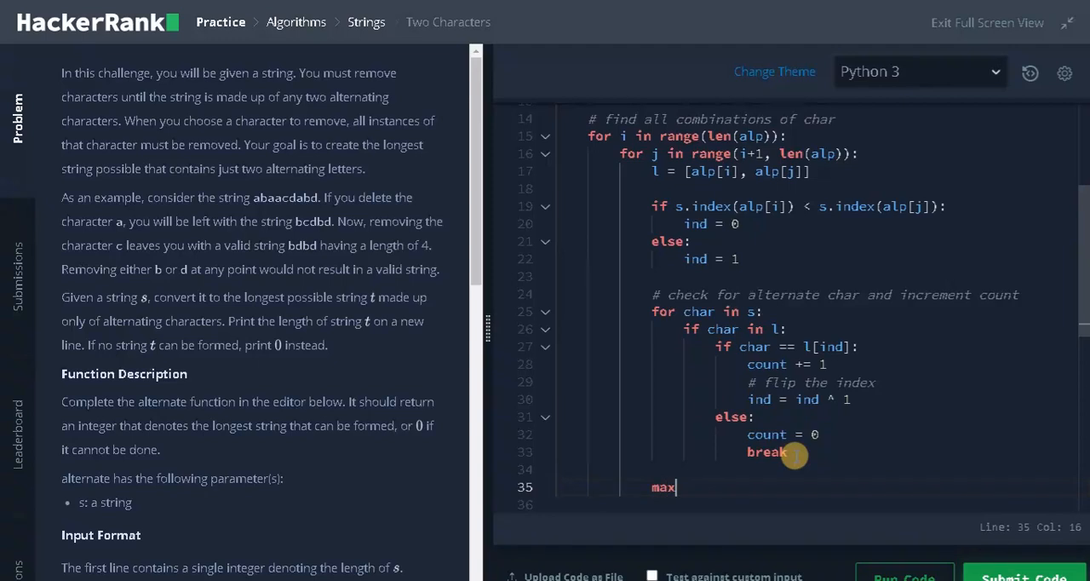
text(num = ma)
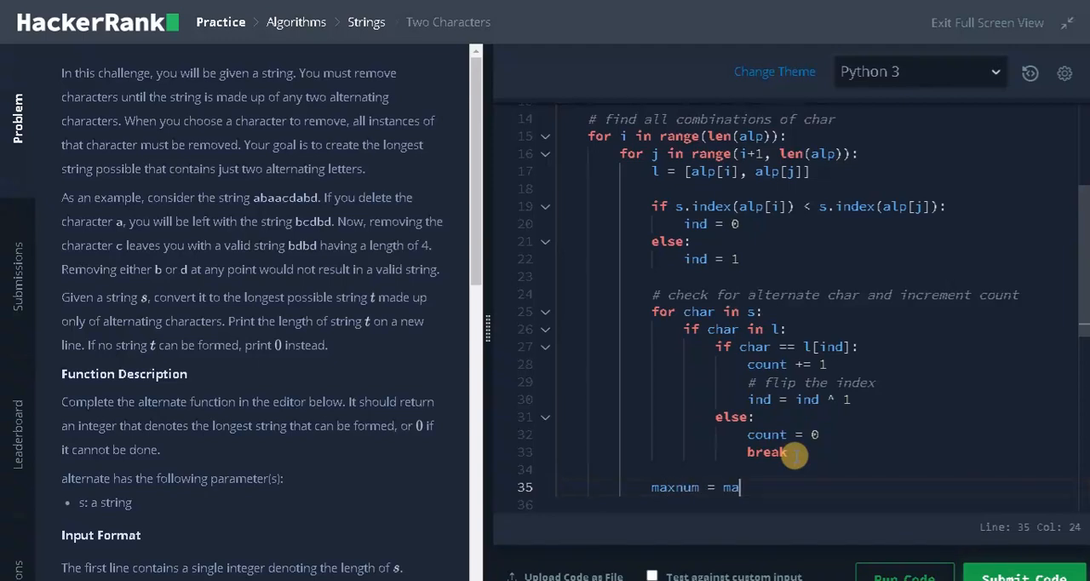
text(x(maxnum, count)
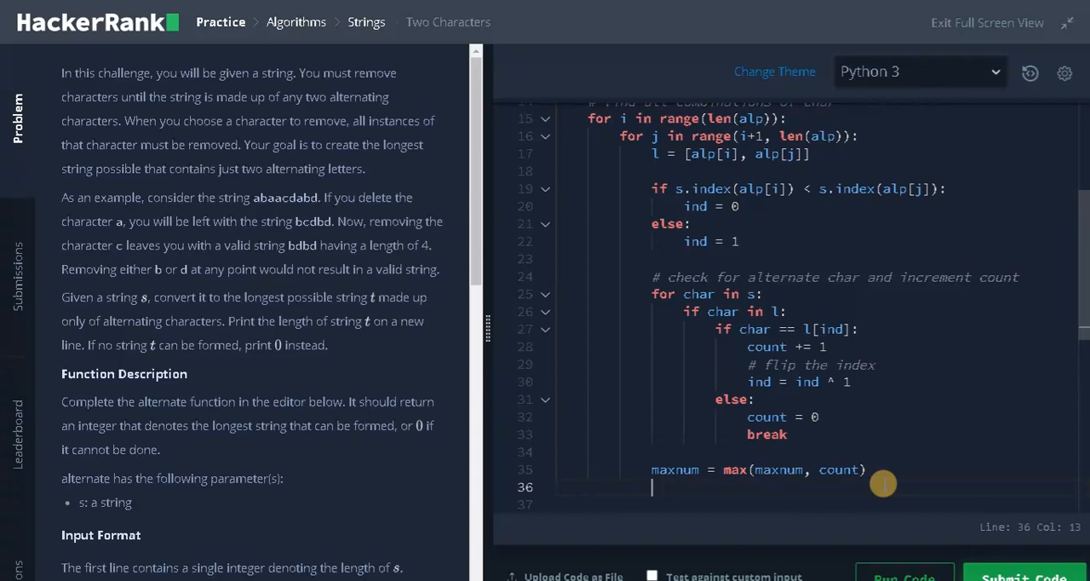
text(count =)
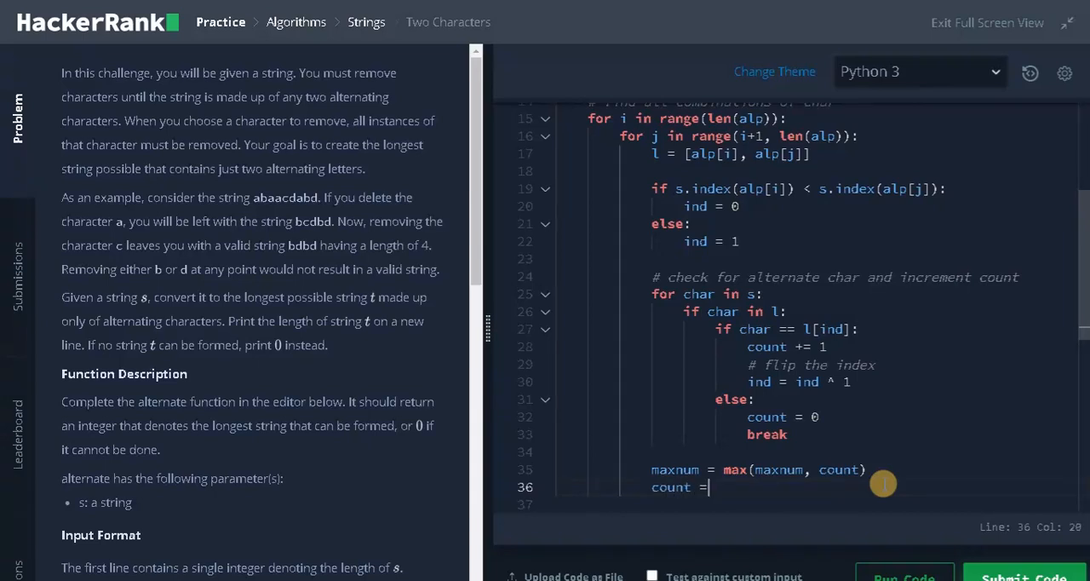
text(0)
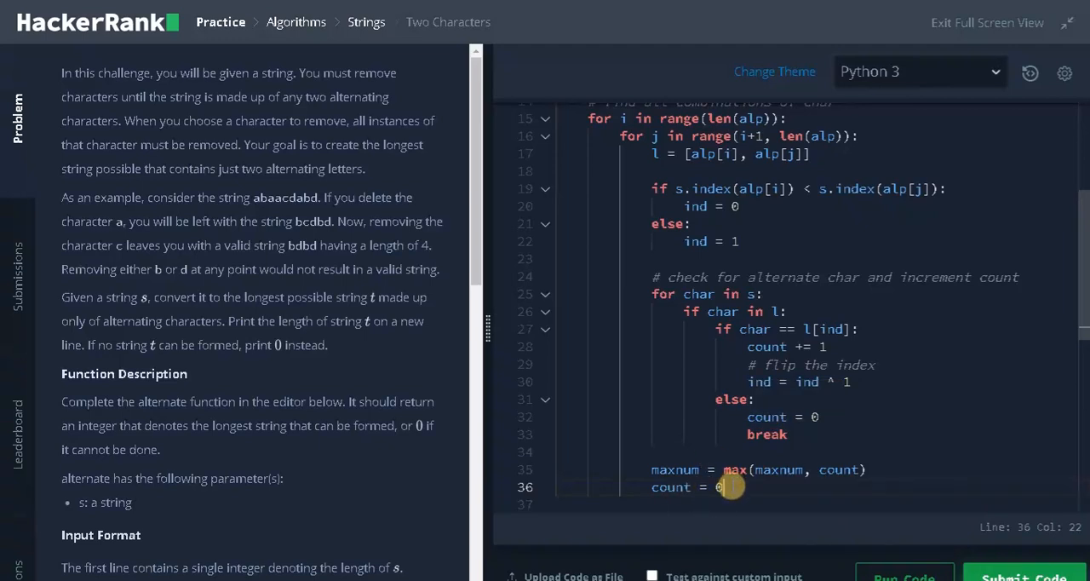
- Add the comment '# store the maximum length' above the maxnum update
click(668, 451)
text(# store the)
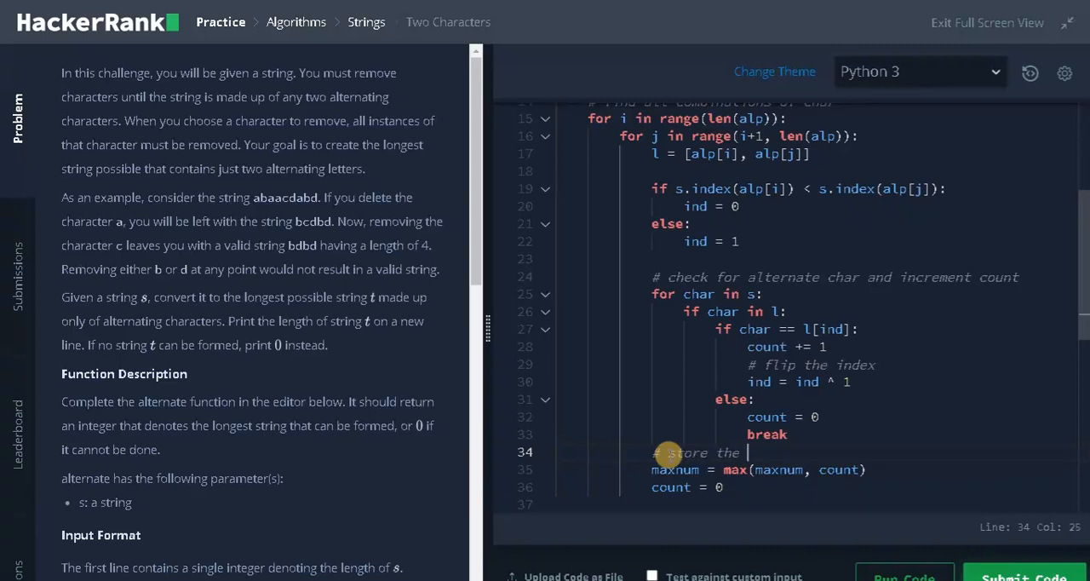
text(max)
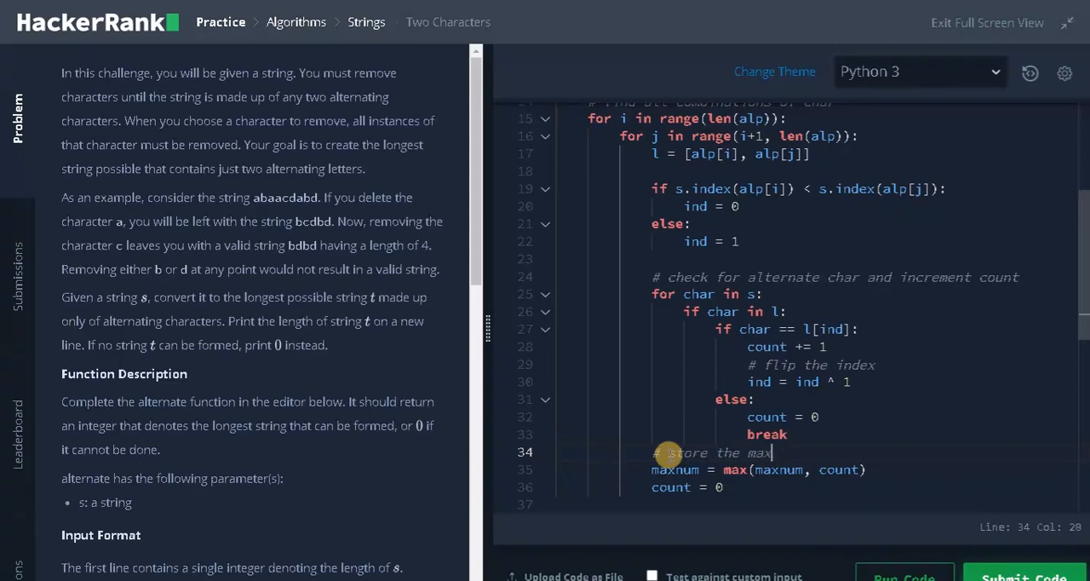
text(imum length)
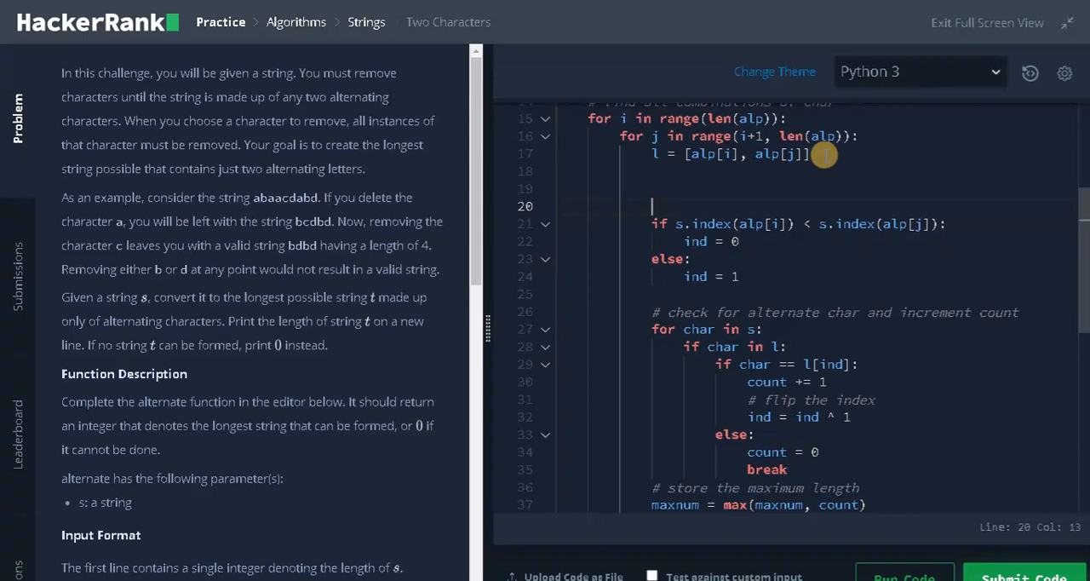
- Insert '# checks which char comes first in the string' above the s.index check, then review
text(# check s)
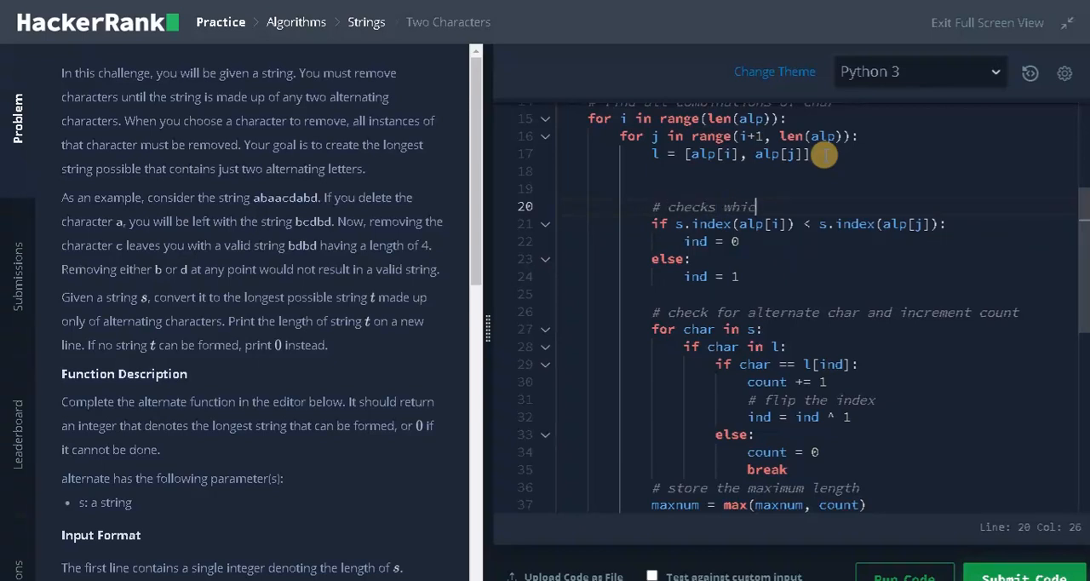
text(h char)
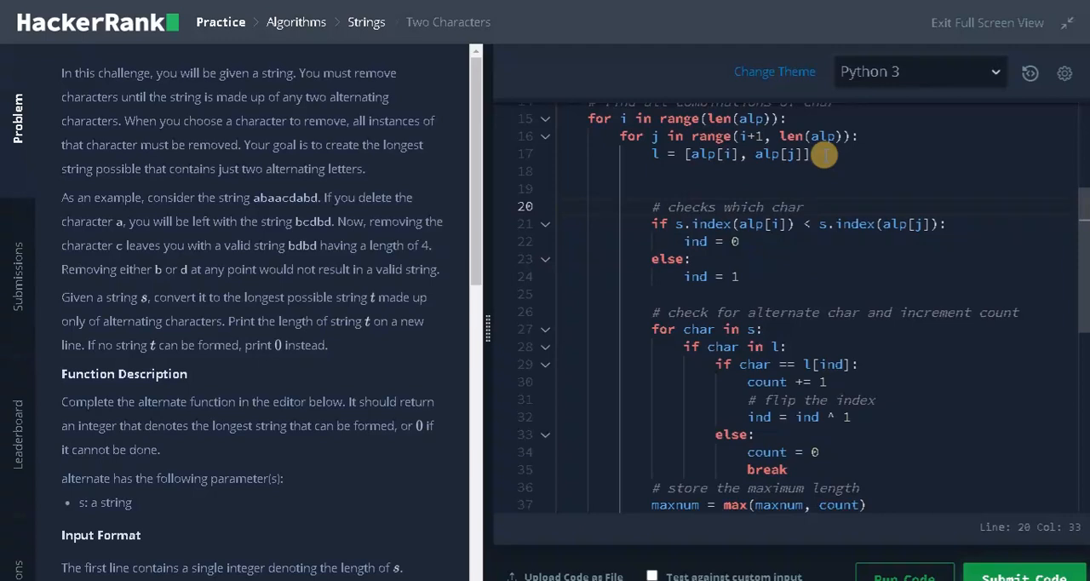
text(comes first in the string)
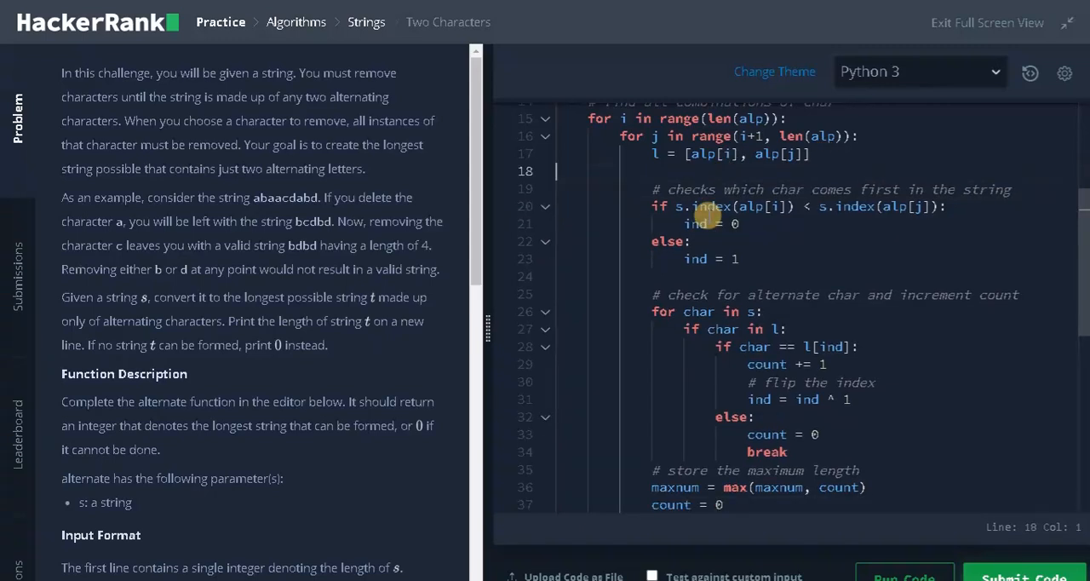
scroll(down, 3)
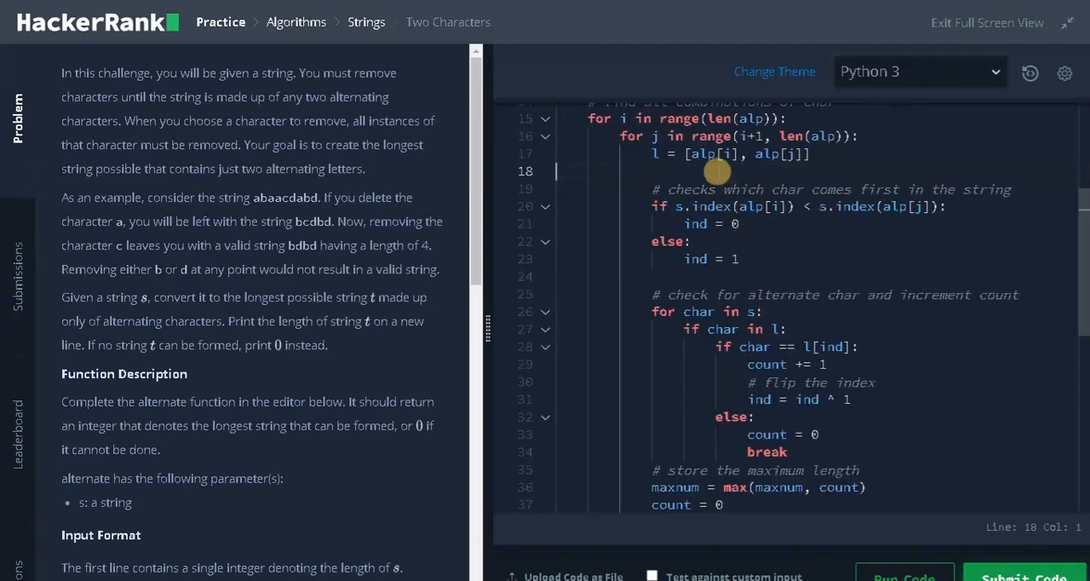
mouse_move(762, 339)
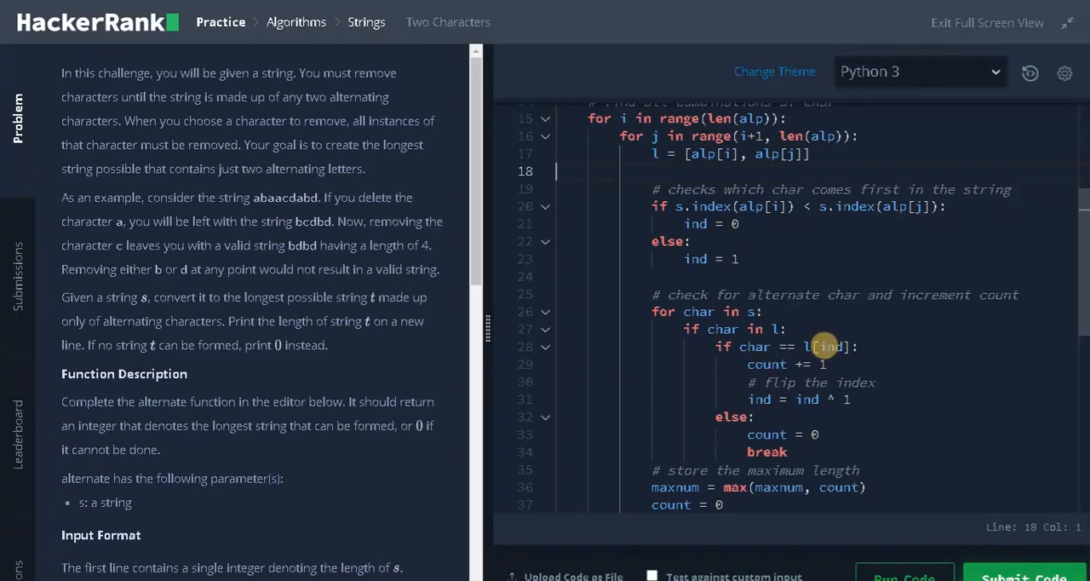
mouse_move(813, 352)
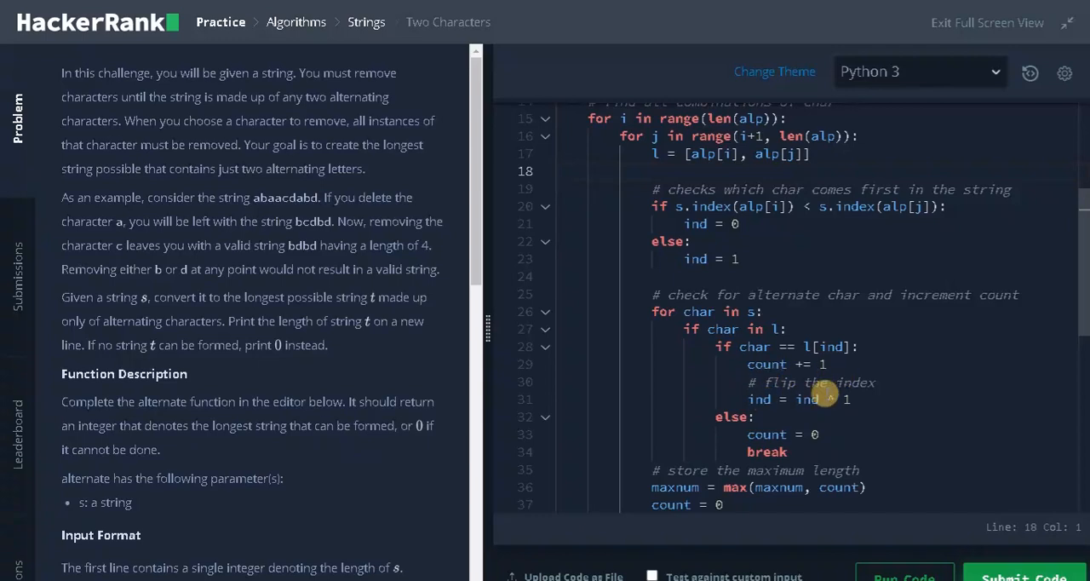
click(556, 170)
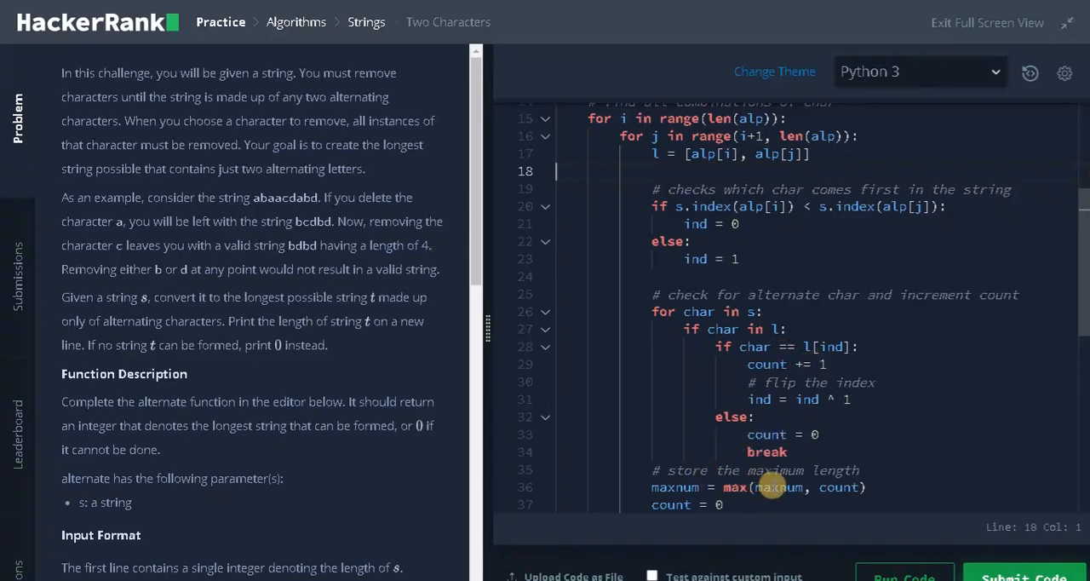
mouse_move(676, 326)
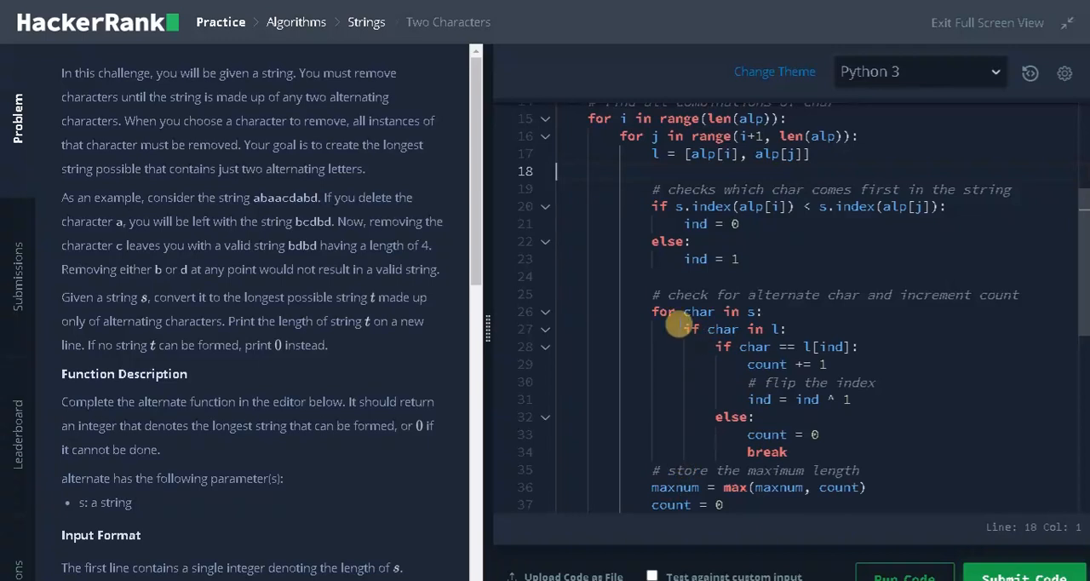
scroll(down, 3)
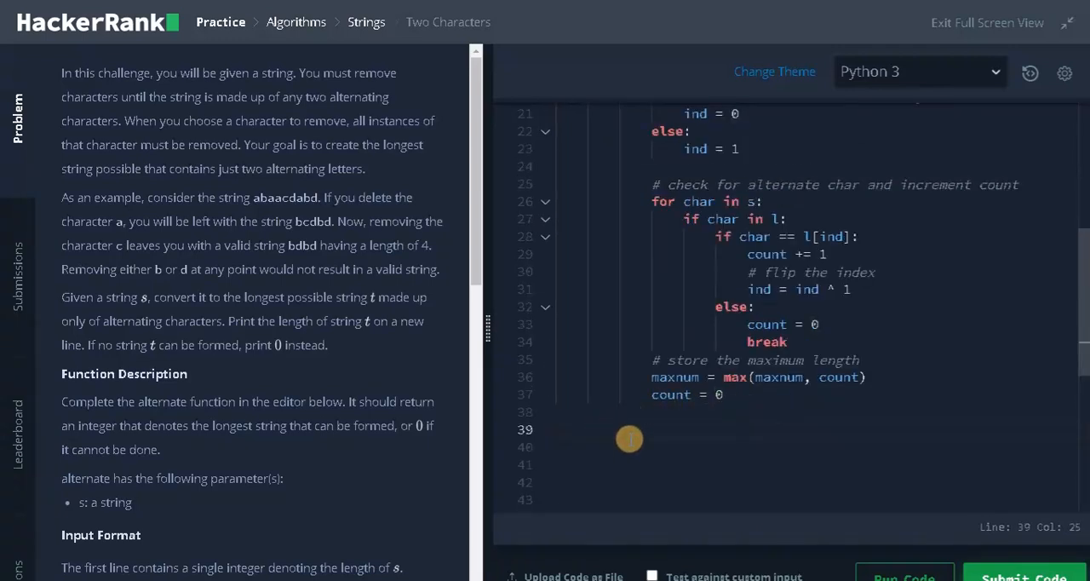
- Add 'return maxnum' as the final line of alternate()
text(return max)
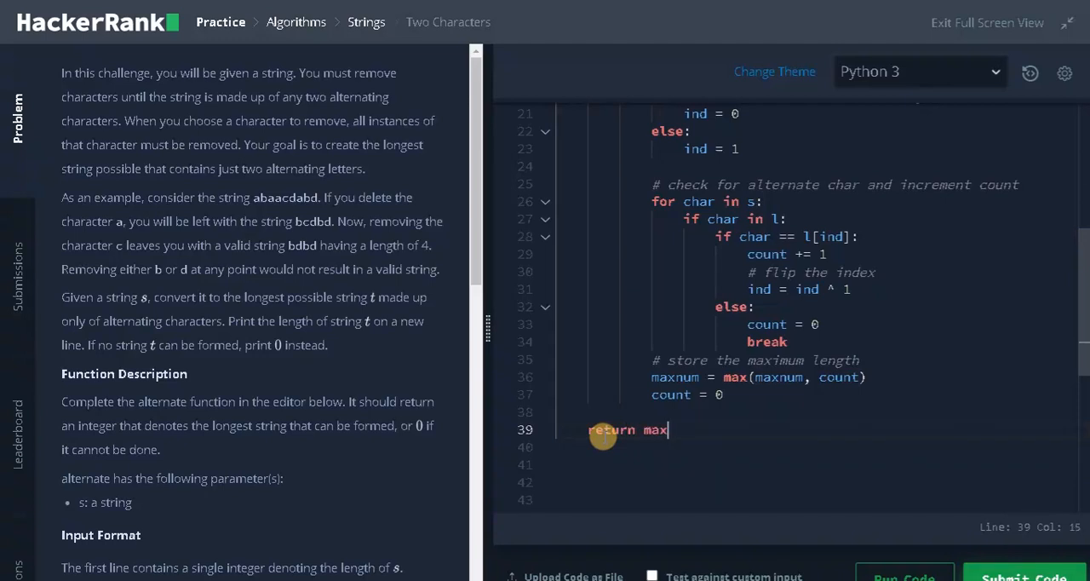
text(num)
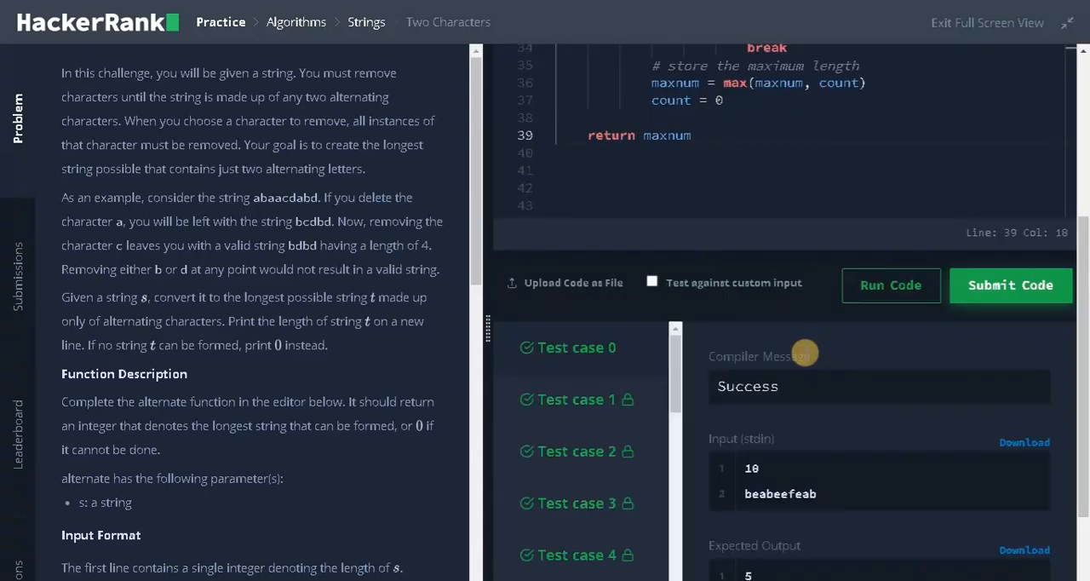
- Submit the Two Characters solution for grading
click(1010, 285)
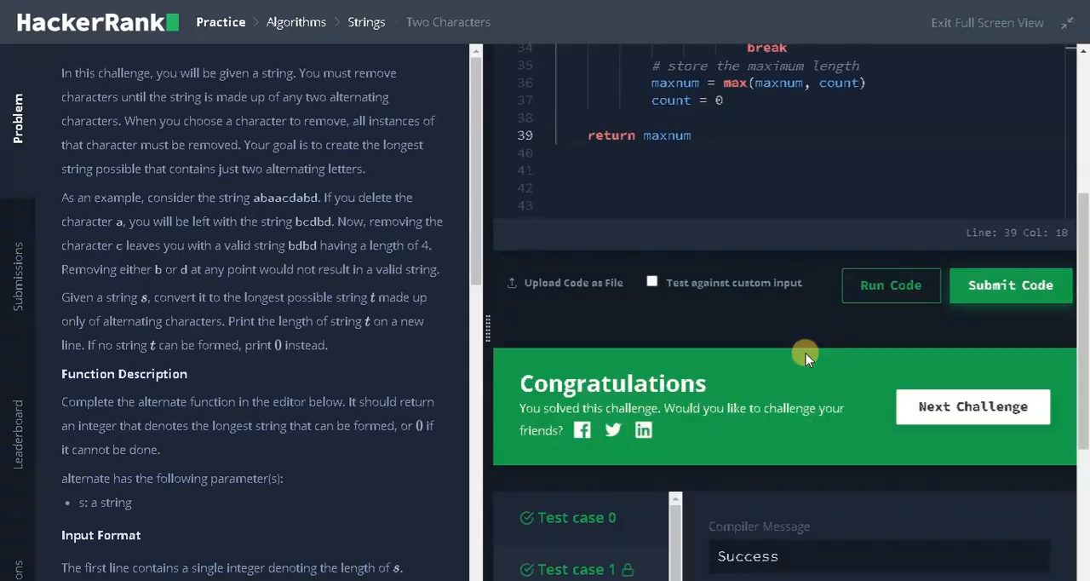